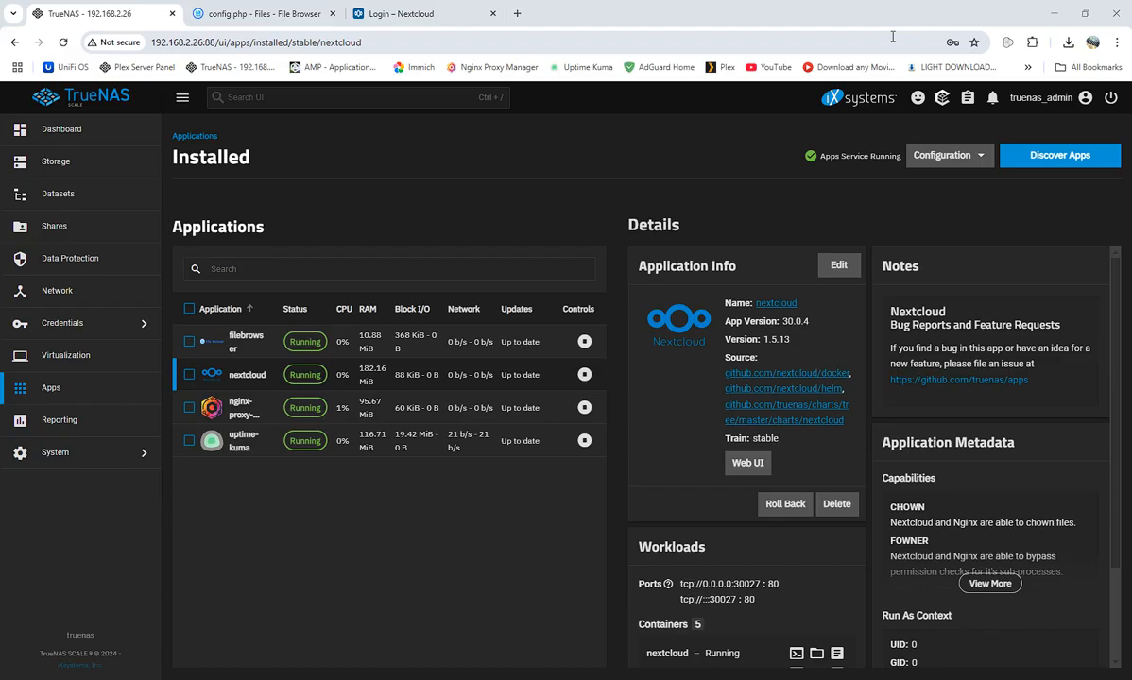
mouse_move(822, 111)
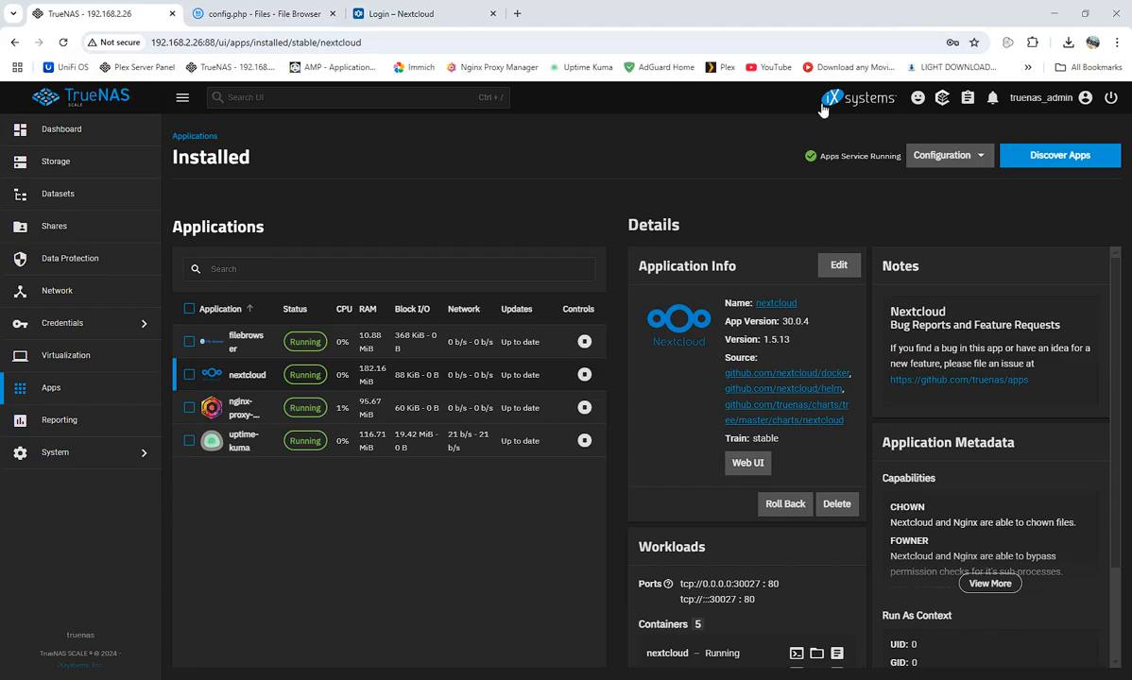
mouse_move(174, 248)
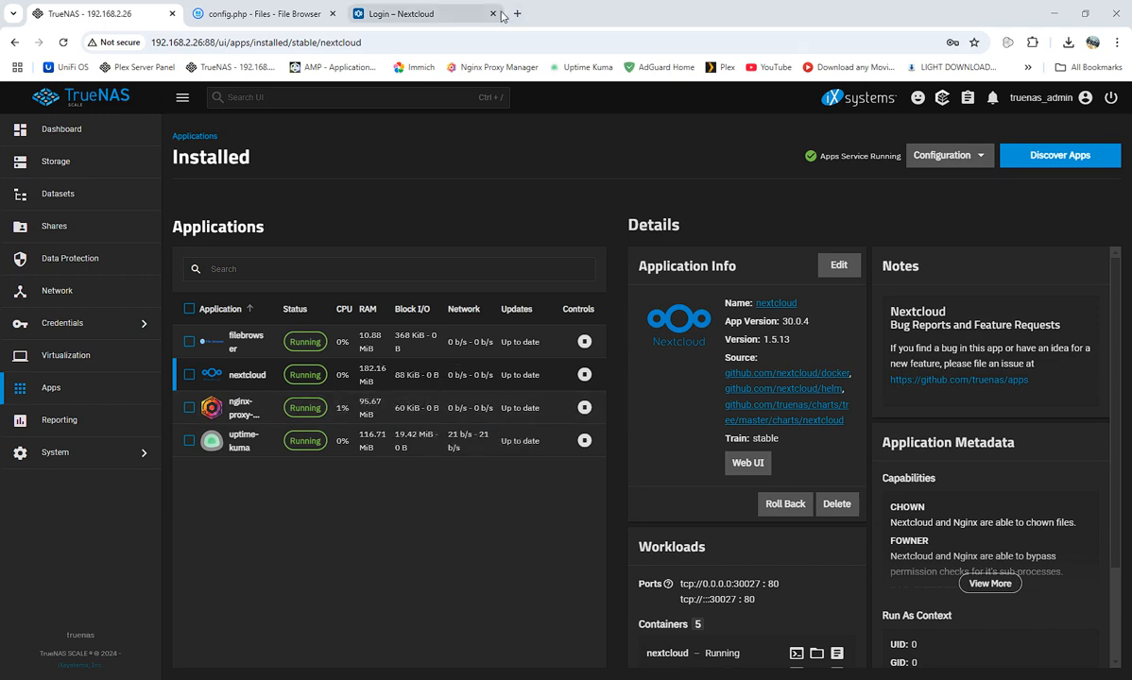
Step: Review the Nextcloud login and config.php tabs, then load the embyserver12.ddns.net dashboard
left_click(415, 13)
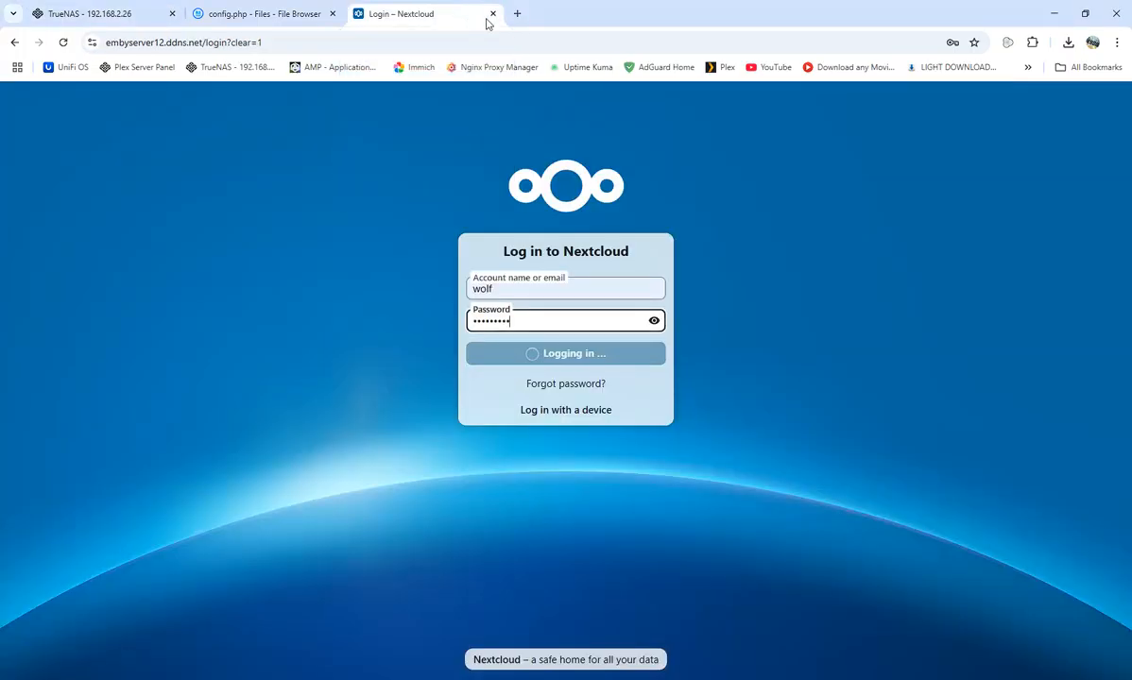
left_click(491, 13)
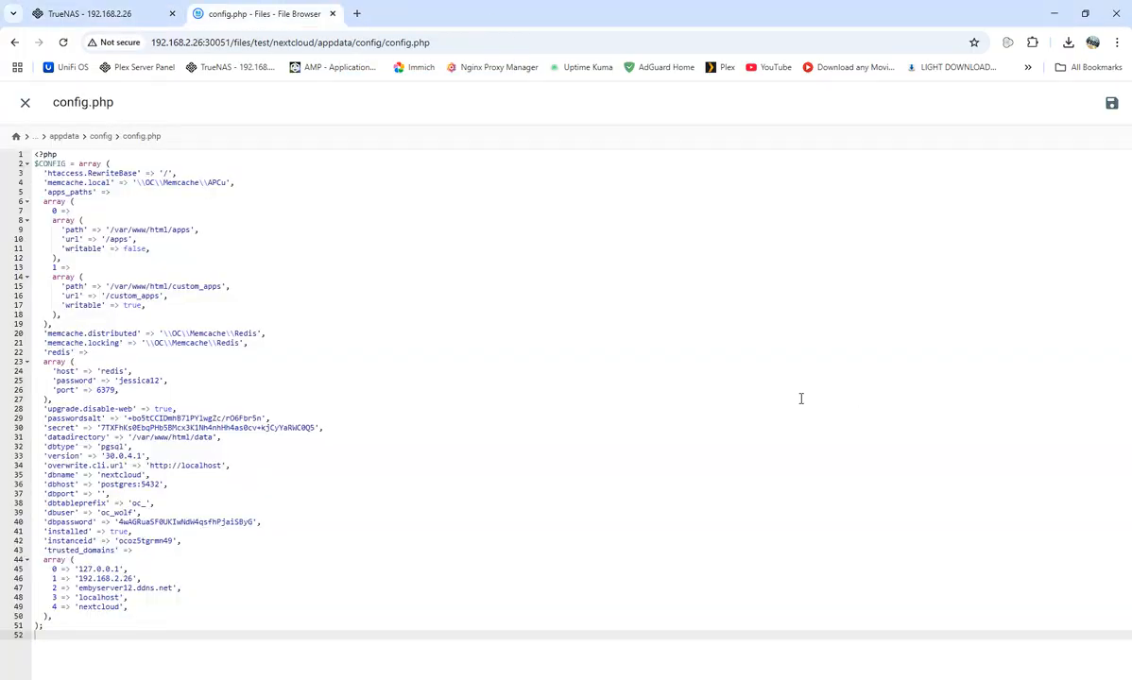
left_click(90, 14)
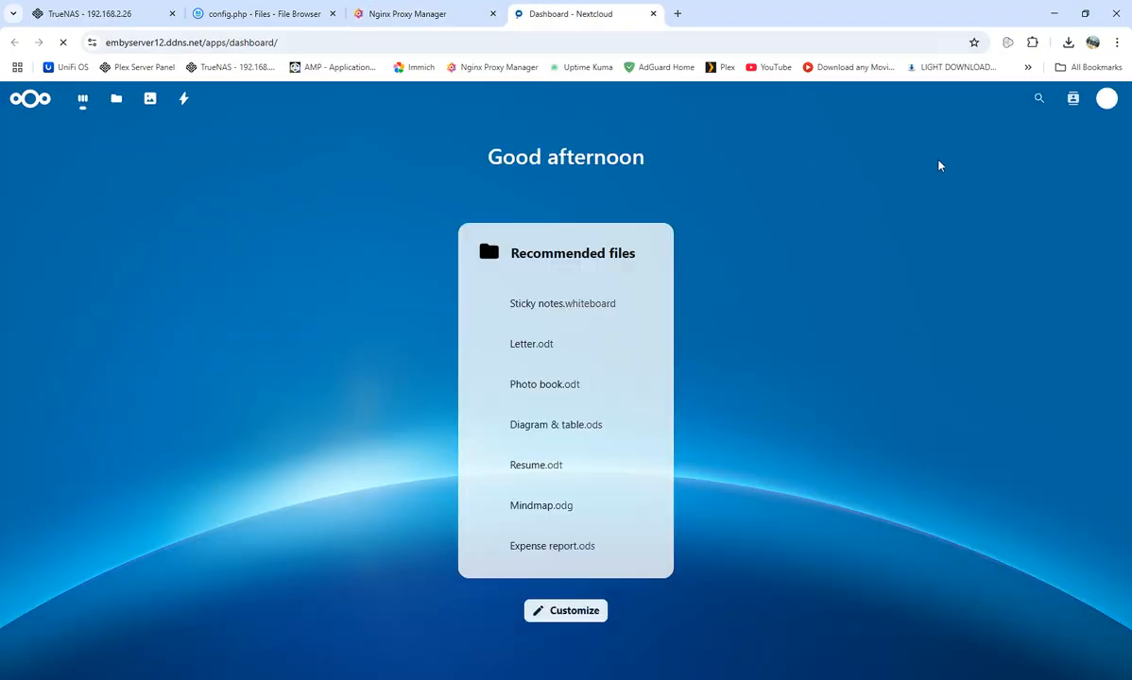
Step: Log out of Nextcloud and sign back in with the saved account and password
left_click(1105, 99)
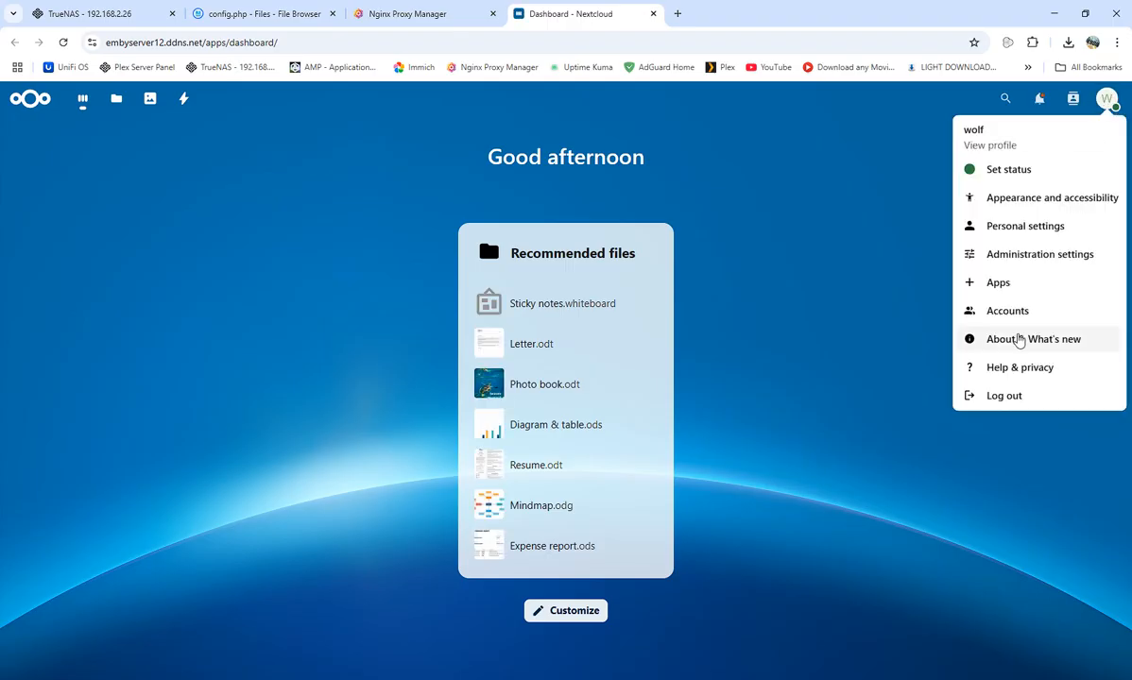
left_click(1003, 395)
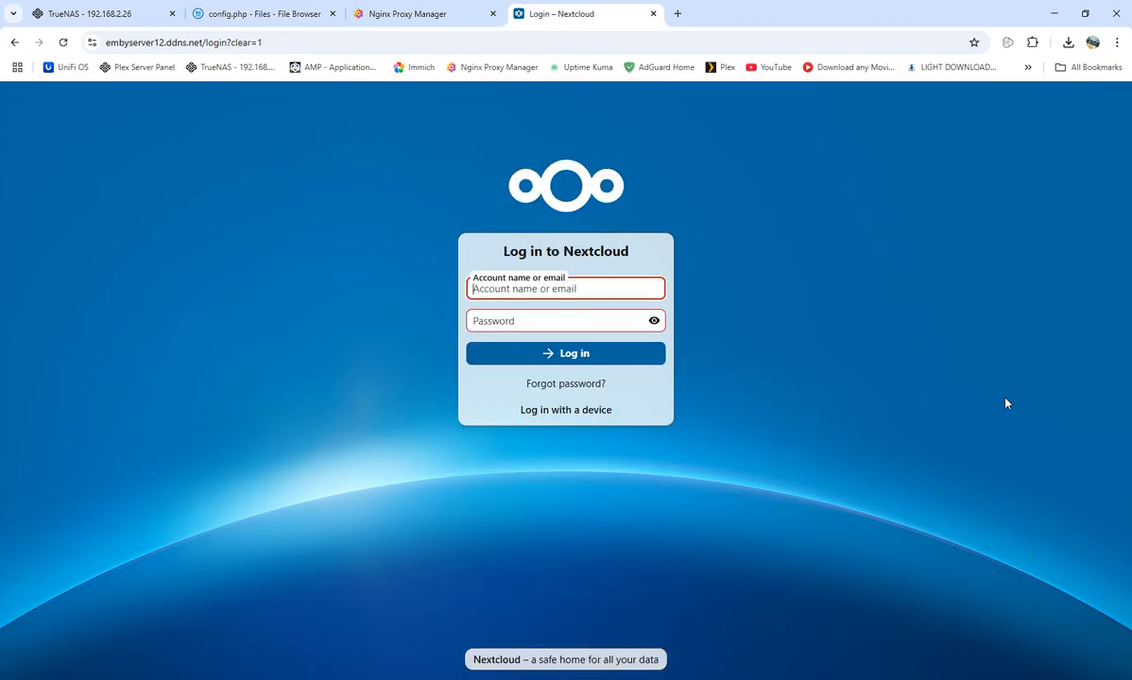
left_click(565, 288)
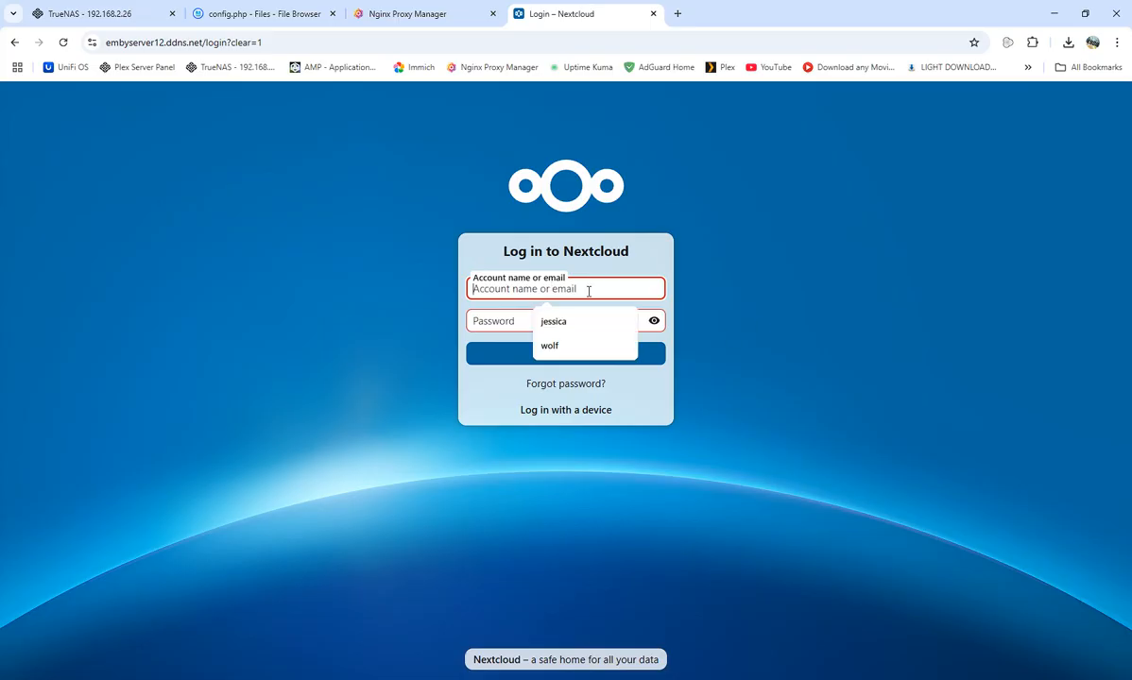
left_click(549, 345)
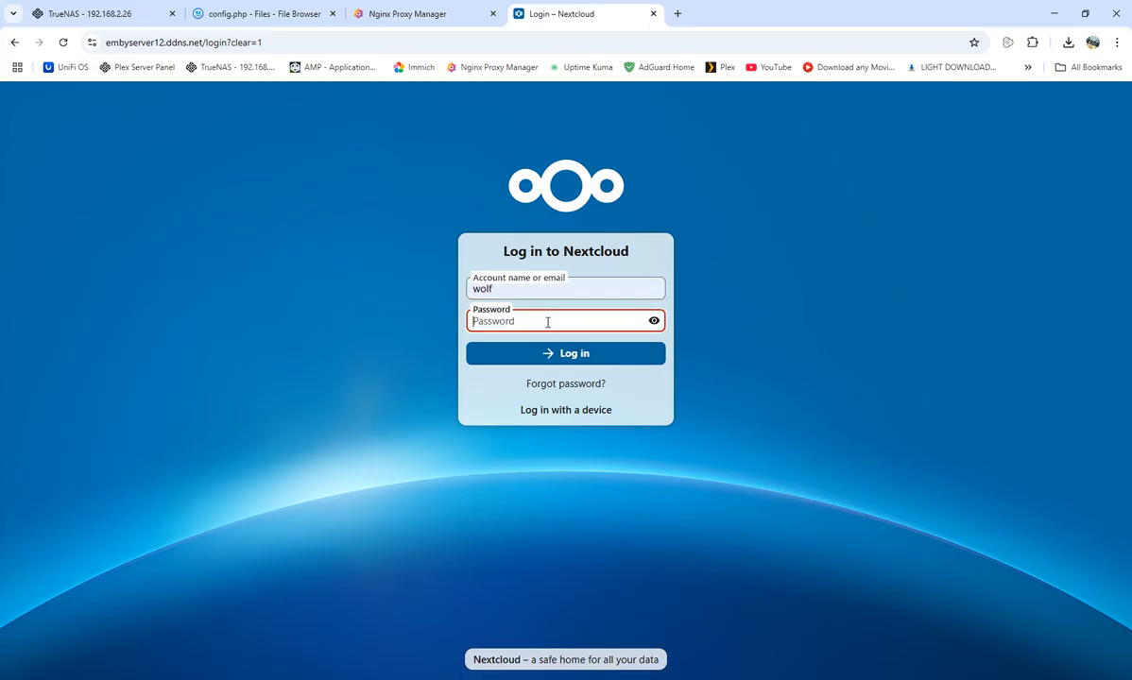
type("•••")
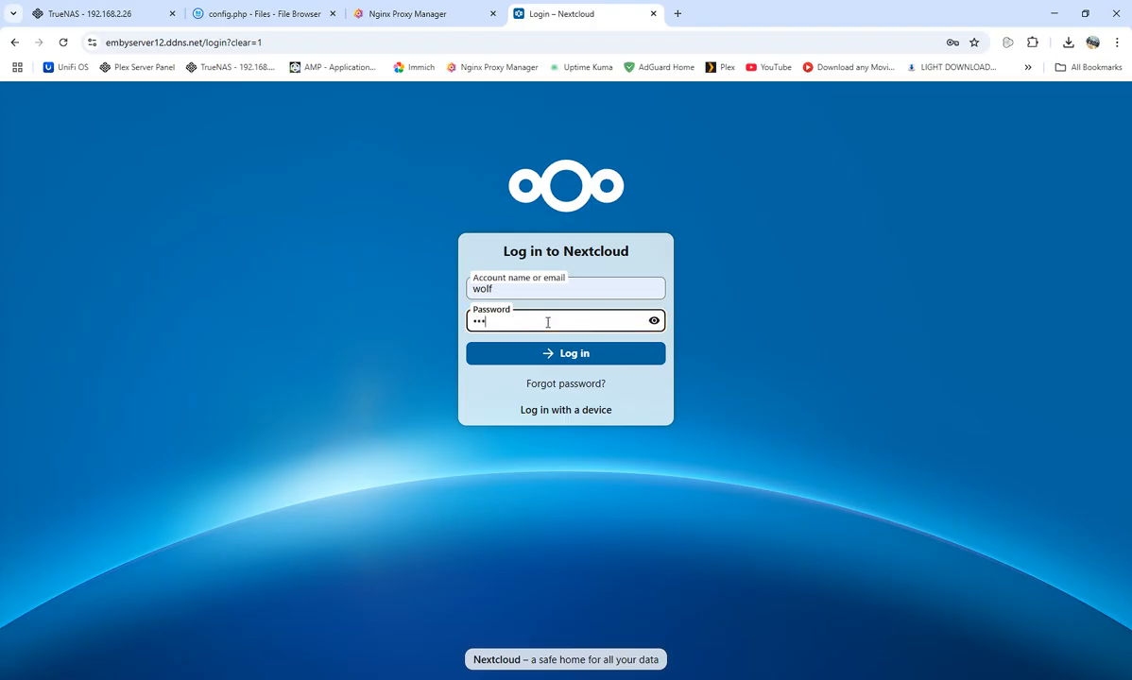
left_click(564, 353)
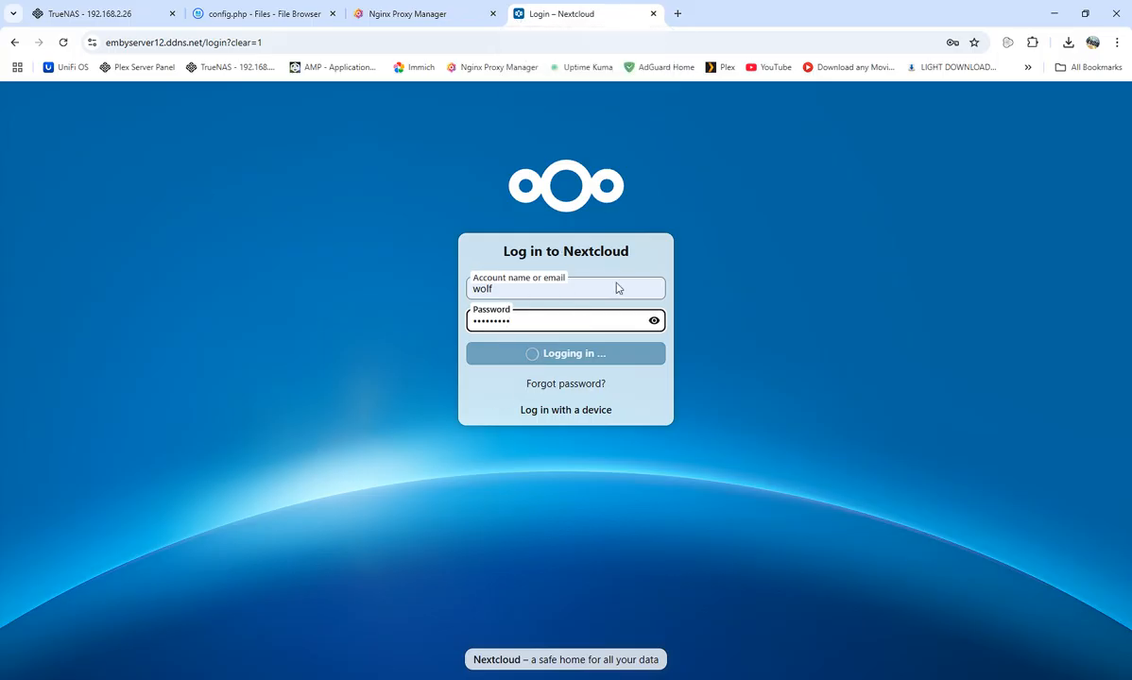
mouse_move(554, 259)
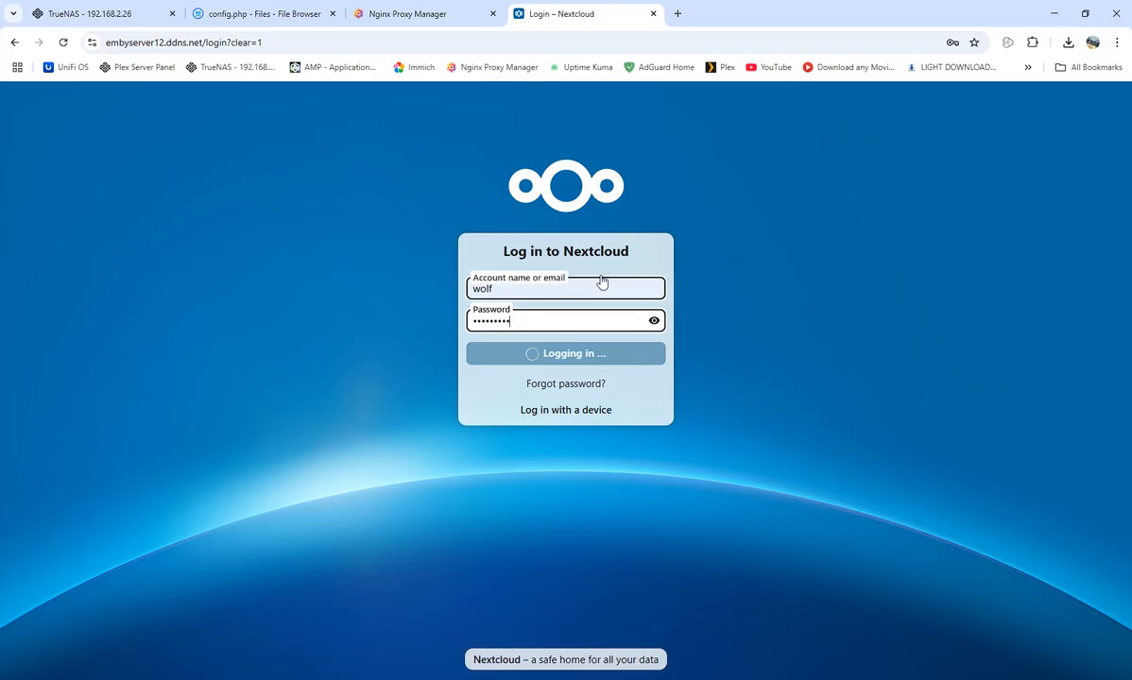
mouse_move(603, 383)
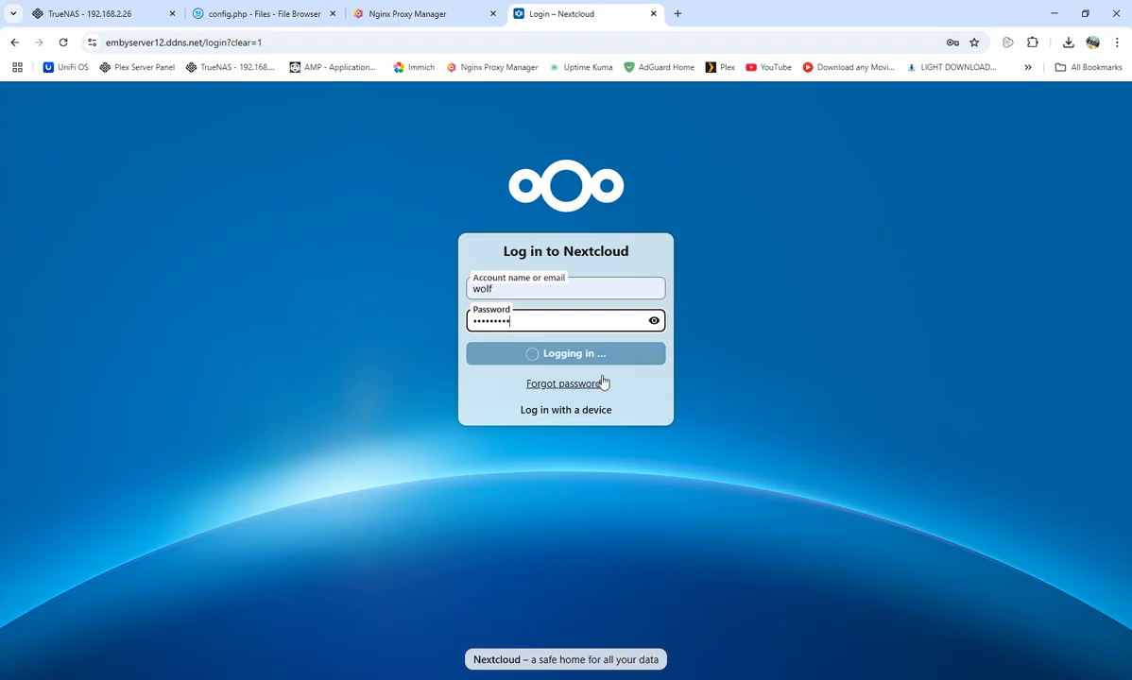
mouse_move(767, 224)
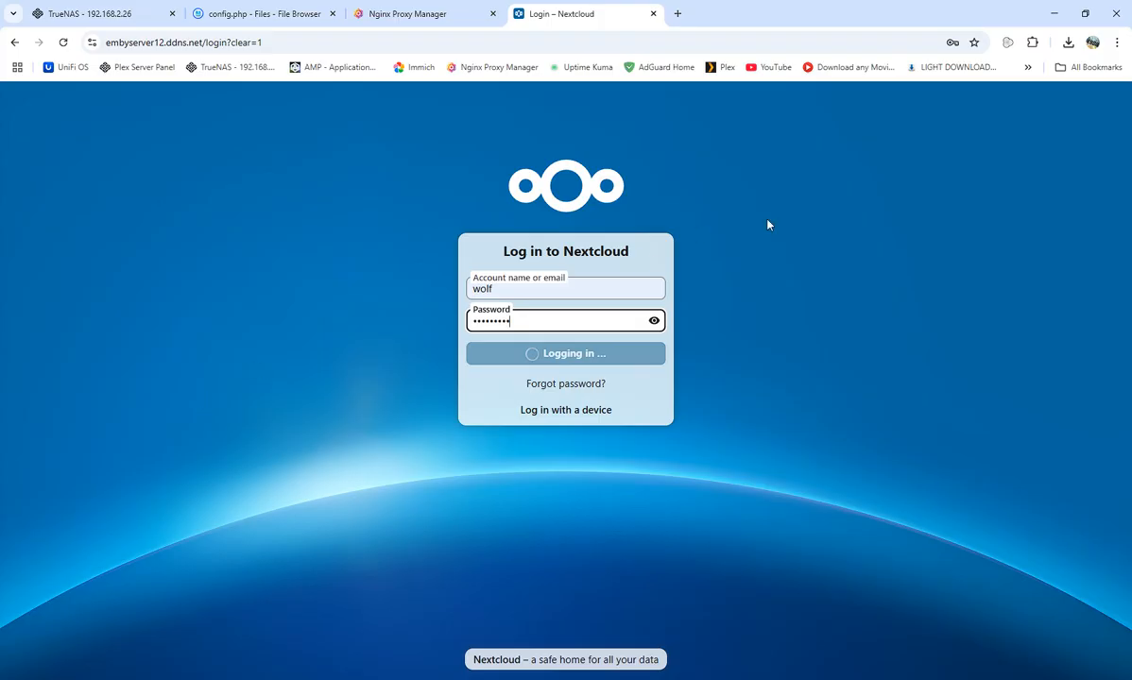
mouse_move(409, 14)
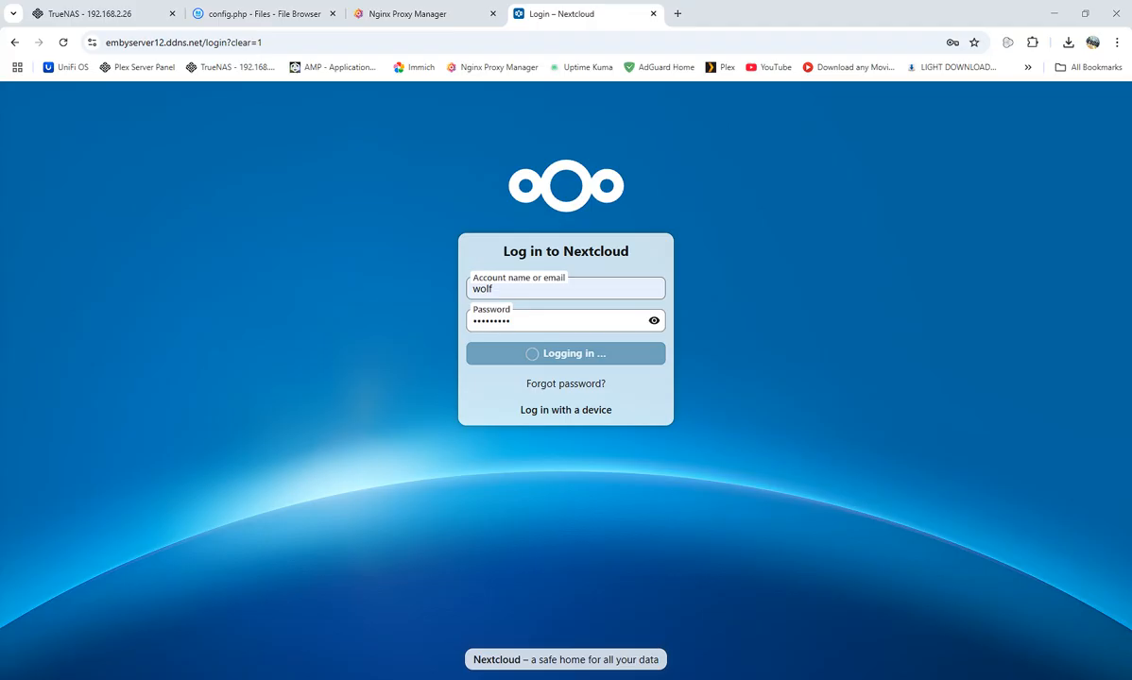
mouse_move(104, 264)
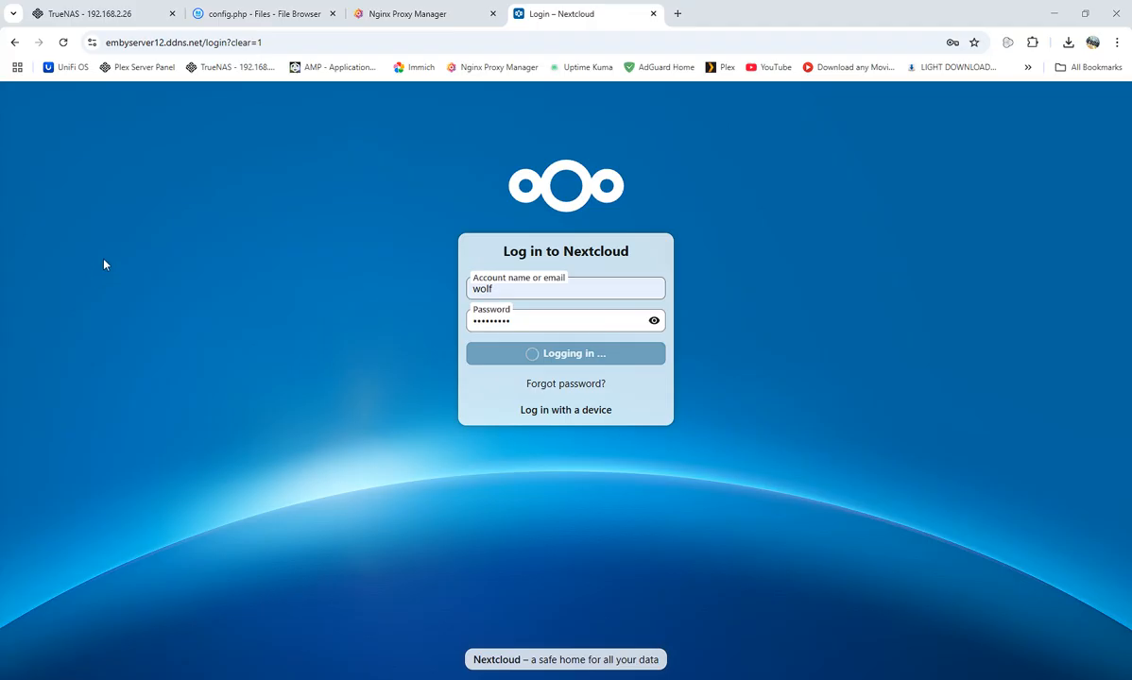
mouse_move(209, 183)
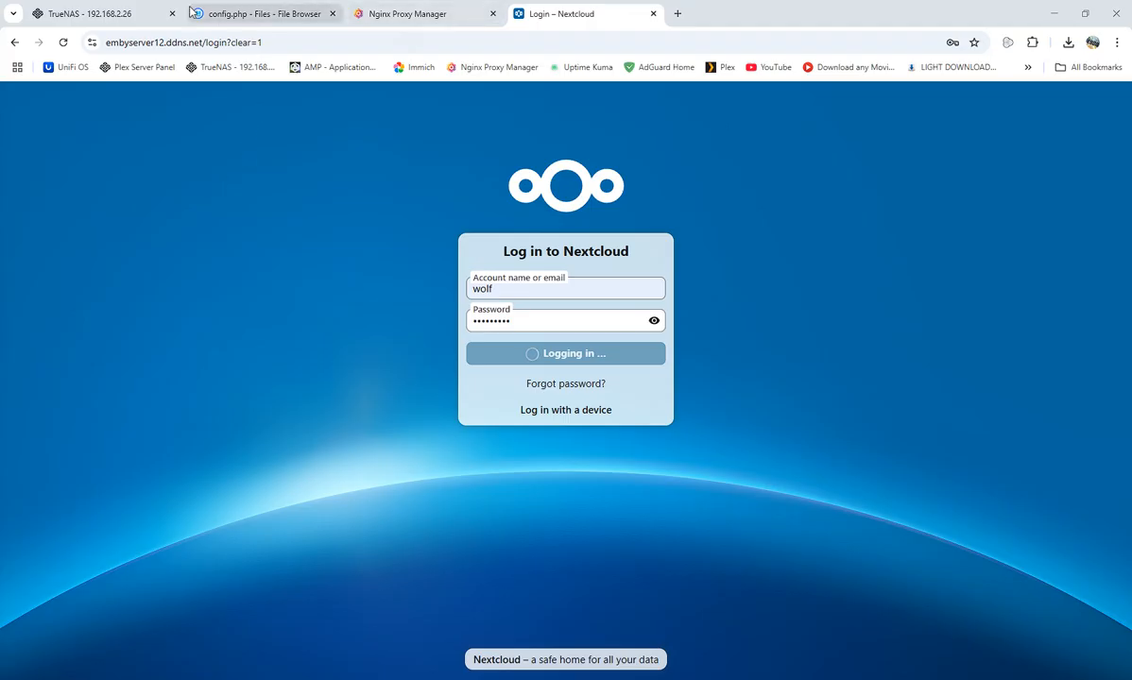
Step: Close config.php and view the filebrowser app's details, including port 30051
left_click(332, 14)
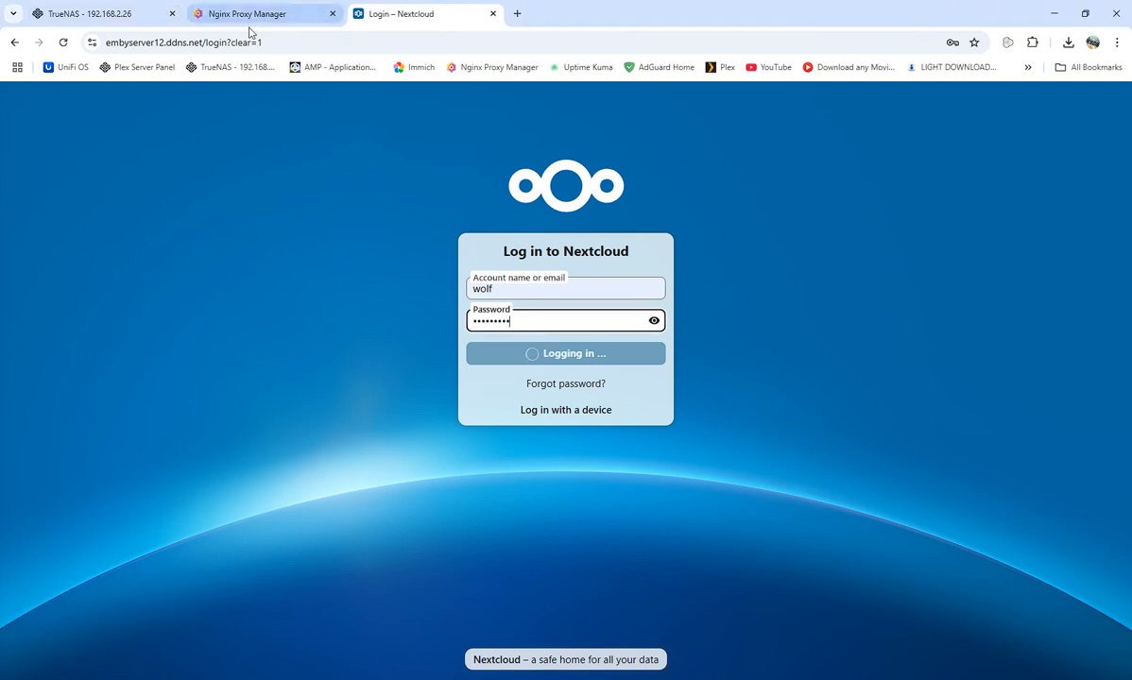
left_click(95, 13)
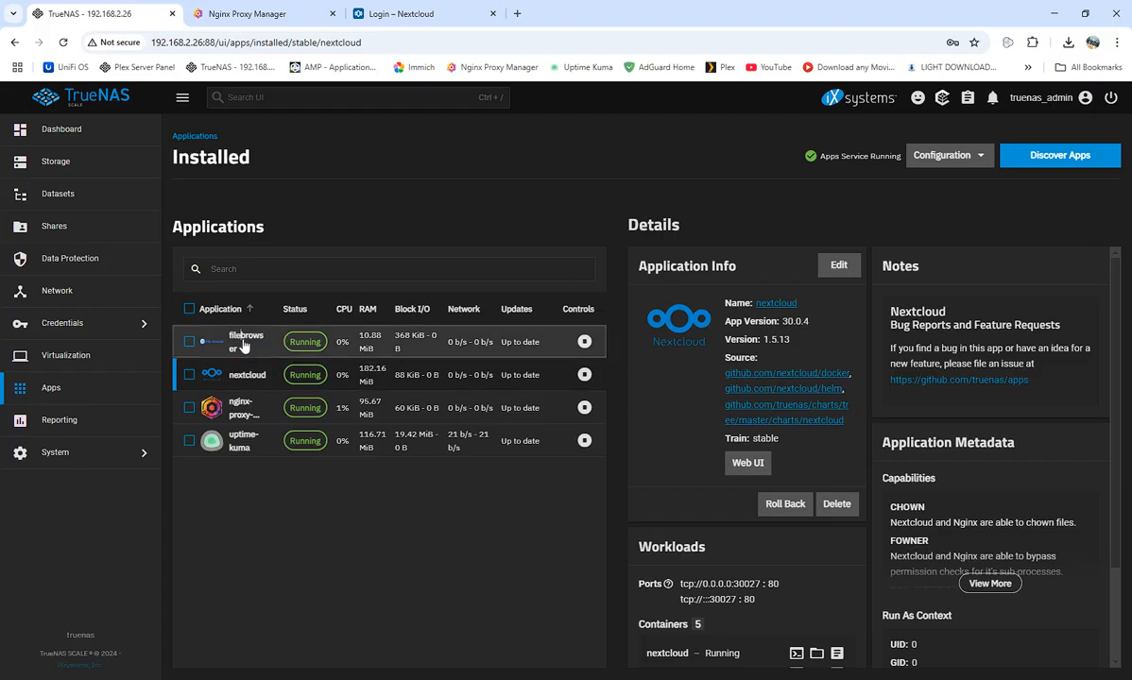
left_click(246, 341)
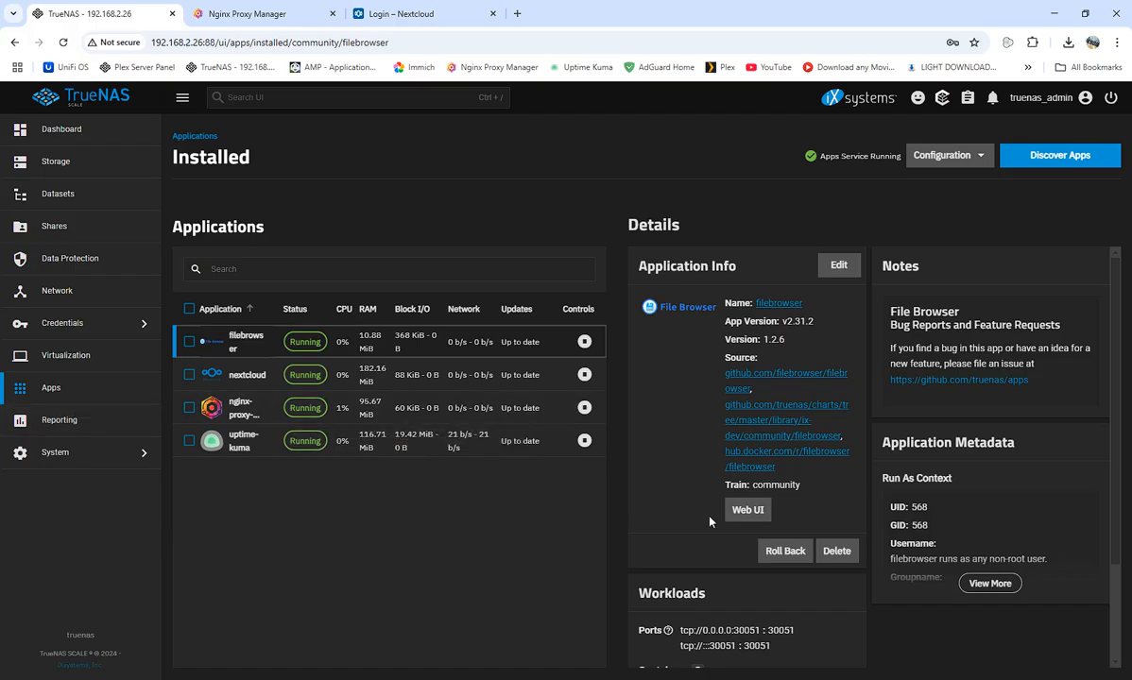
mouse_move(716, 520)
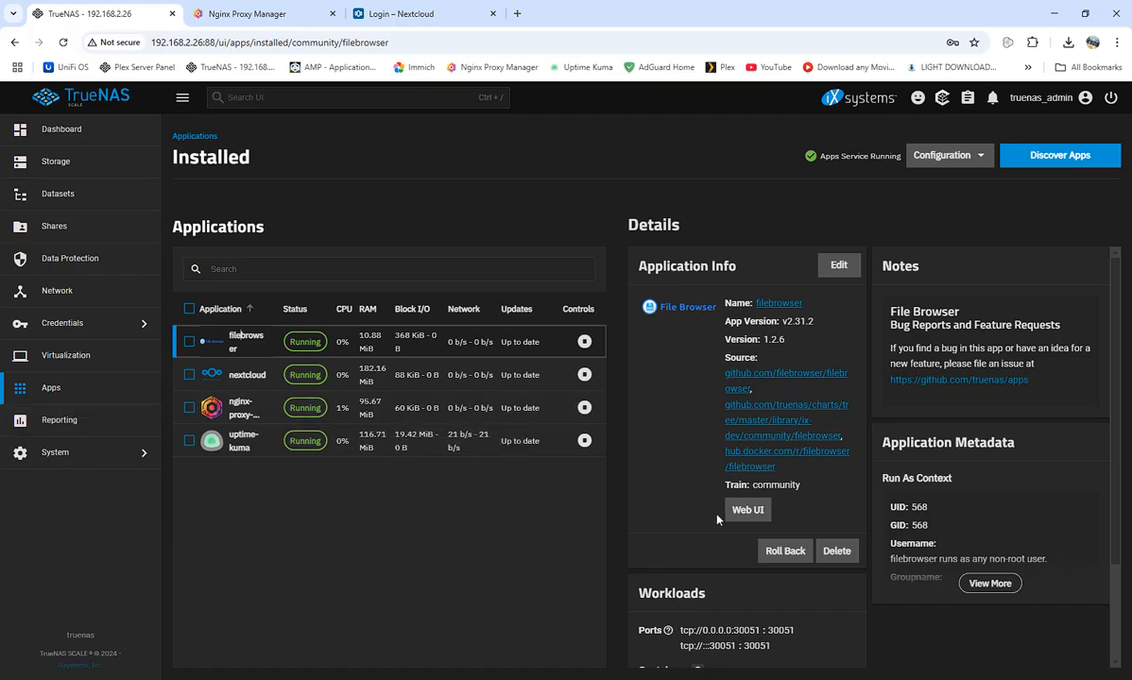
mouse_move(732, 491)
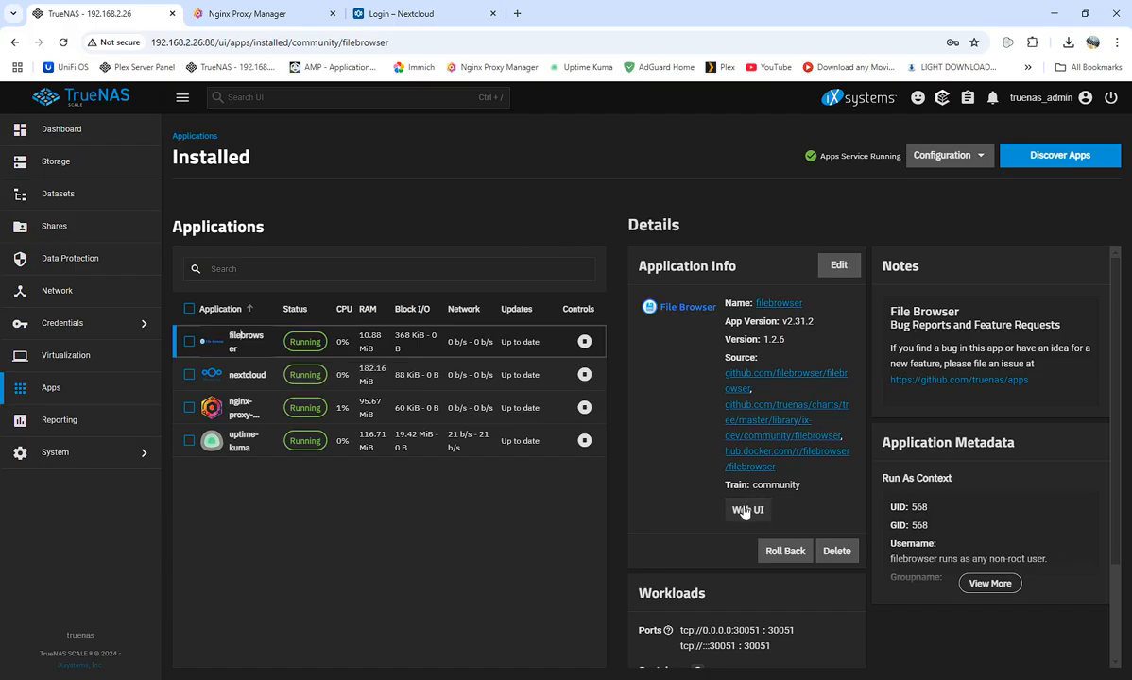
Step: Open File Browser's Web UI and close the Nextcloud login tab
left_click(747, 510)
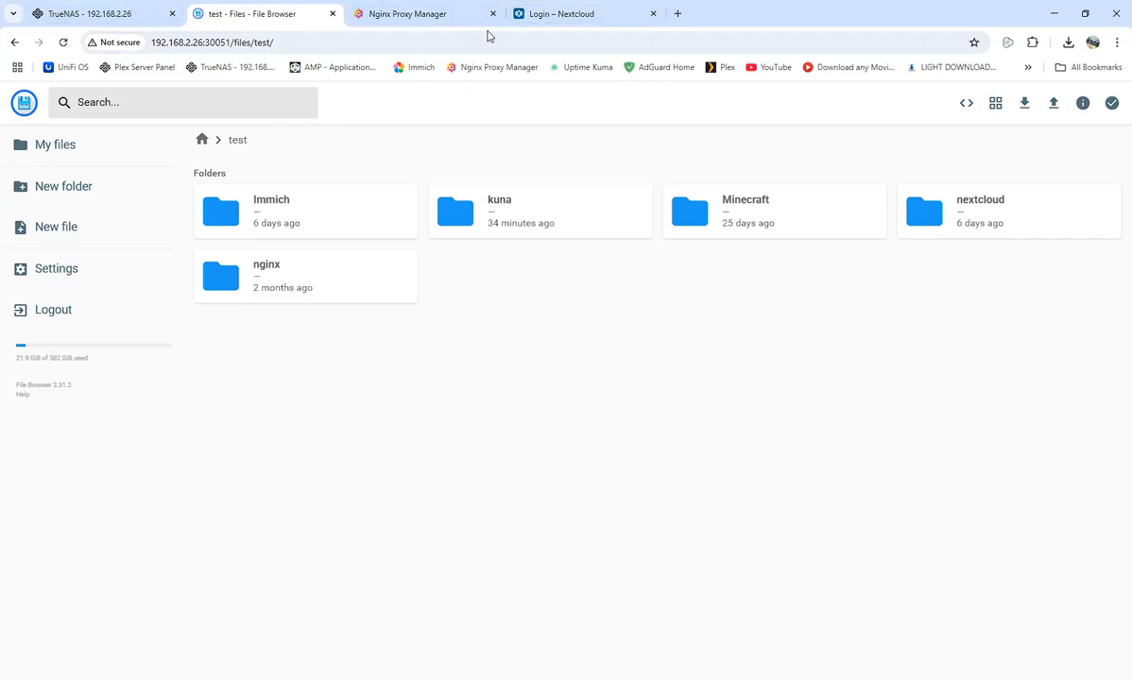
left_click(562, 14)
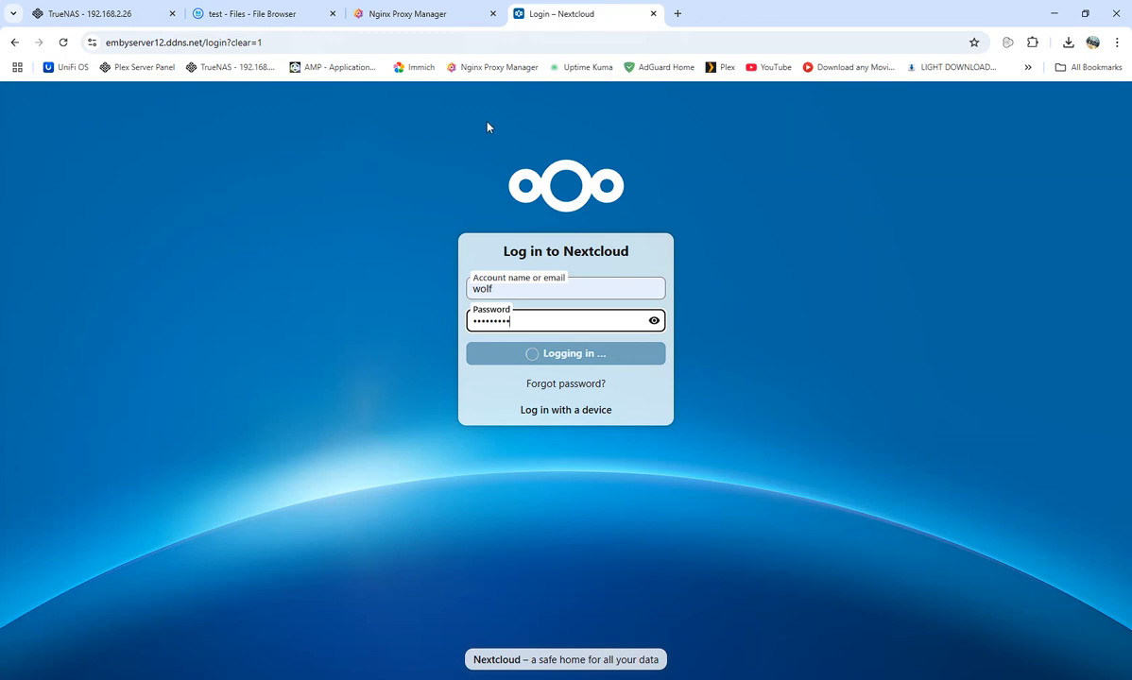
mouse_move(650, 7)
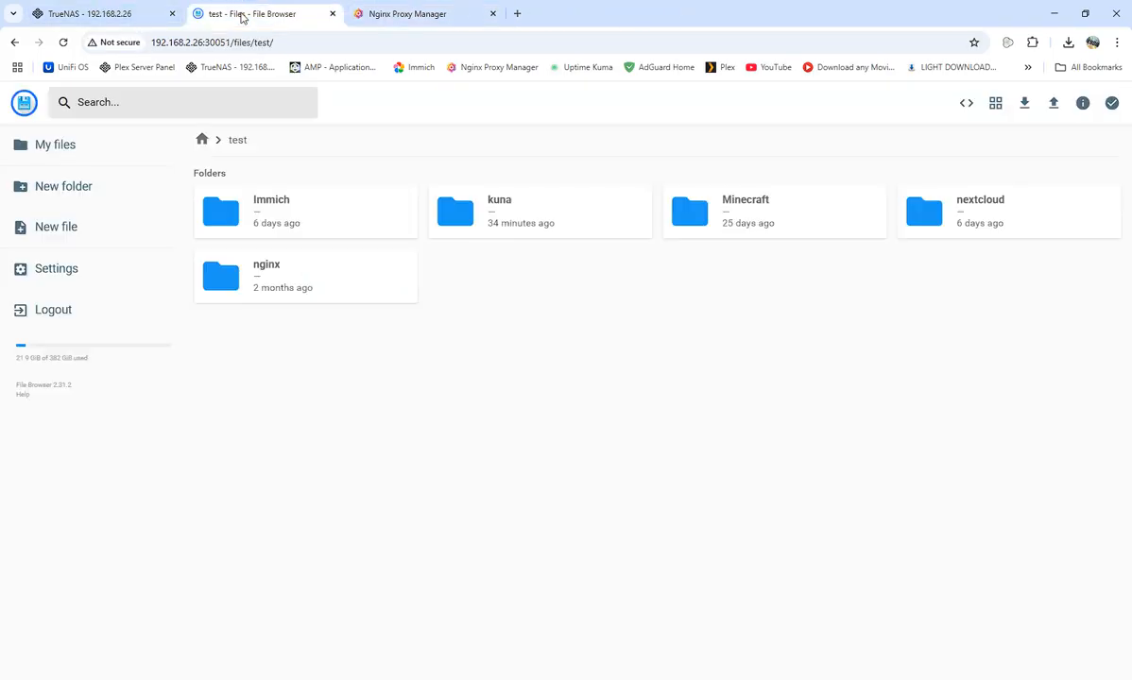
mouse_move(914, 295)
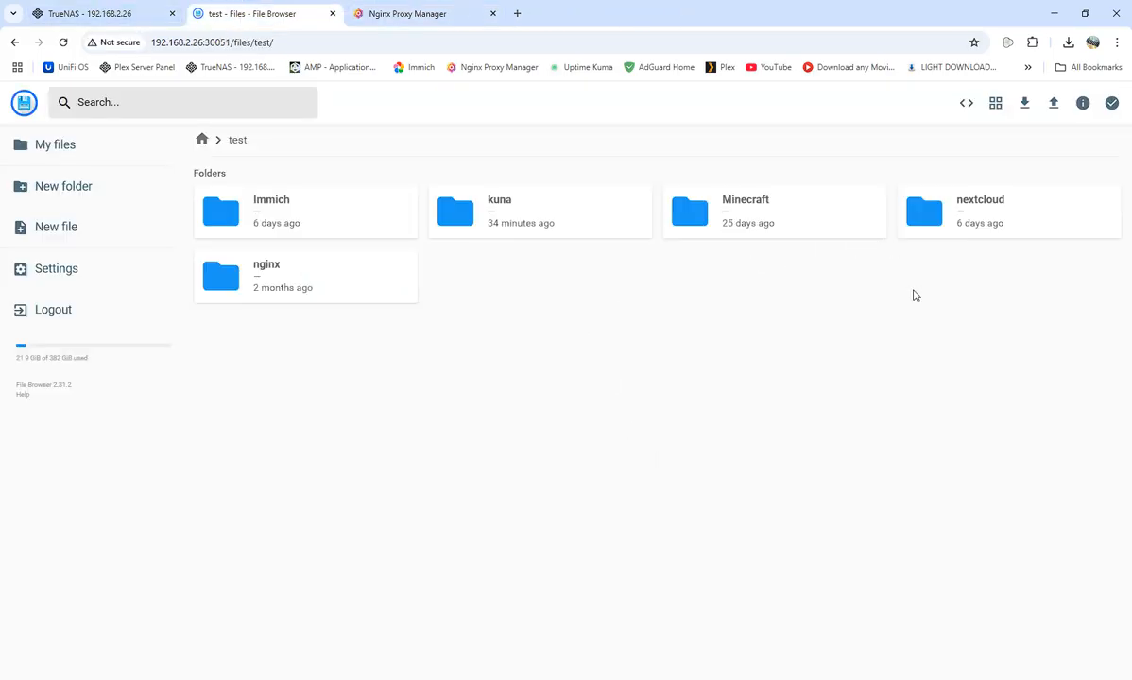
mouse_move(945, 209)
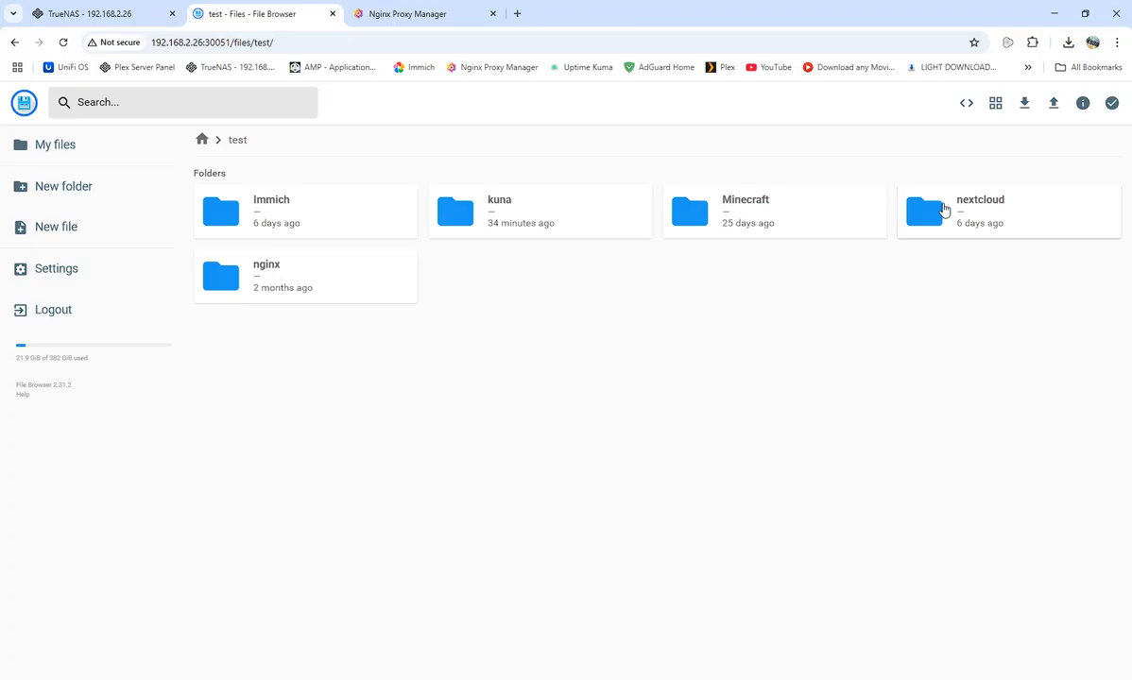
mouse_move(1006, 279)
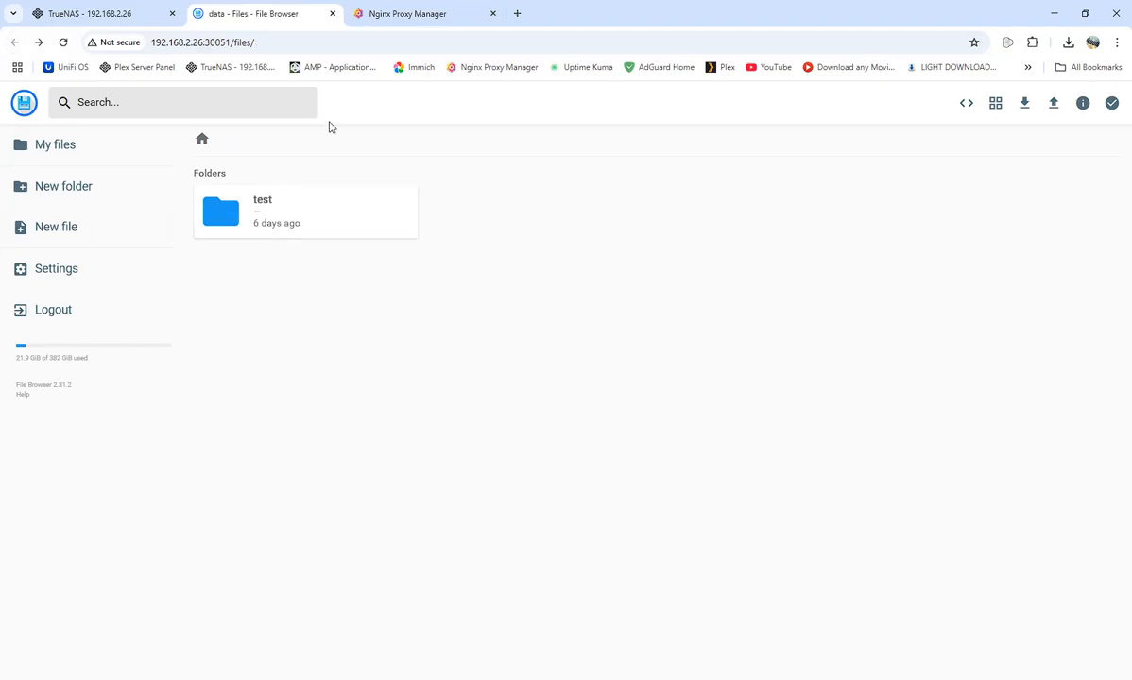
Step: Compare the test dataset's children in TrueNAS Datasets against File Browser's test folder
left_click(90, 13)
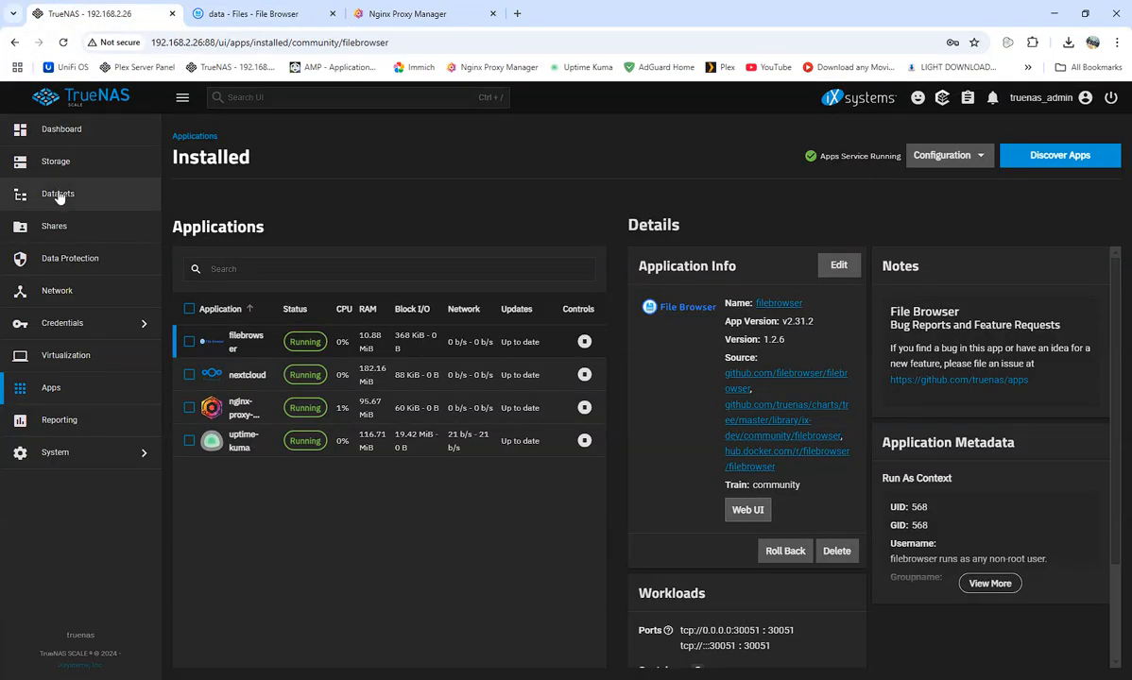
left_click(57, 194)
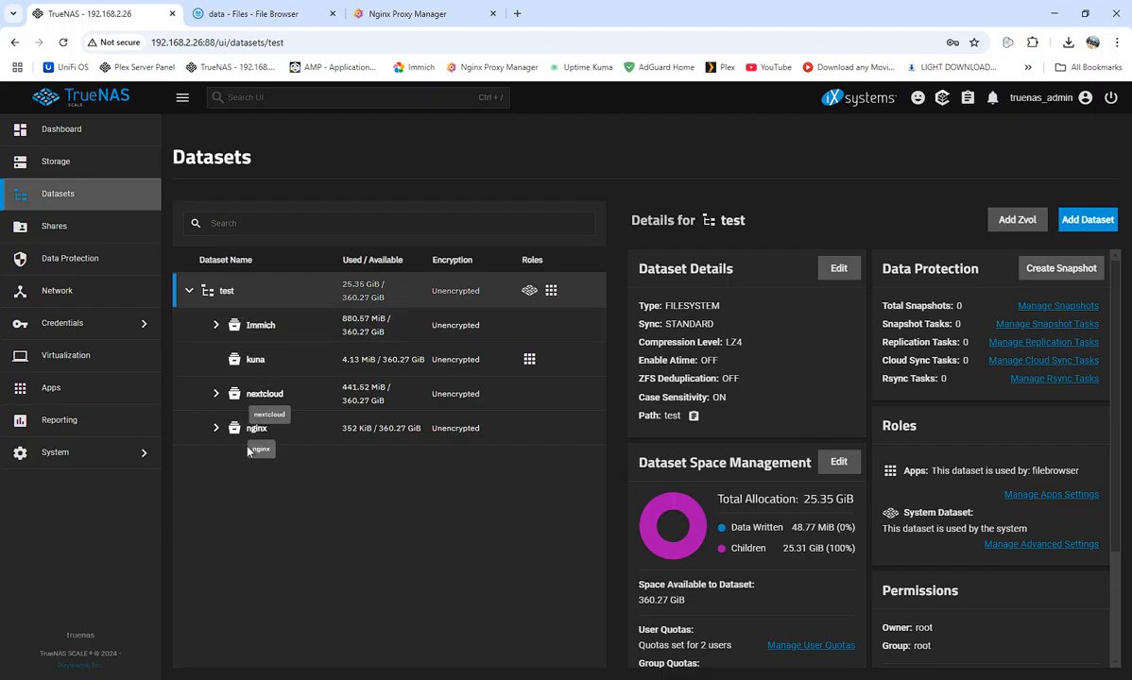
mouse_move(264, 394)
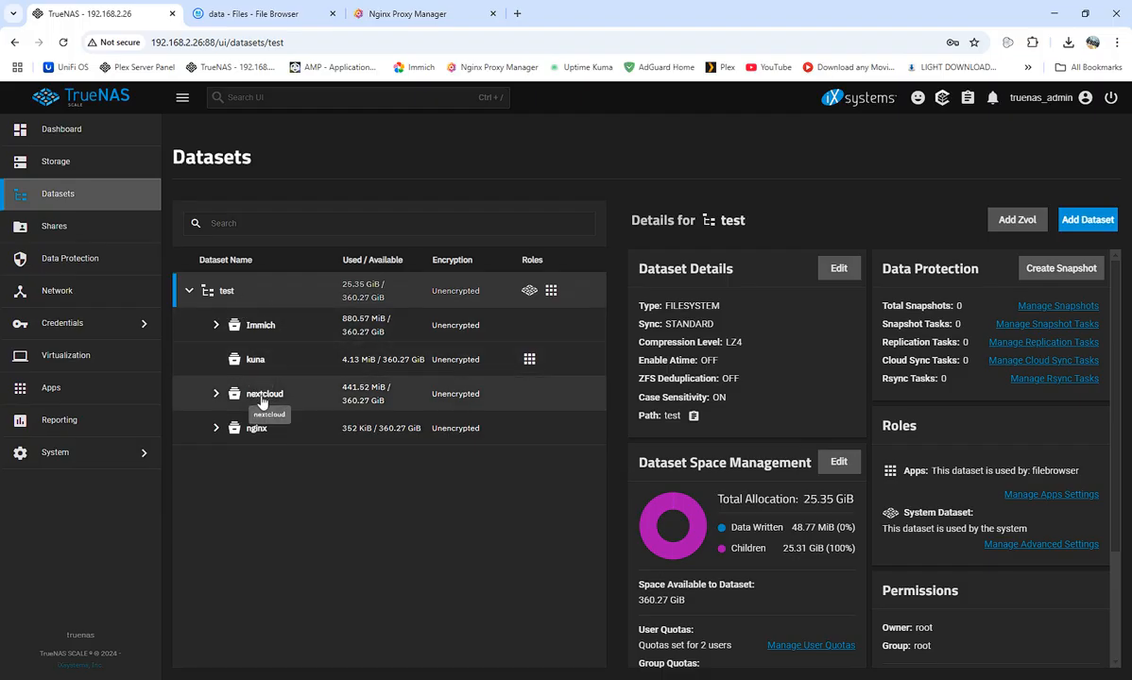
left_click(263, 13)
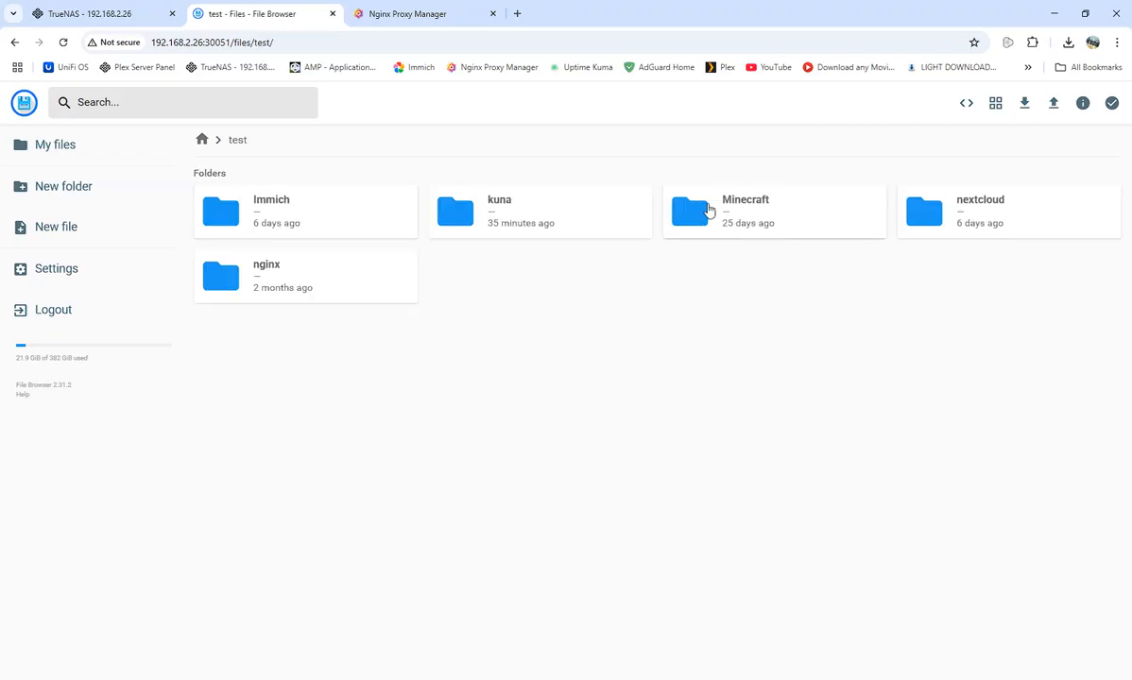
left_click(89, 13)
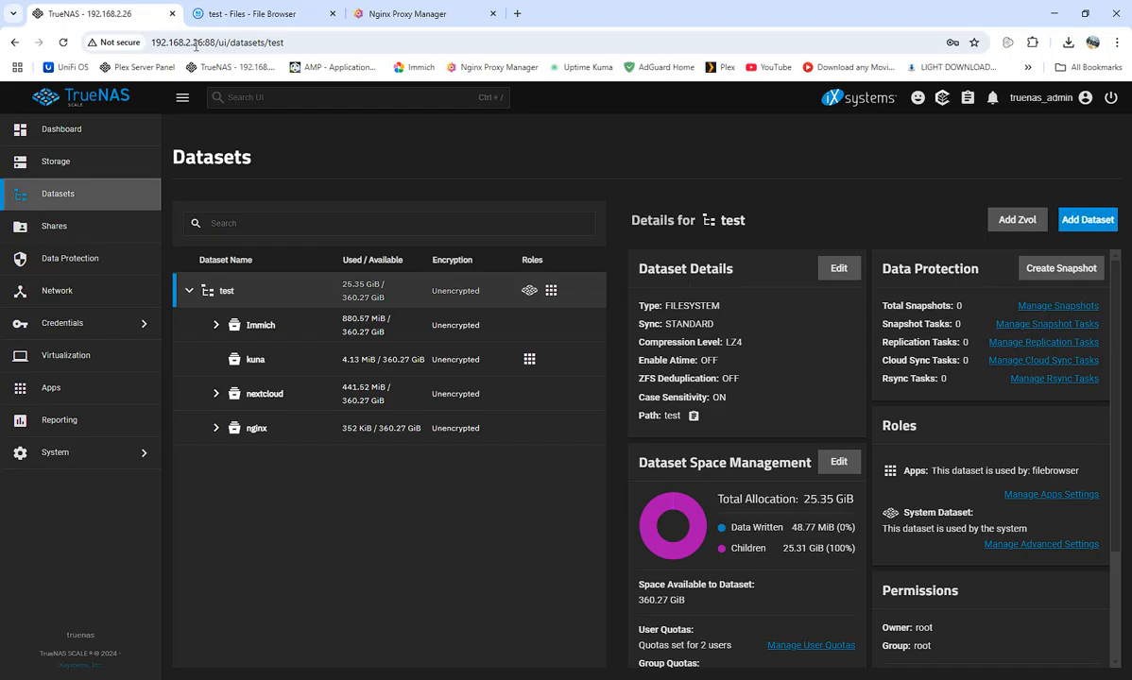
left_click(265, 14)
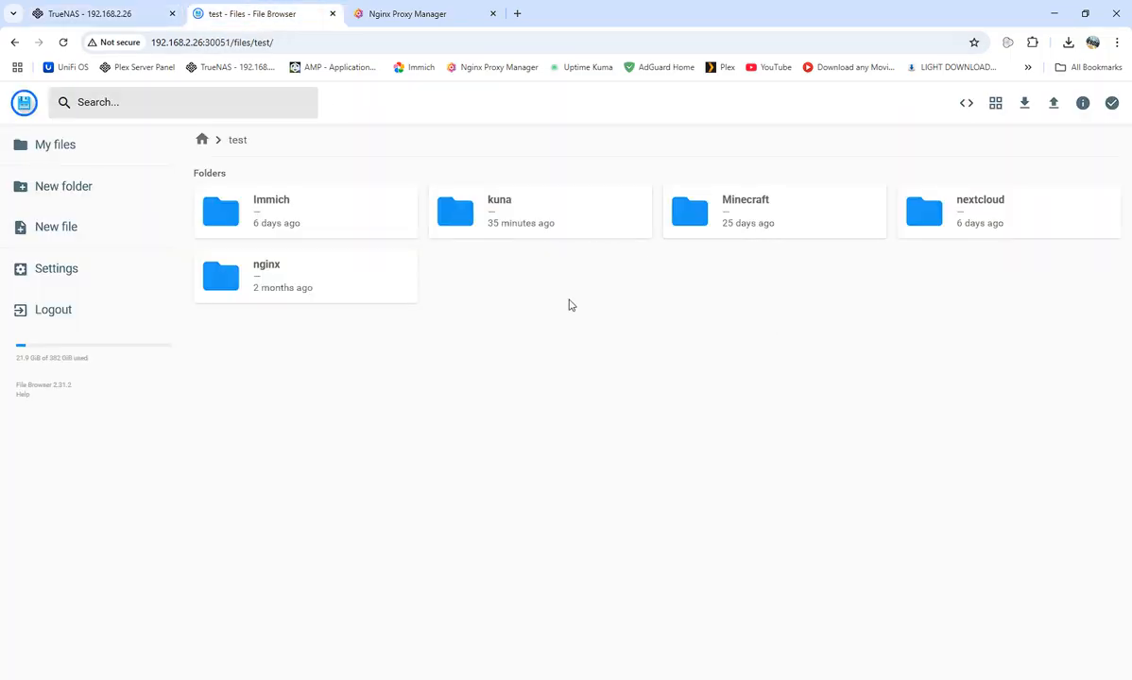
mouse_move(1018, 224)
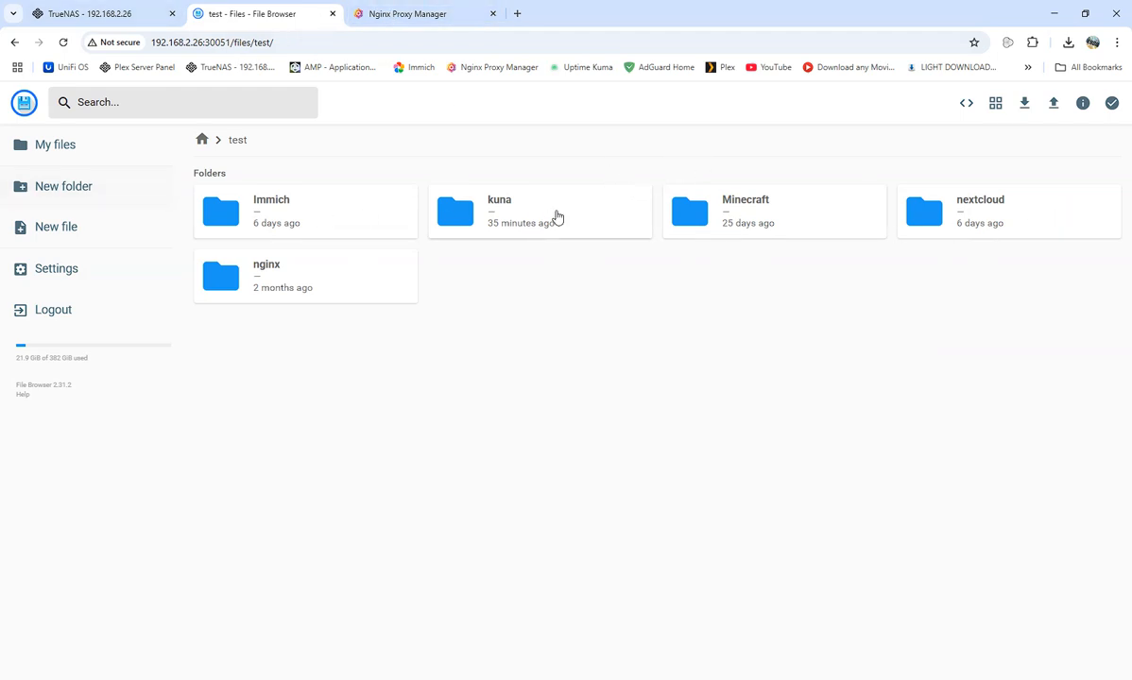
mouse_move(425, 14)
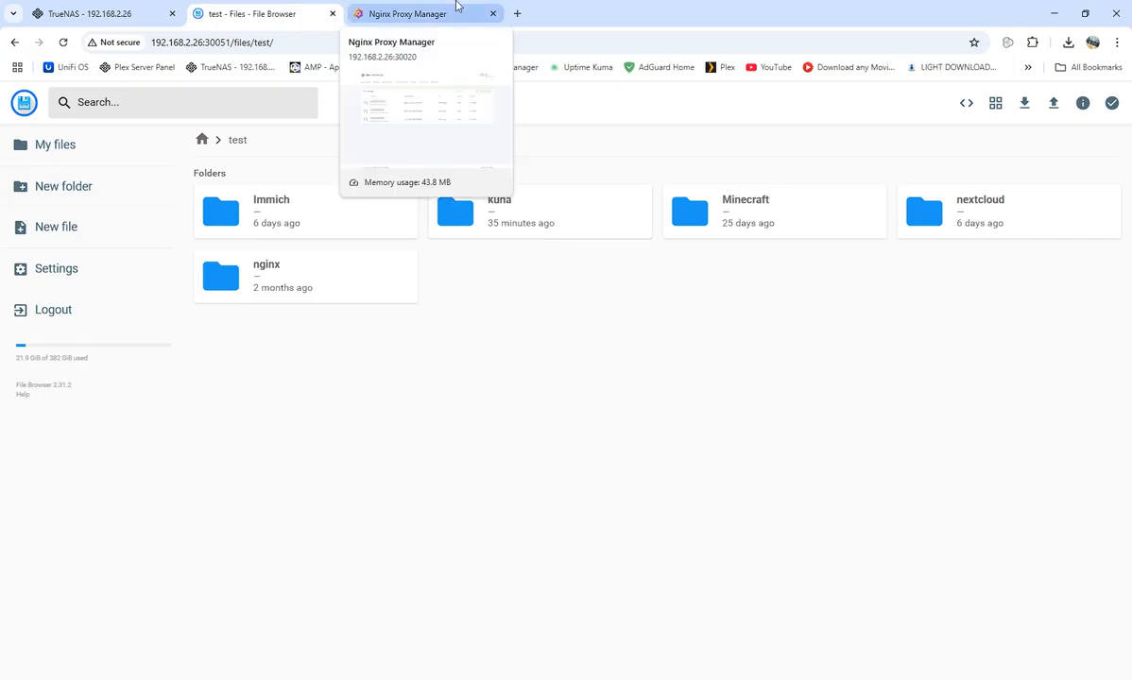
left_click(89, 13)
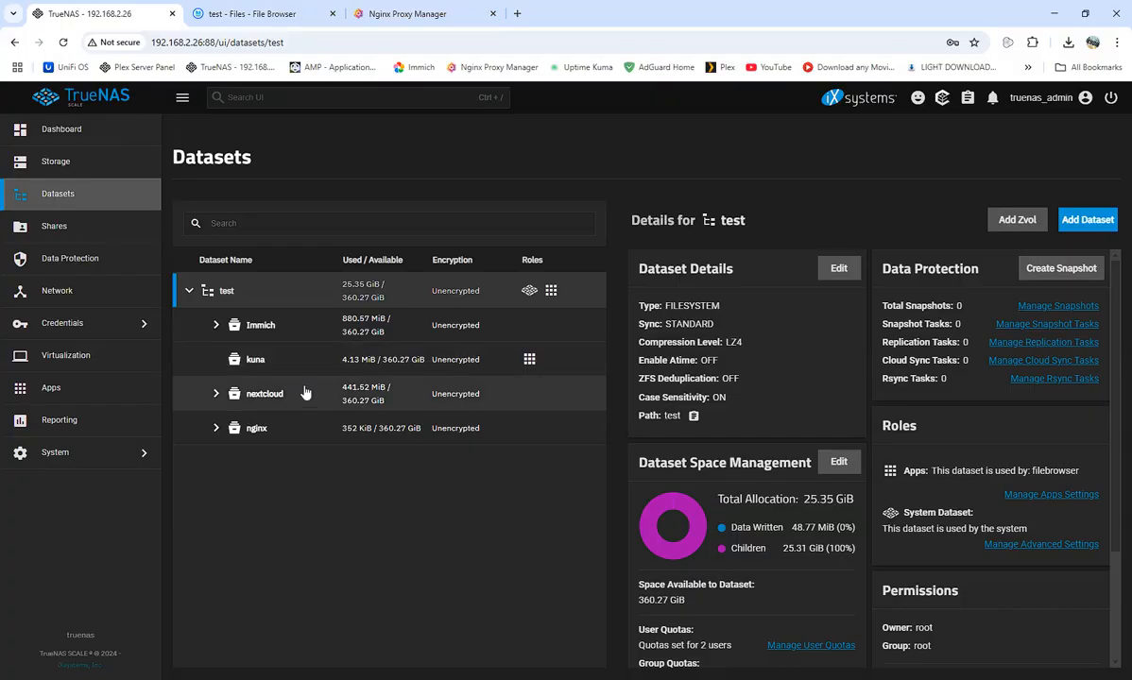
left_click(263, 14)
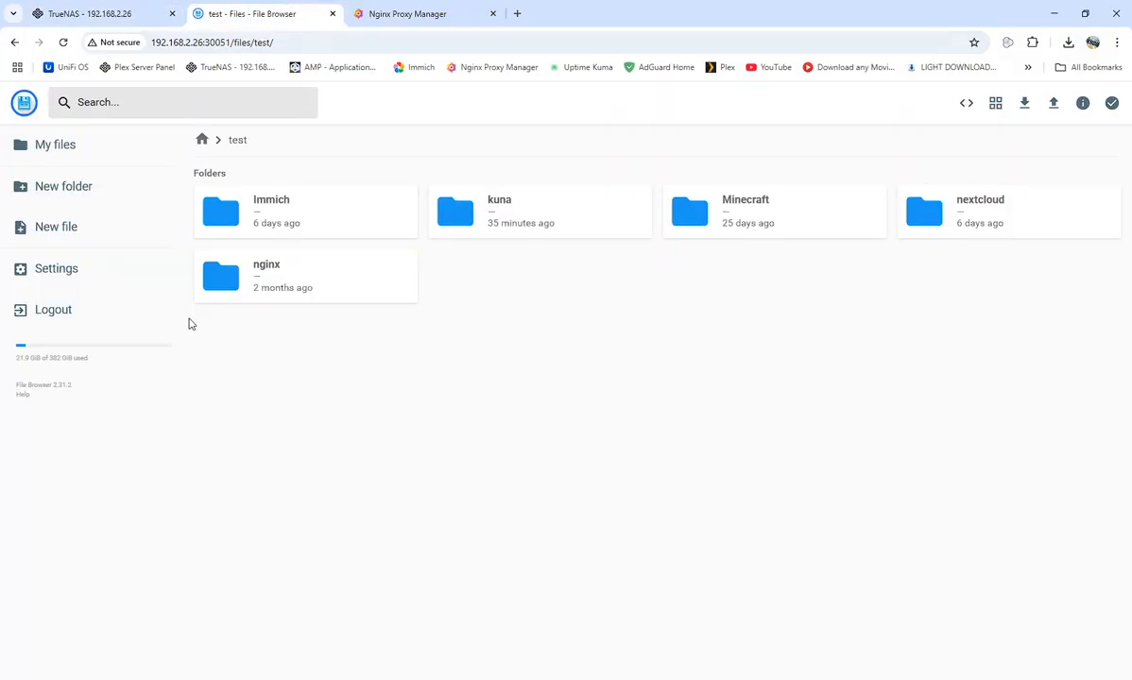
mouse_move(846, 233)
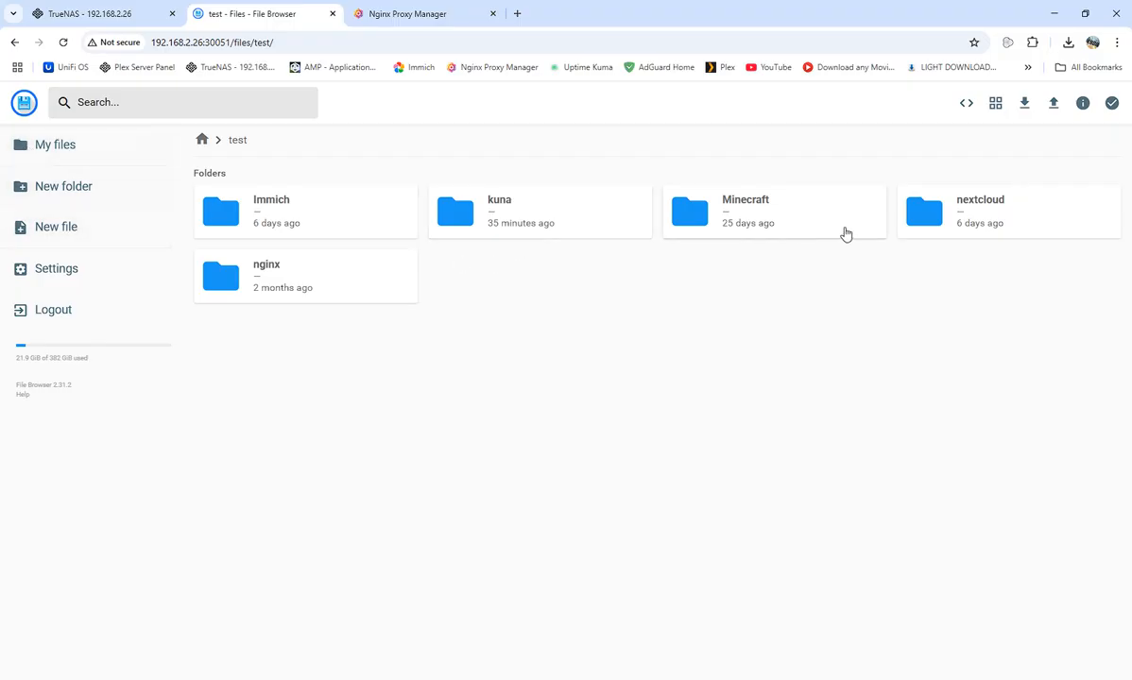
mouse_move(966, 216)
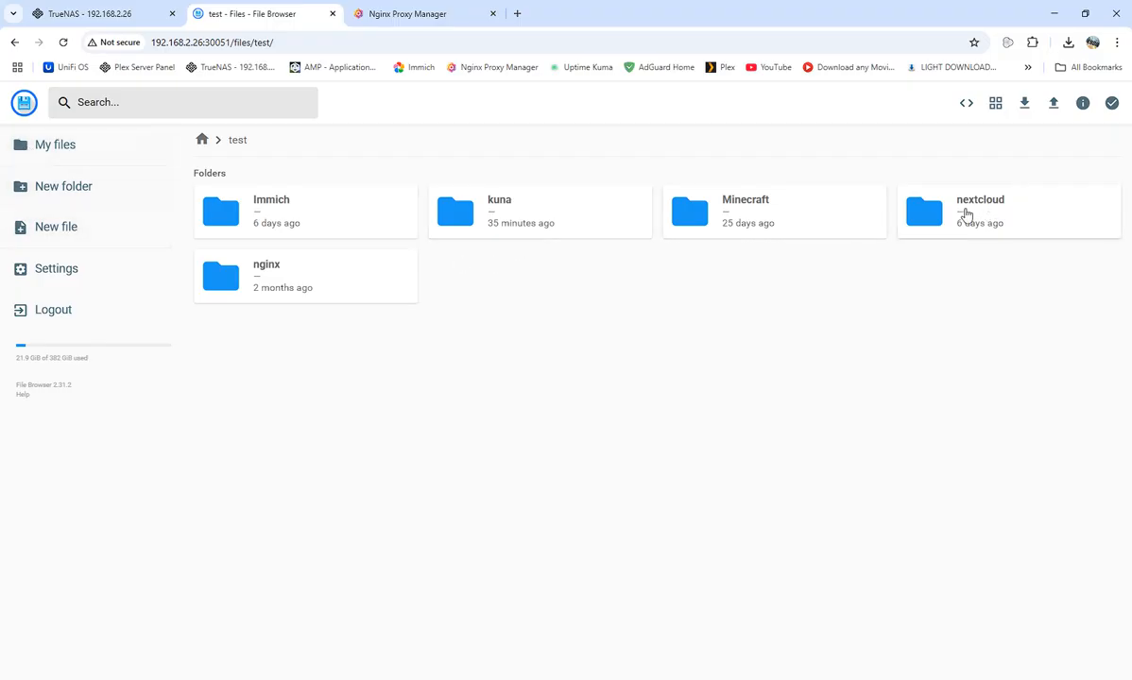
double_click(980, 210)
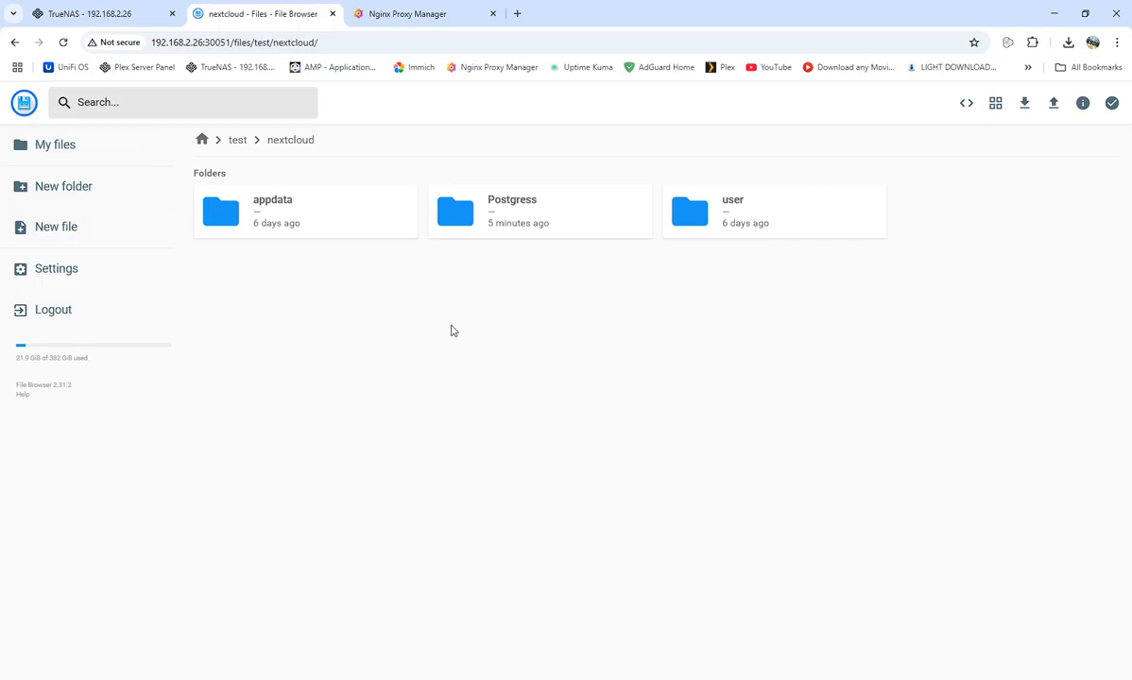
mouse_move(304, 276)
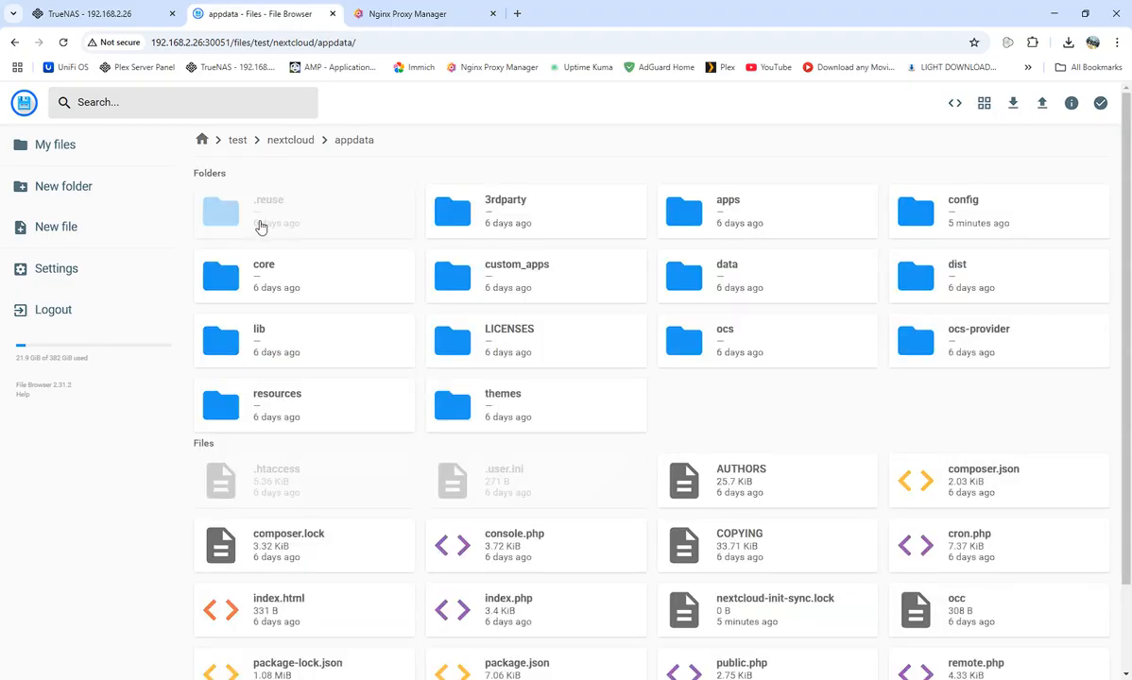
mouse_move(971, 224)
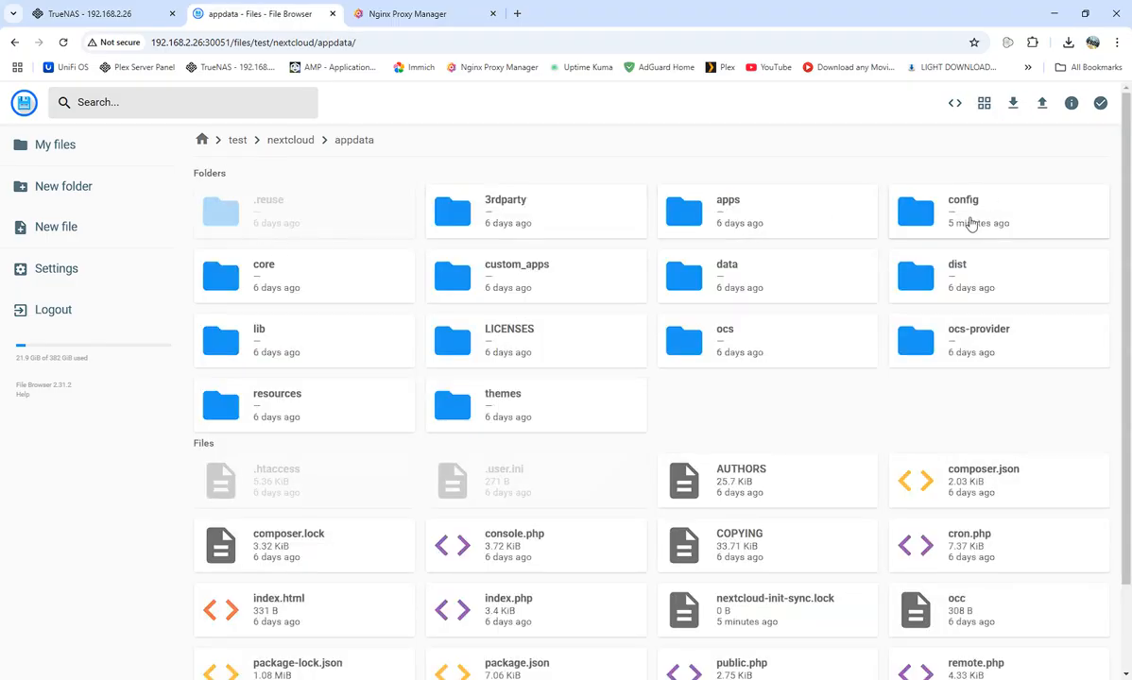
double_click(962, 210)
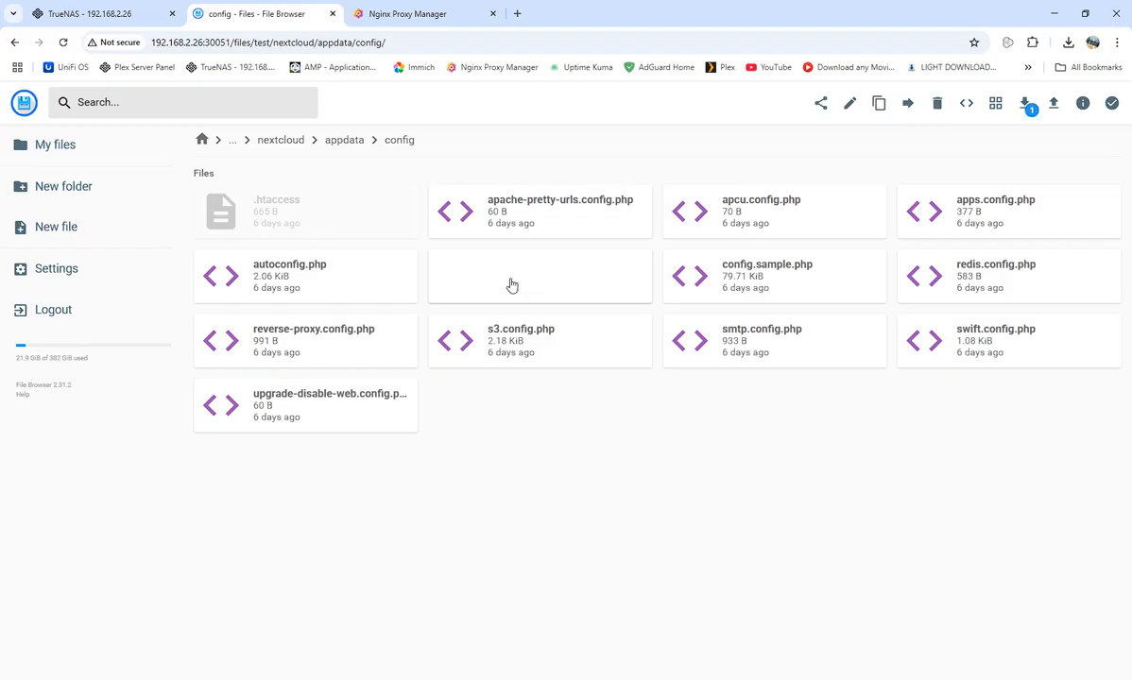
double_click(540, 275)
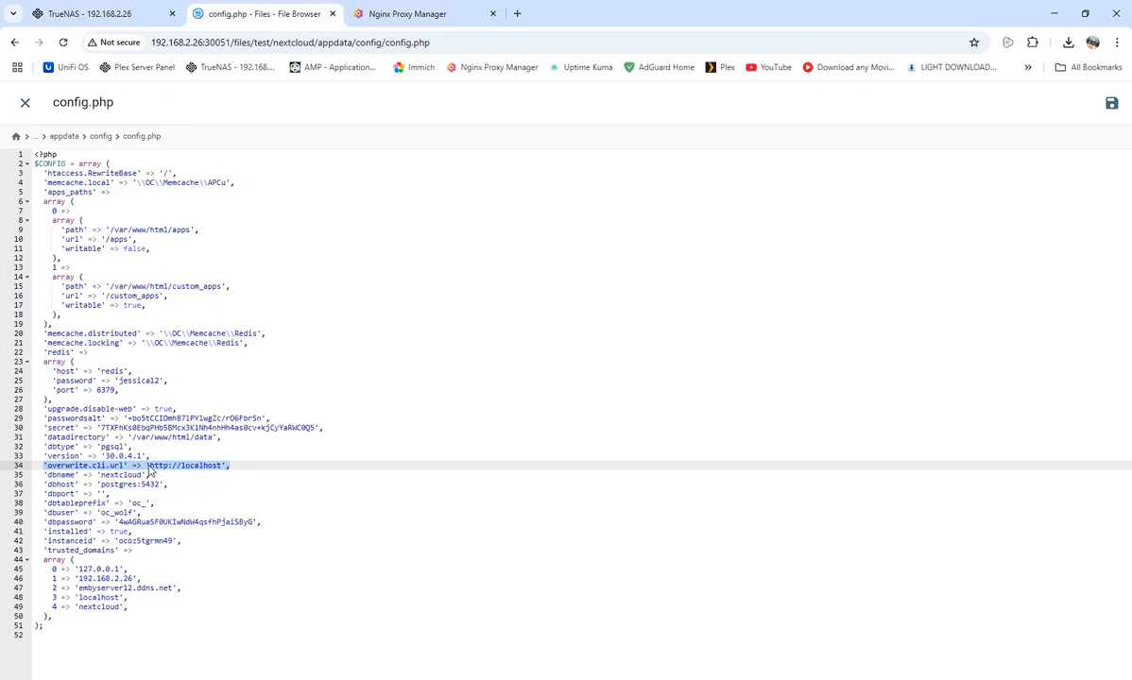
mouse_move(174, 475)
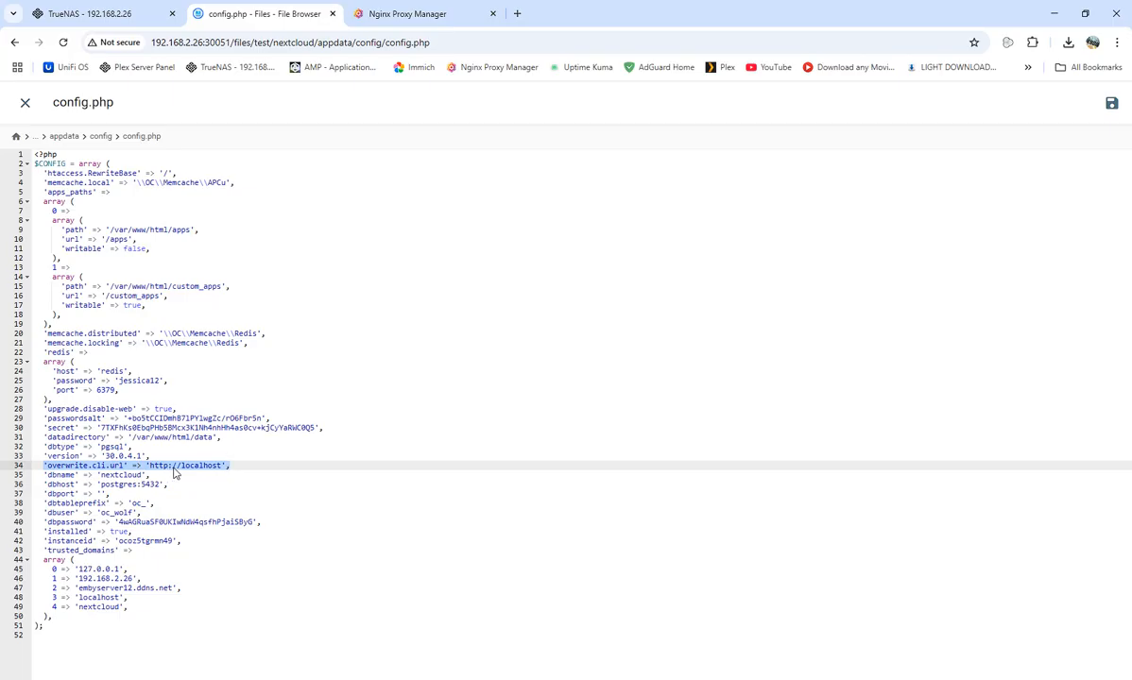
mouse_move(191, 474)
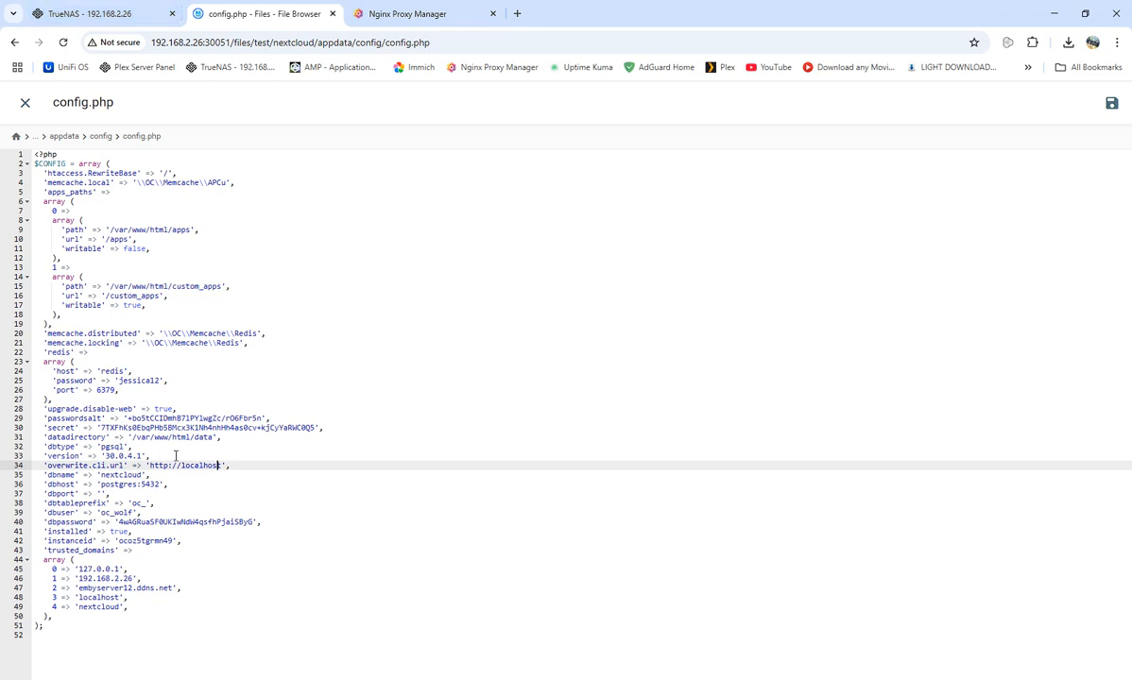
mouse_move(597, 459)
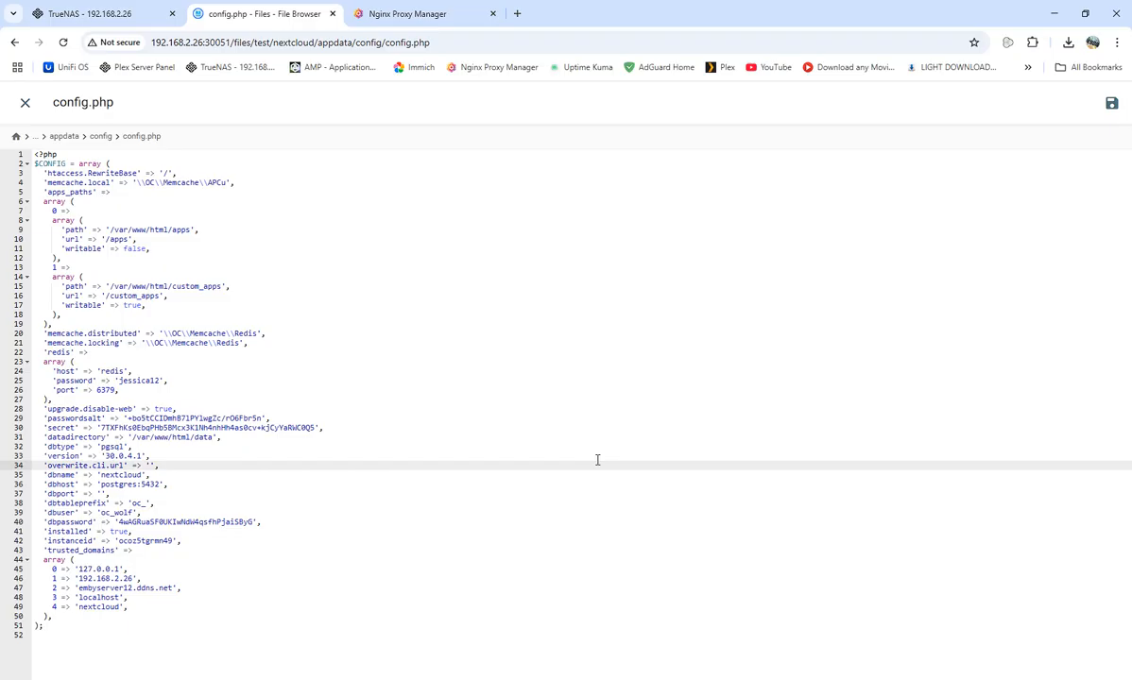
Step: Set overwrite.cli.url to 'example.com' and begin an overwriteprotocol line below
type("example.co")
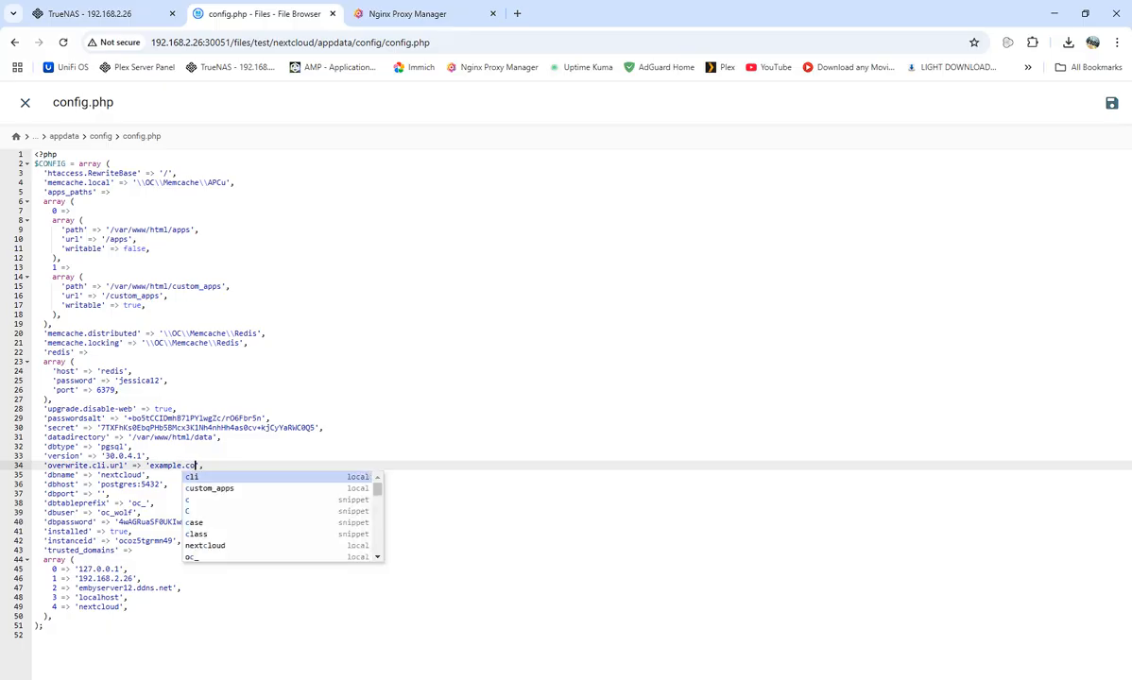
type("m")
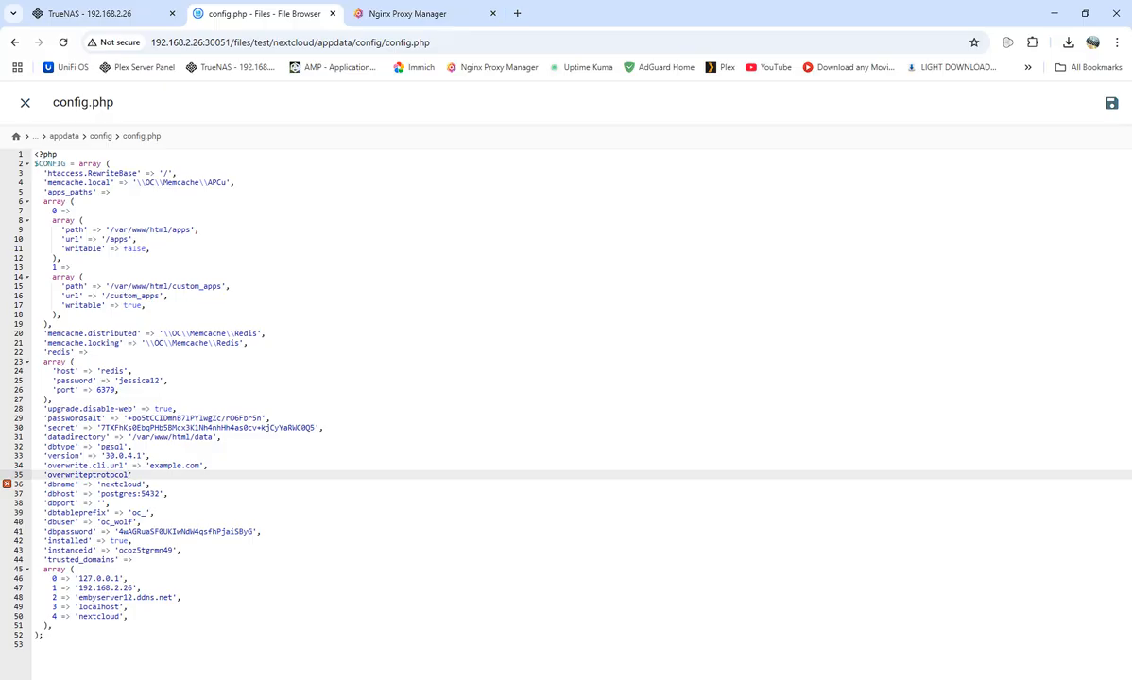
Step: Complete line 35 as 'overwriteprotocol' => 'https'
left_click(132, 474)
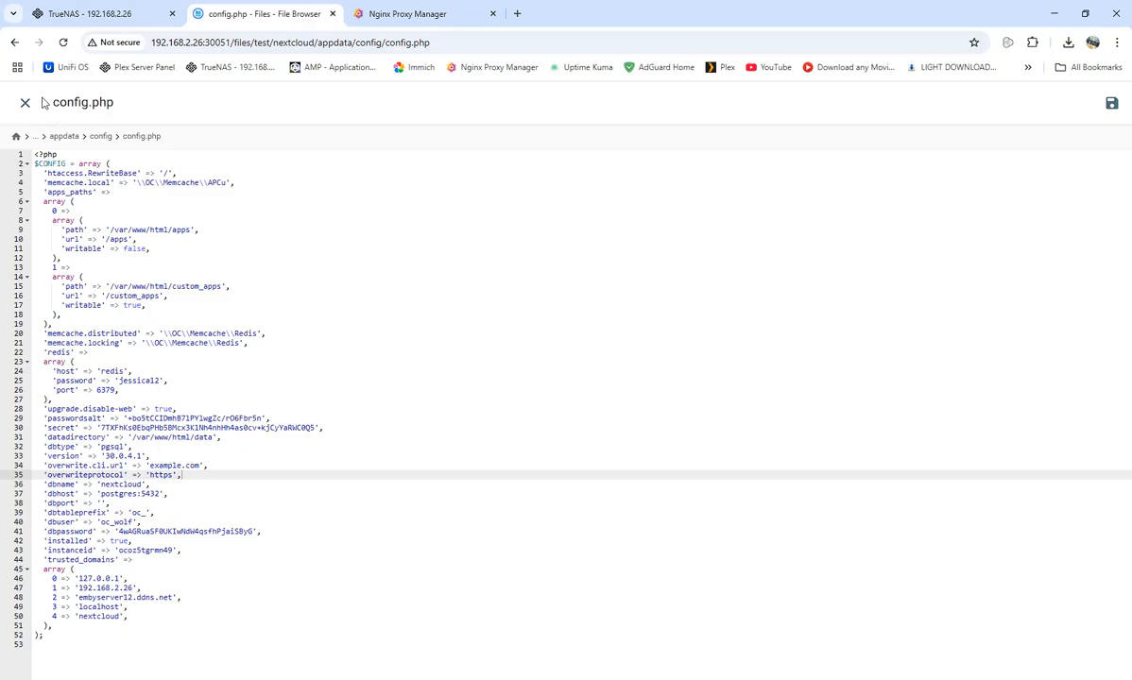
Step: Start the stopped nextcloud app and view its details, port 30027 mapped to 80
left_click(89, 14)
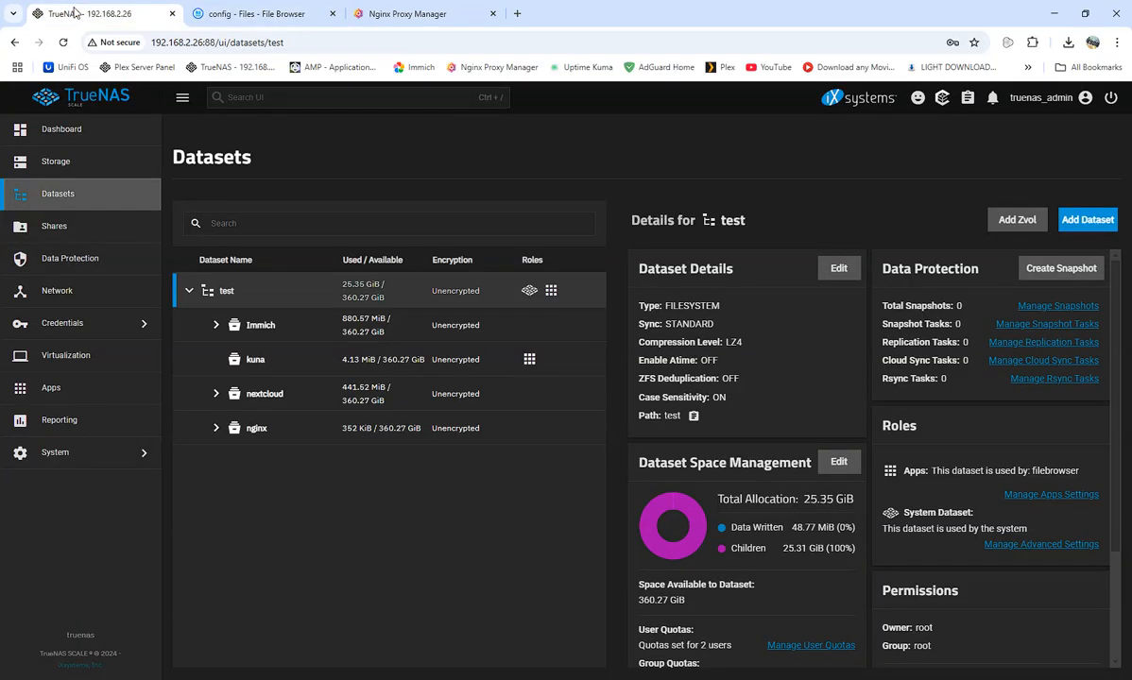
left_click(51, 387)
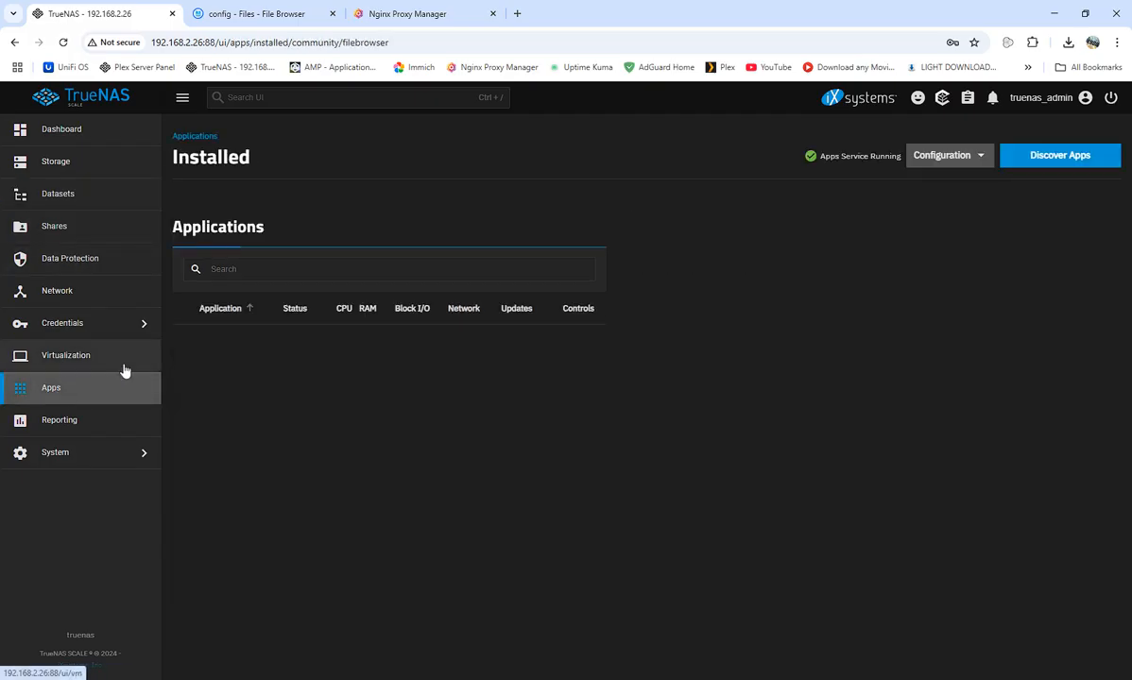
left_click(246, 341)
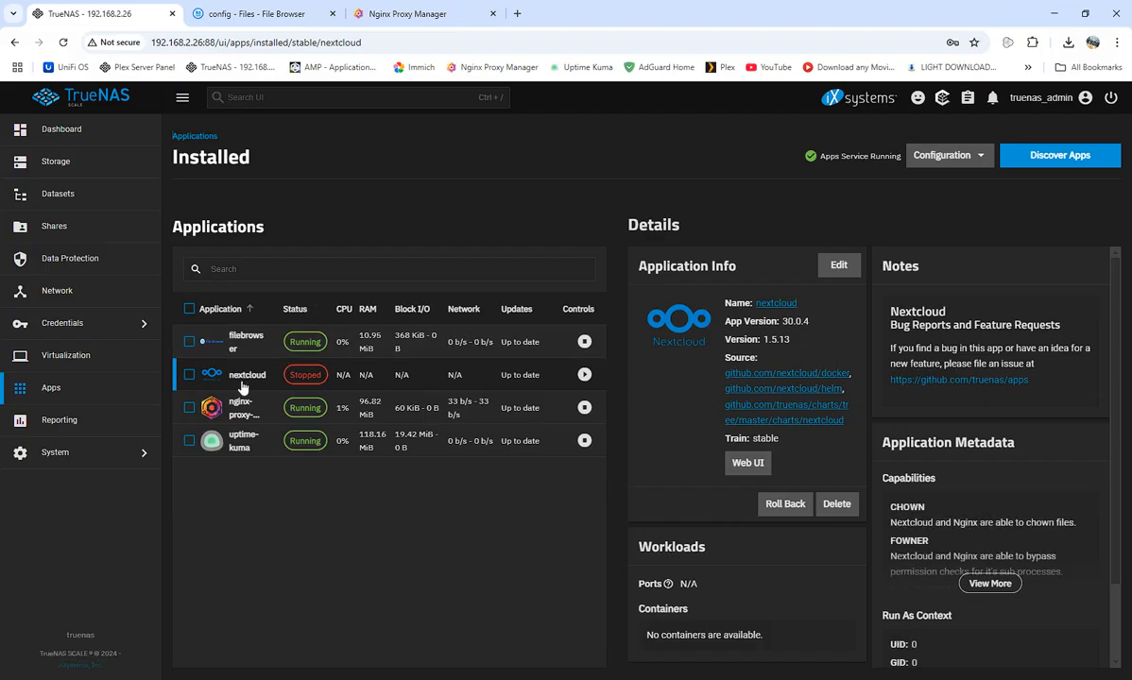
mouse_move(584, 374)
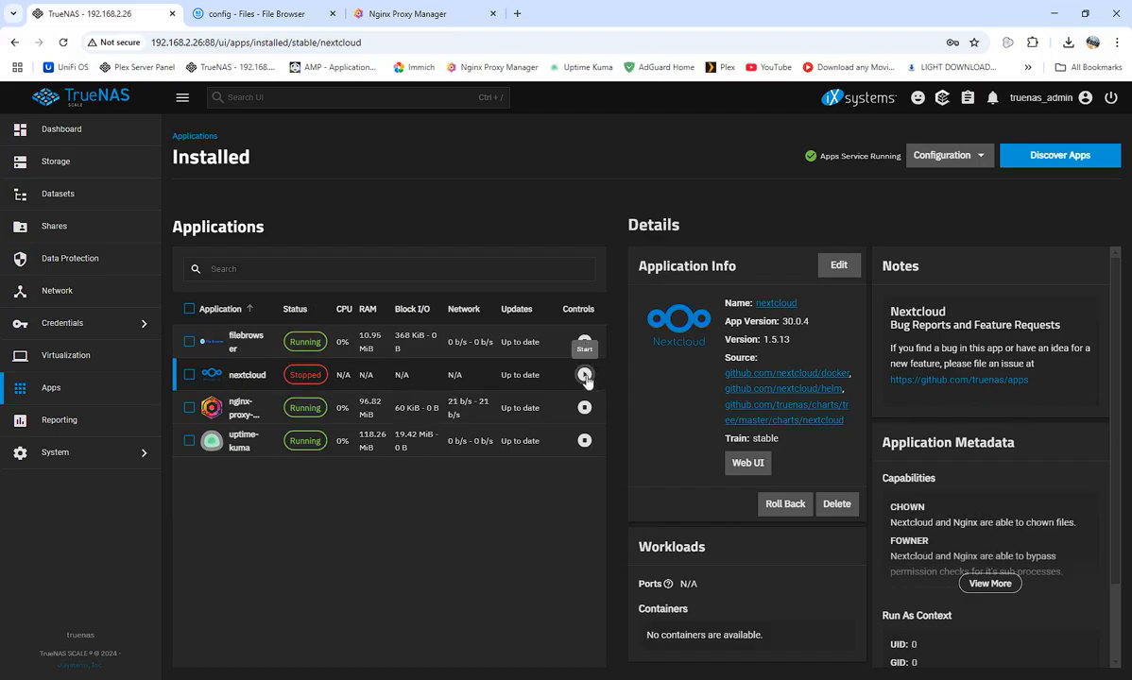
left_click(583, 374)
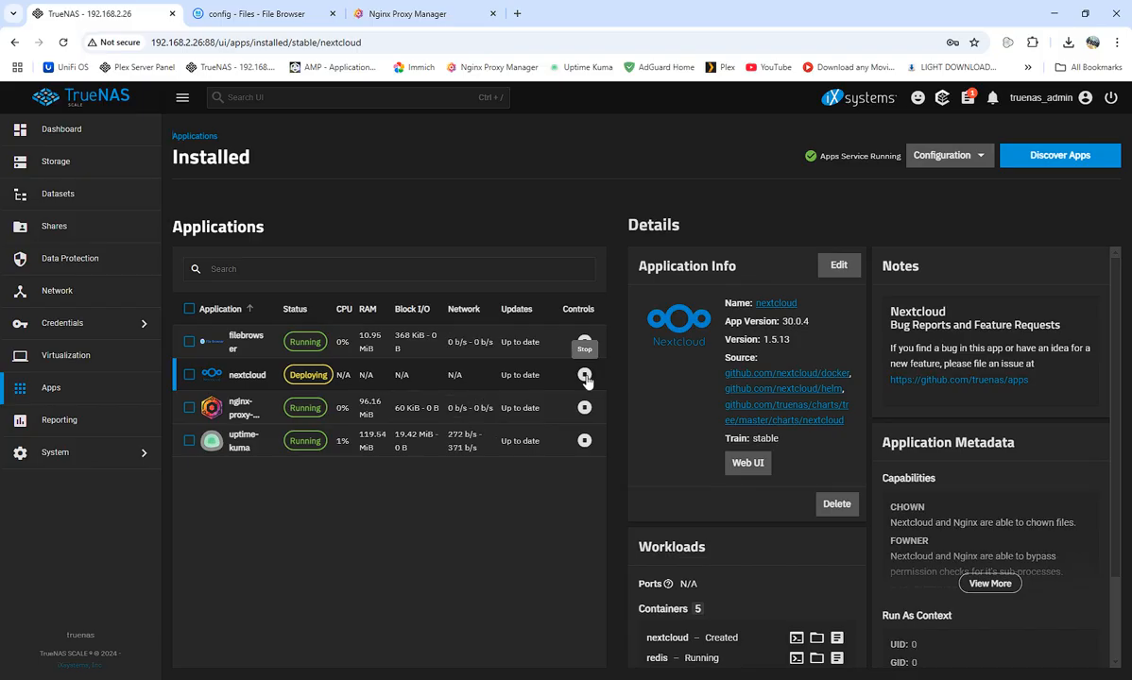
left_click(584, 375)
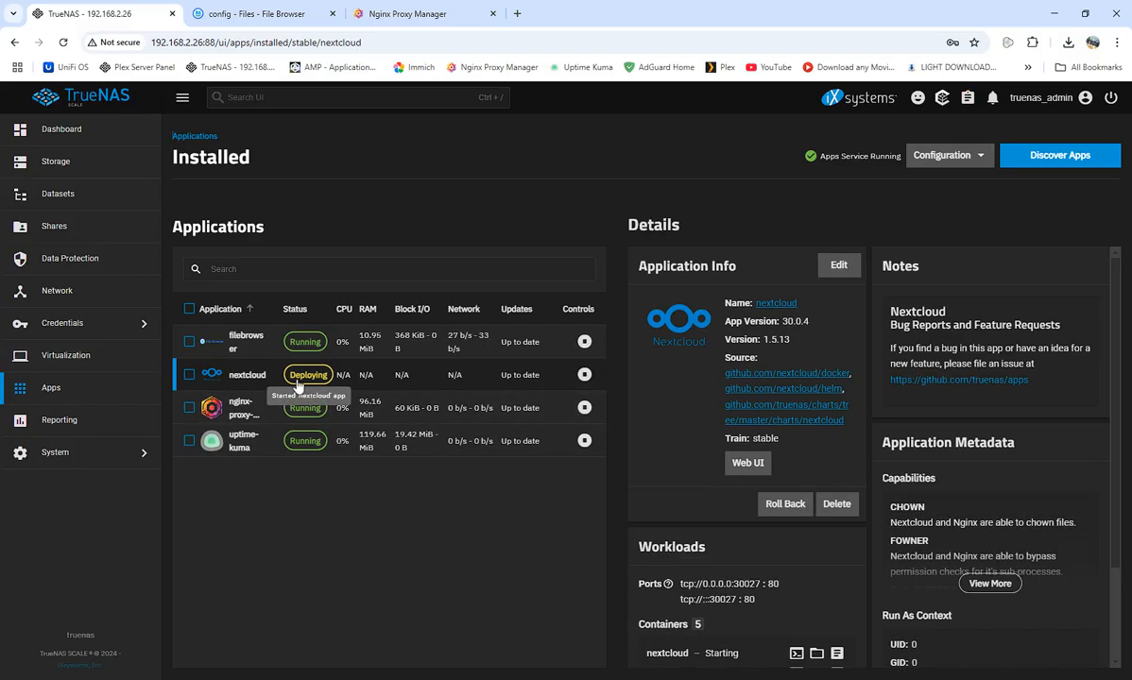
mouse_move(454, 395)
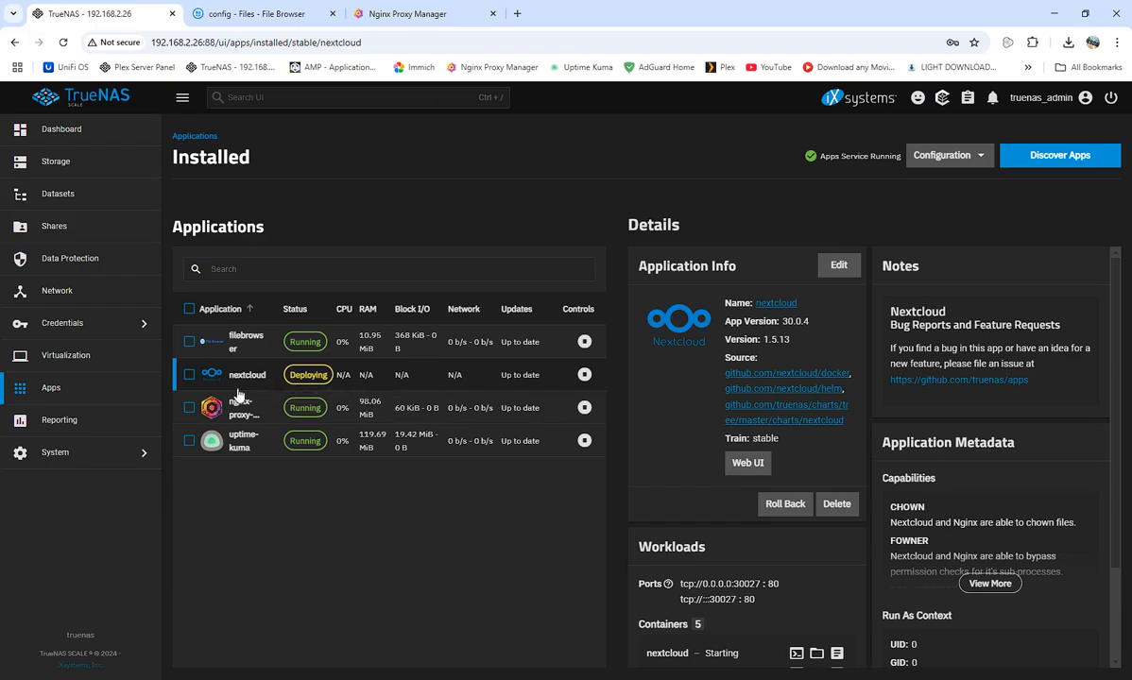
mouse_move(583, 374)
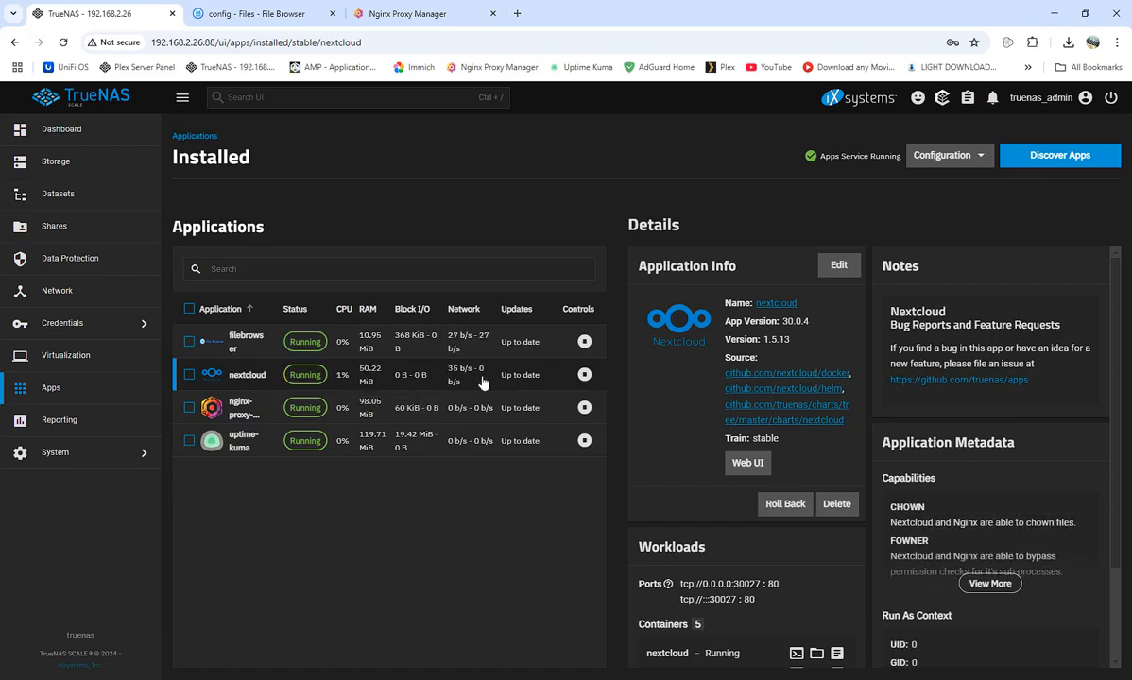
mouse_move(265, 13)
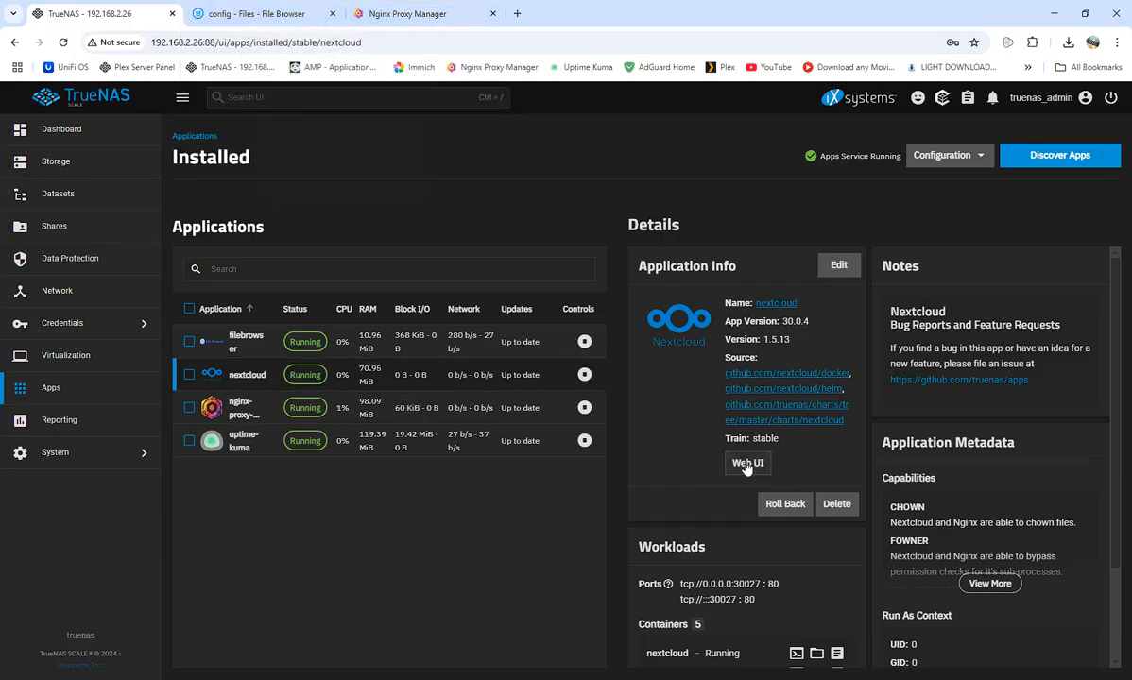
Step: Open Nextcloud's Web UI on port 30027, which fails with ERR_SSL_PROTOCOL_ERROR
left_click(747, 463)
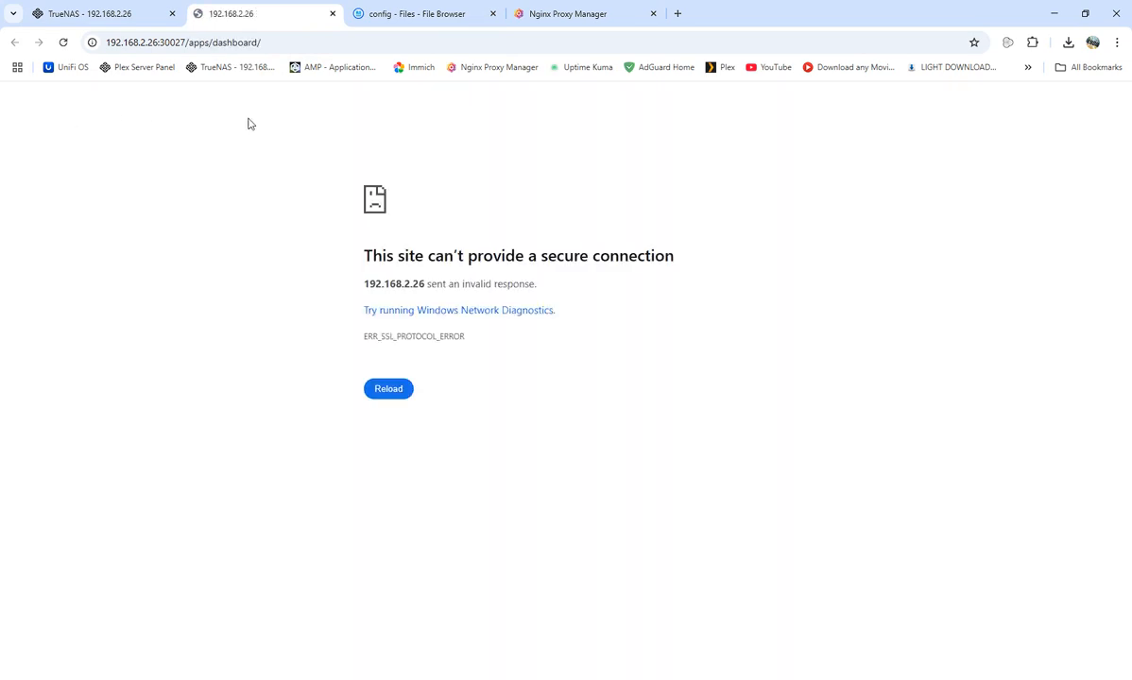
mouse_move(426, 33)
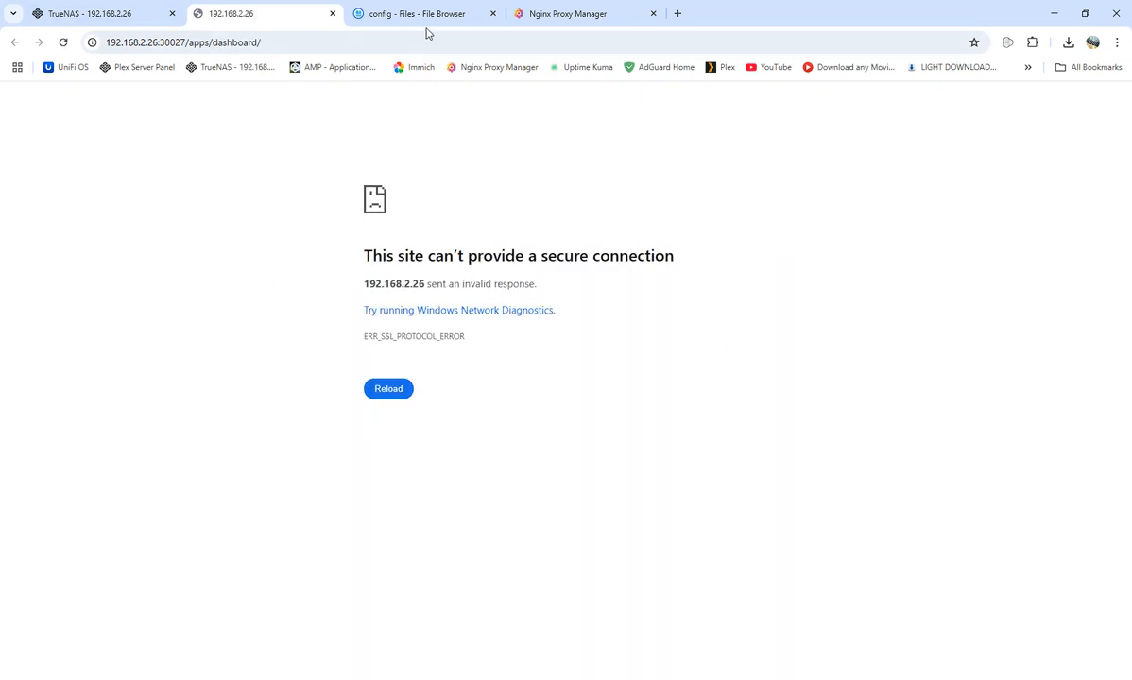
mouse_move(430, 398)
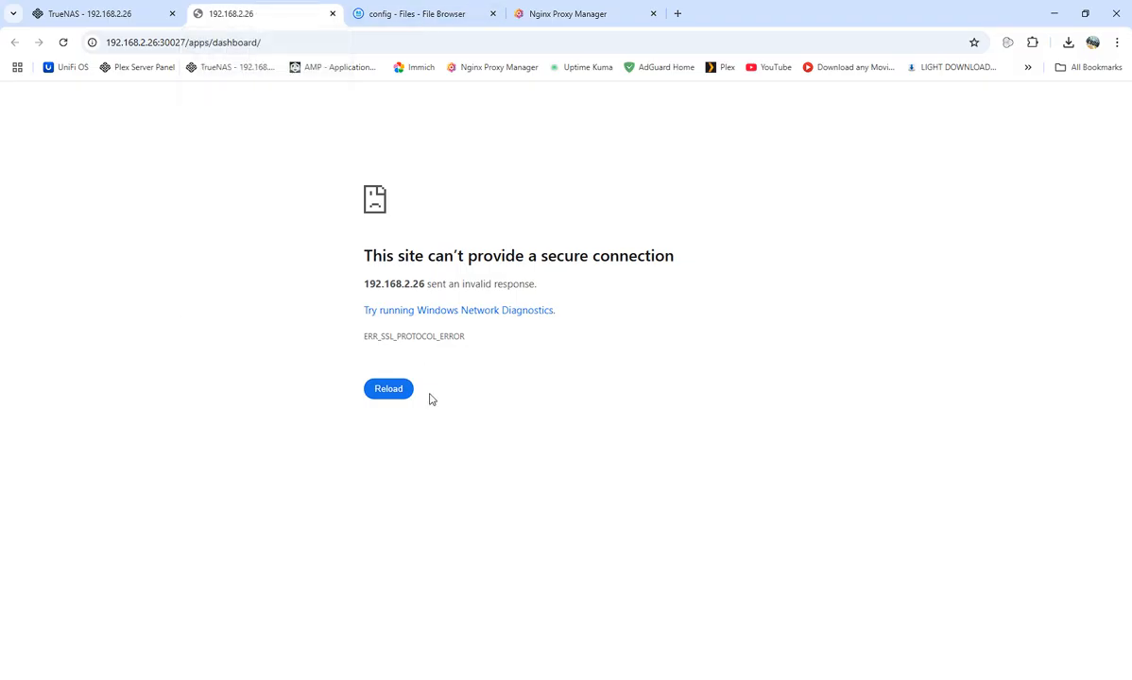
mouse_move(395, 525)
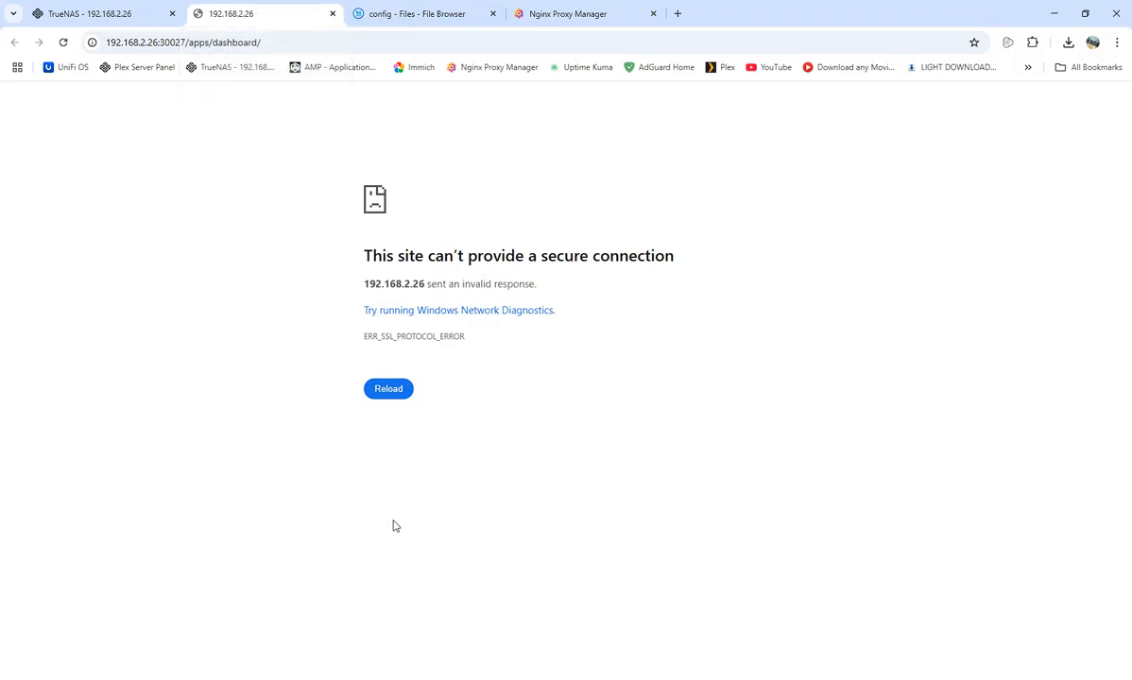
mouse_move(366, 328)
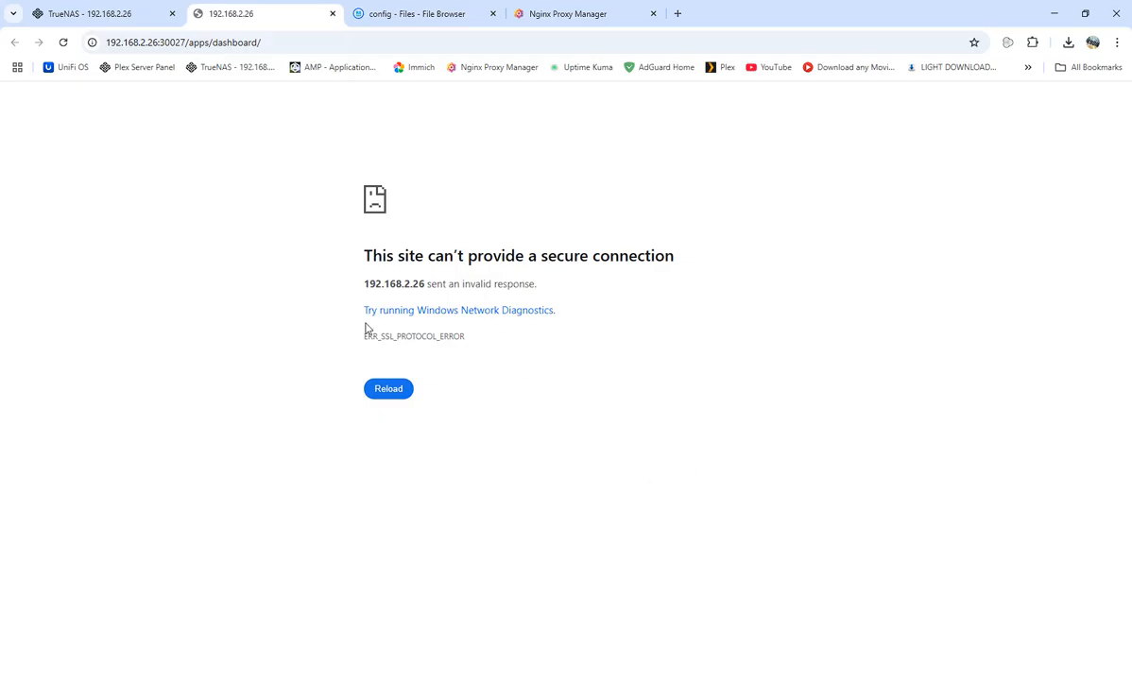
mouse_move(558, 276)
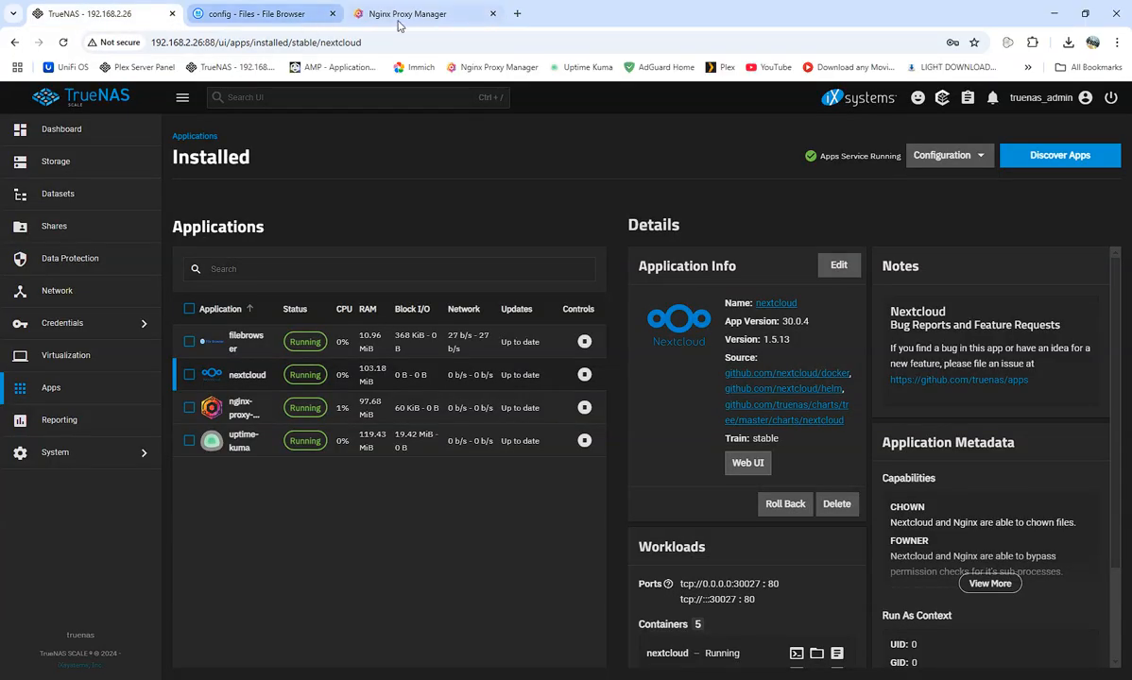
Step: Open the embyserver12.ddns.net proxy host from Nginx Proxy Manager in a new tab
left_click(415, 13)
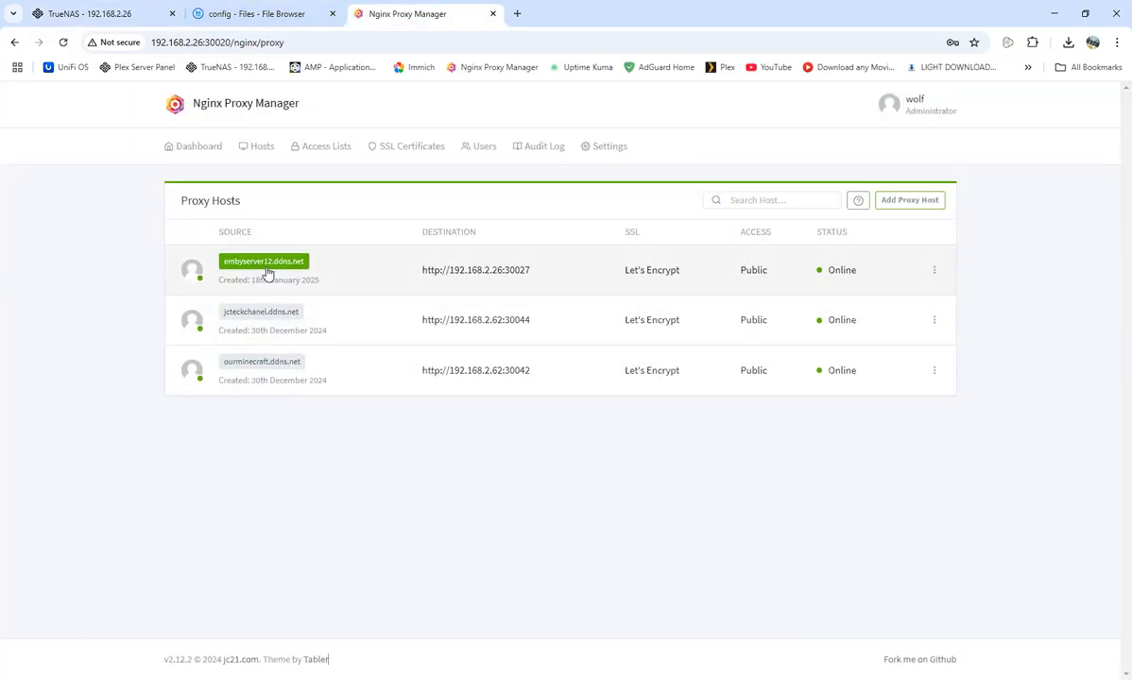
left_click(263, 261)
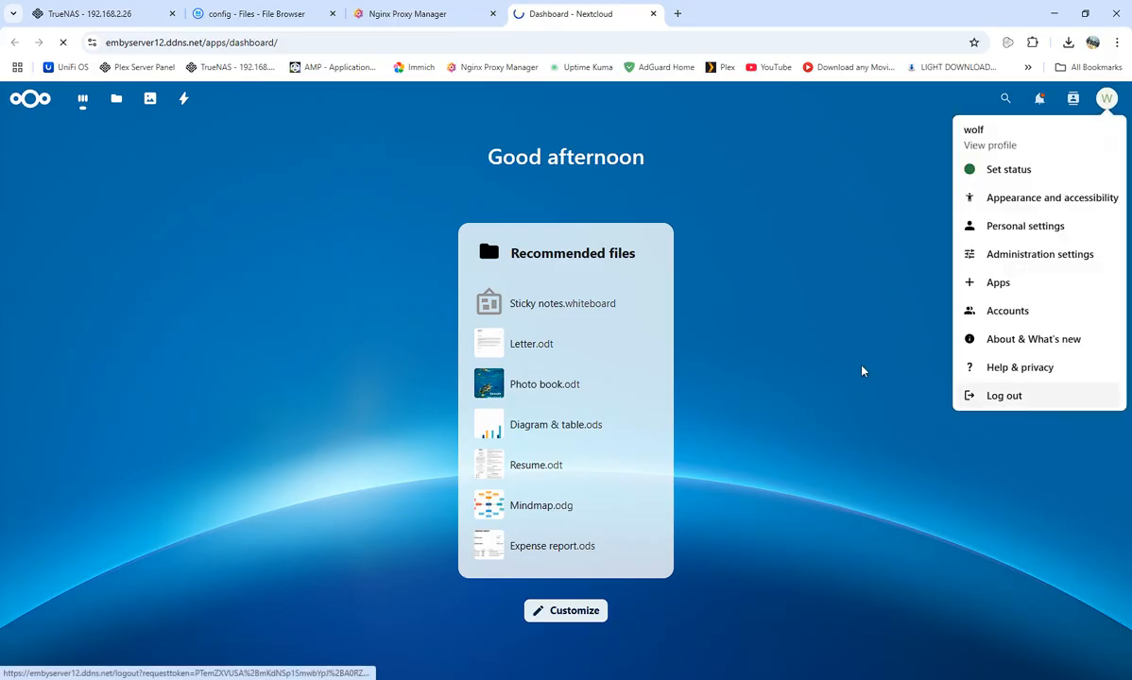
Step: Log out of Nextcloud and log back in as wolf at embyserver12.ddns.net
left_click(1003, 395)
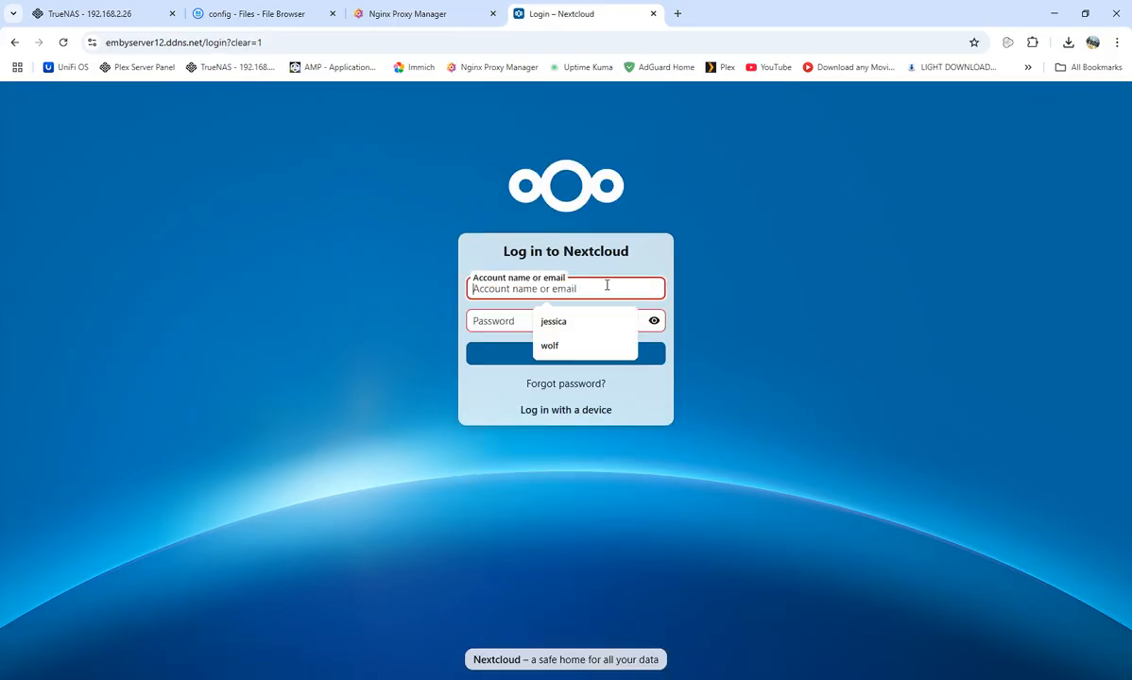
left_click(549, 346)
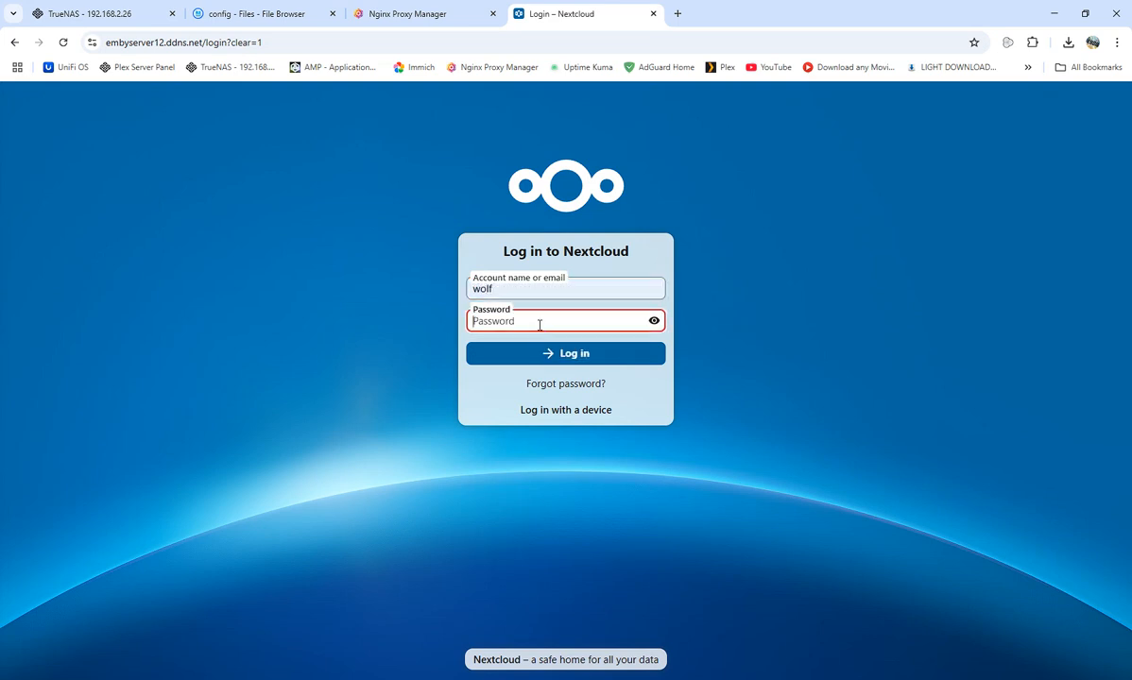
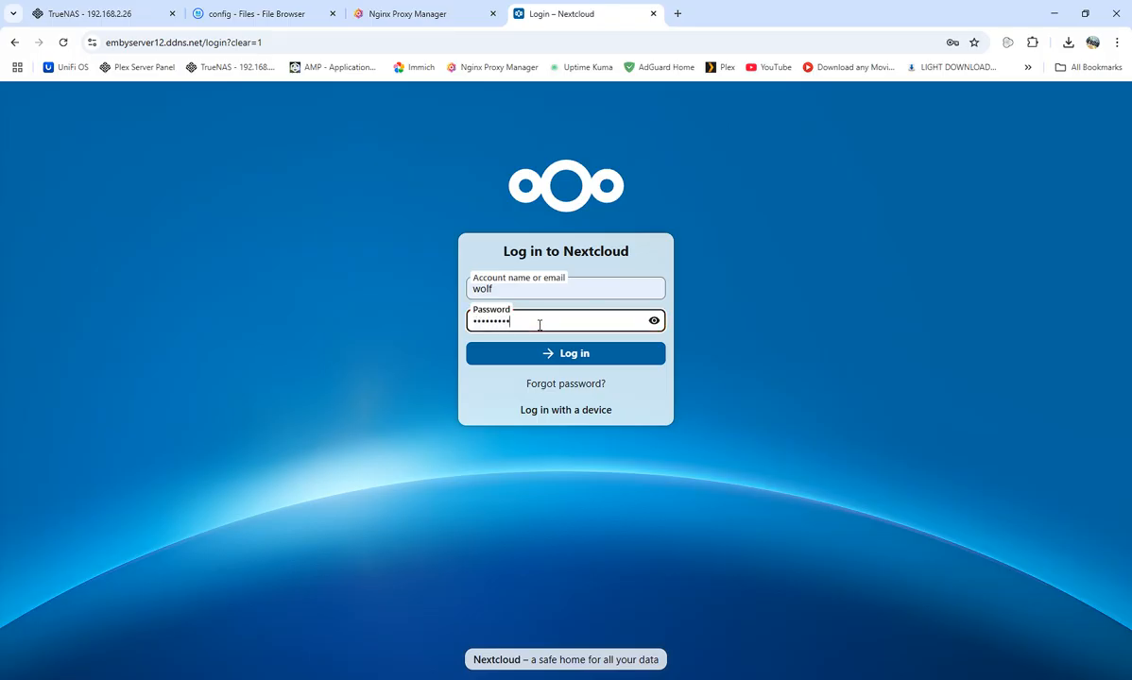
left_click(565, 352)
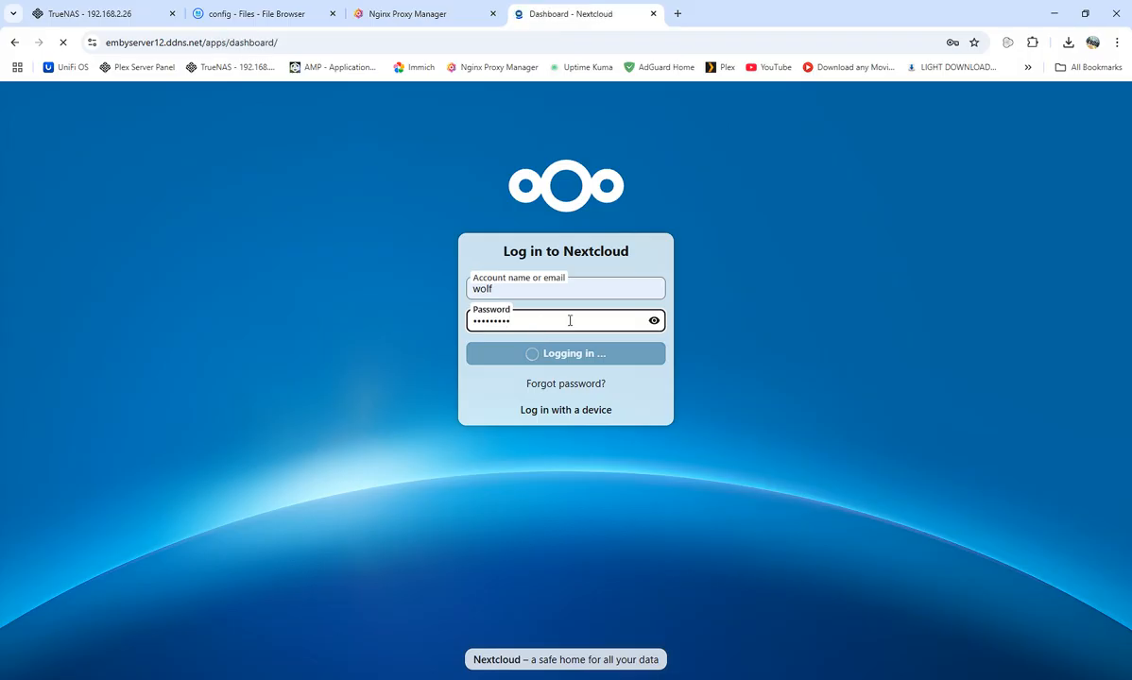
left_click(565, 354)
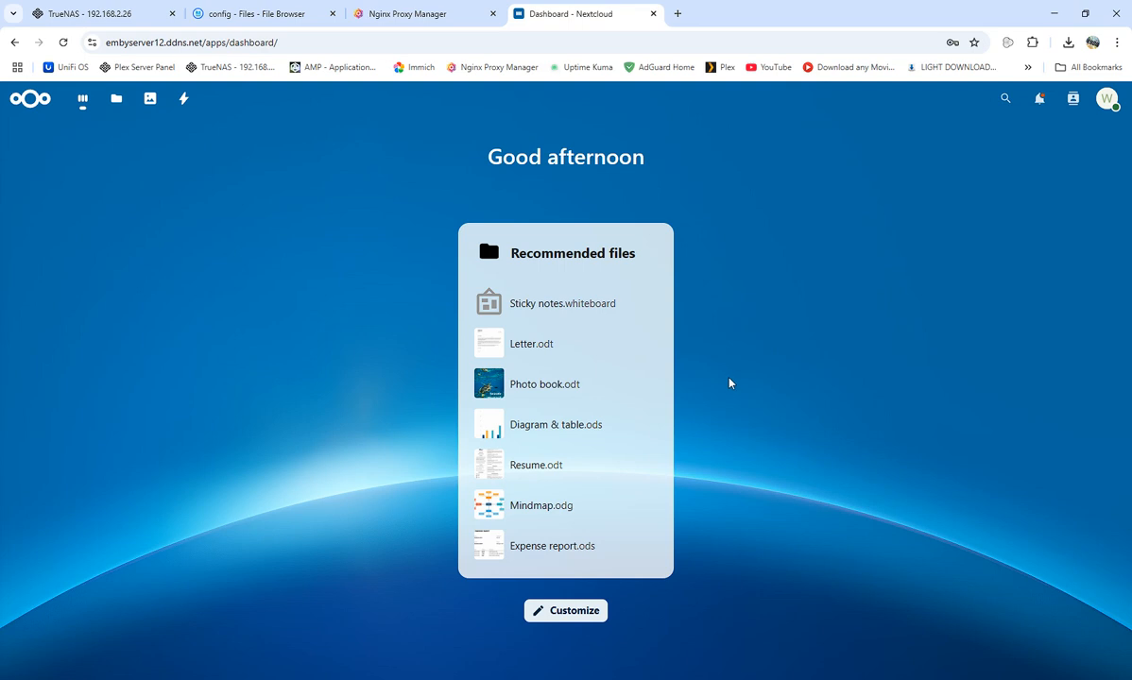
mouse_move(687, 583)
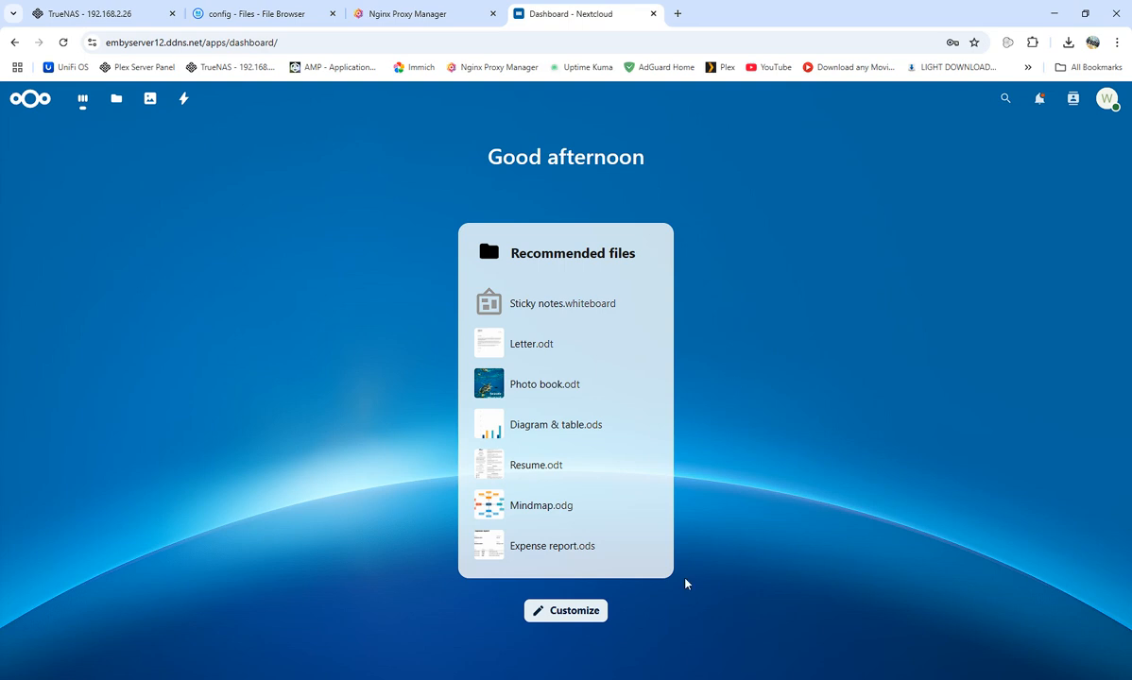
mouse_move(456, 183)
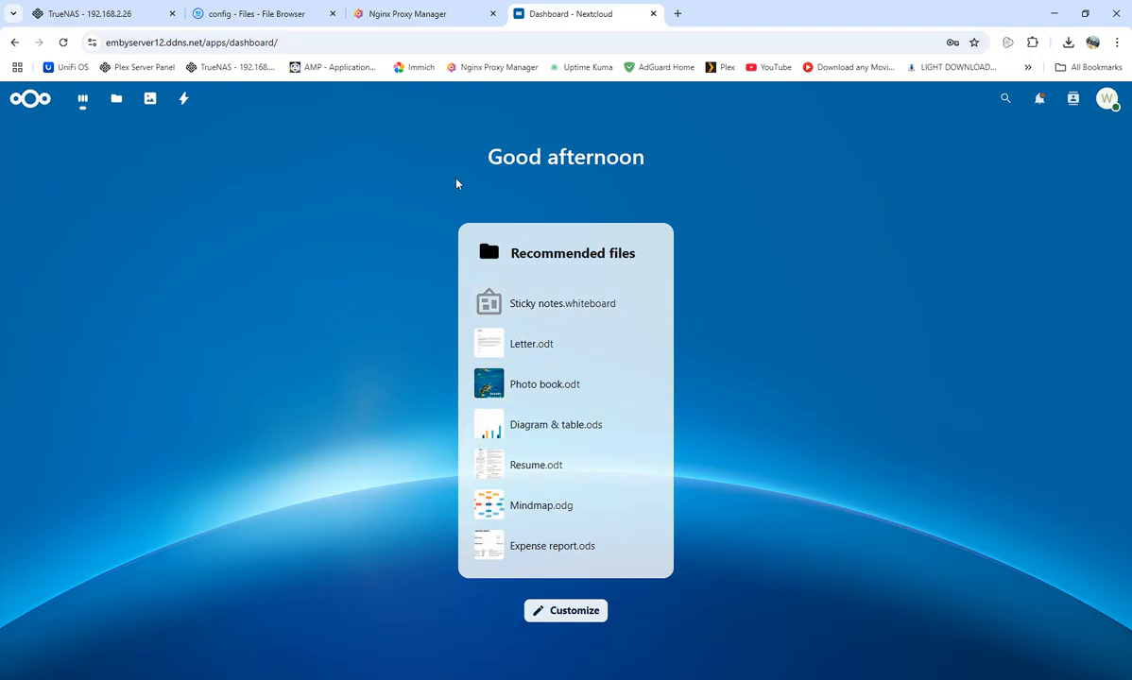
mouse_move(460, 274)
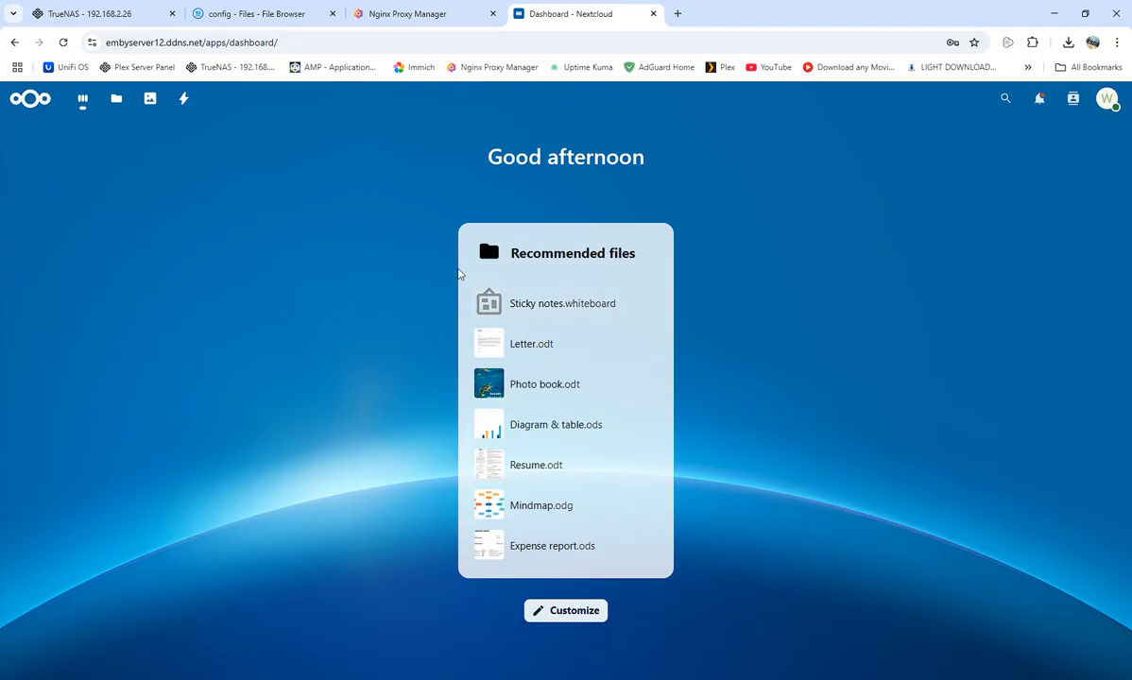
mouse_move(704, 155)
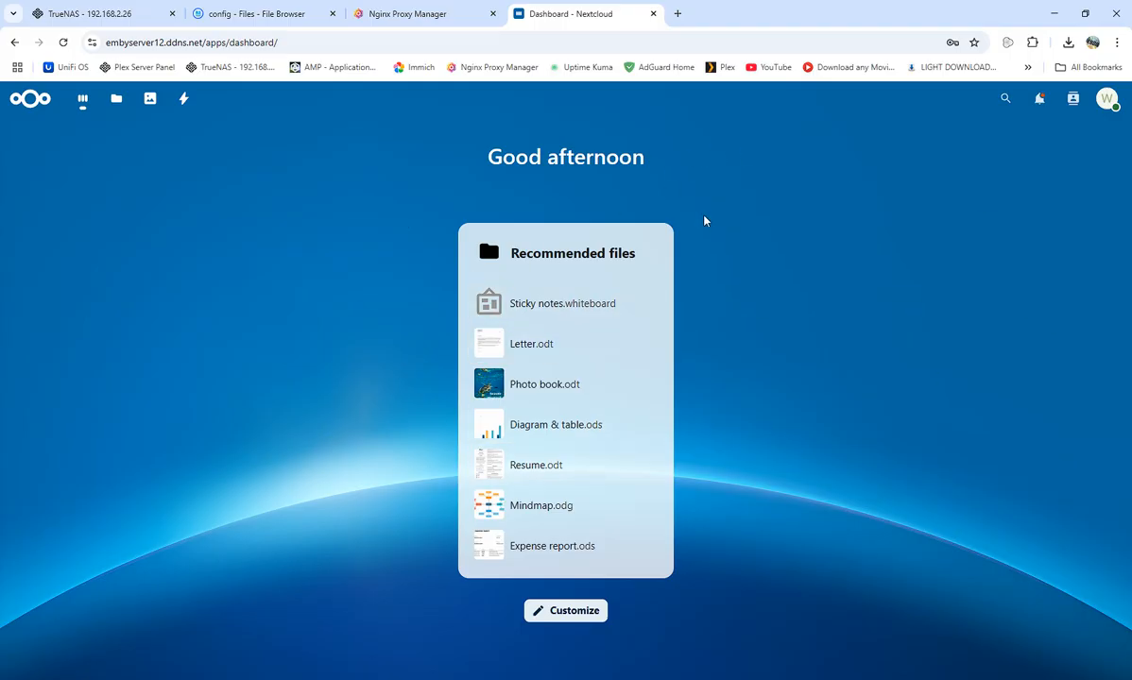
mouse_move(637, 238)
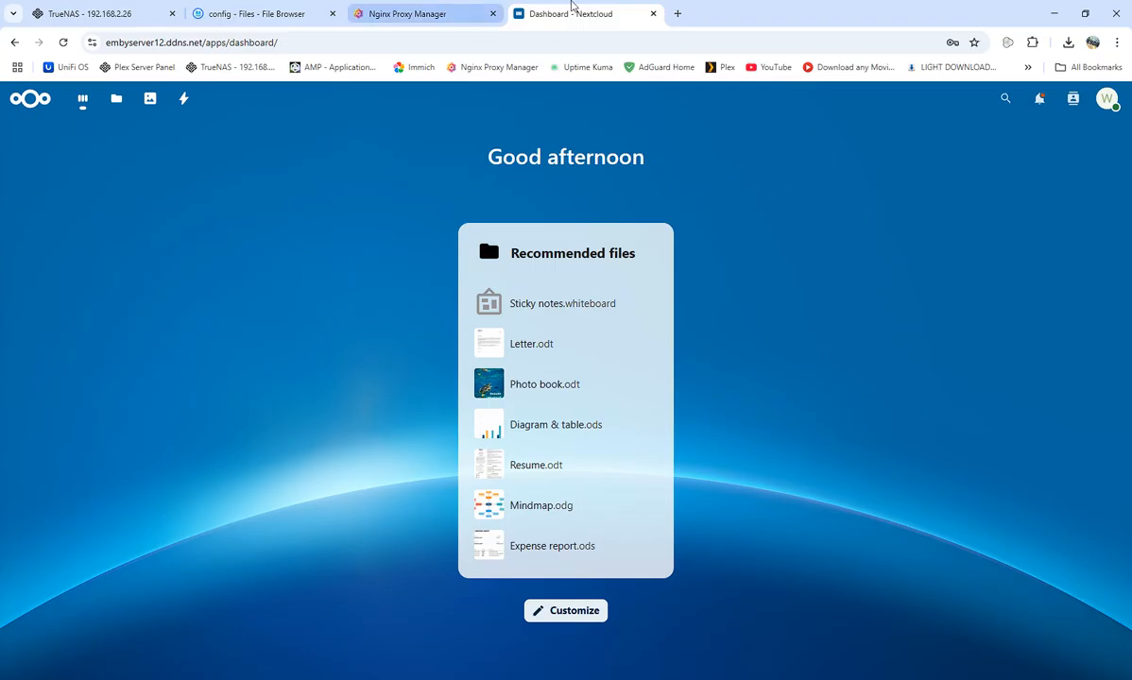
Step: Reopen config.php from nextcloud/appdata/config in File Browser to view overwriteprotocol and trusted domains
left_click(255, 13)
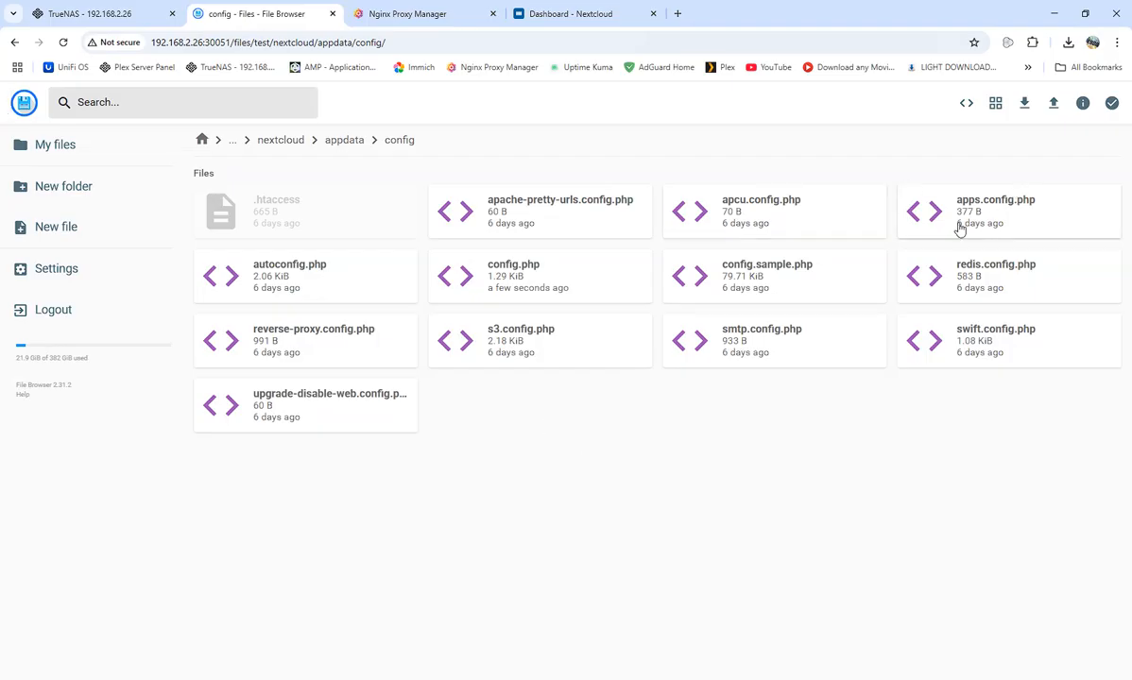
double_click(514, 275)
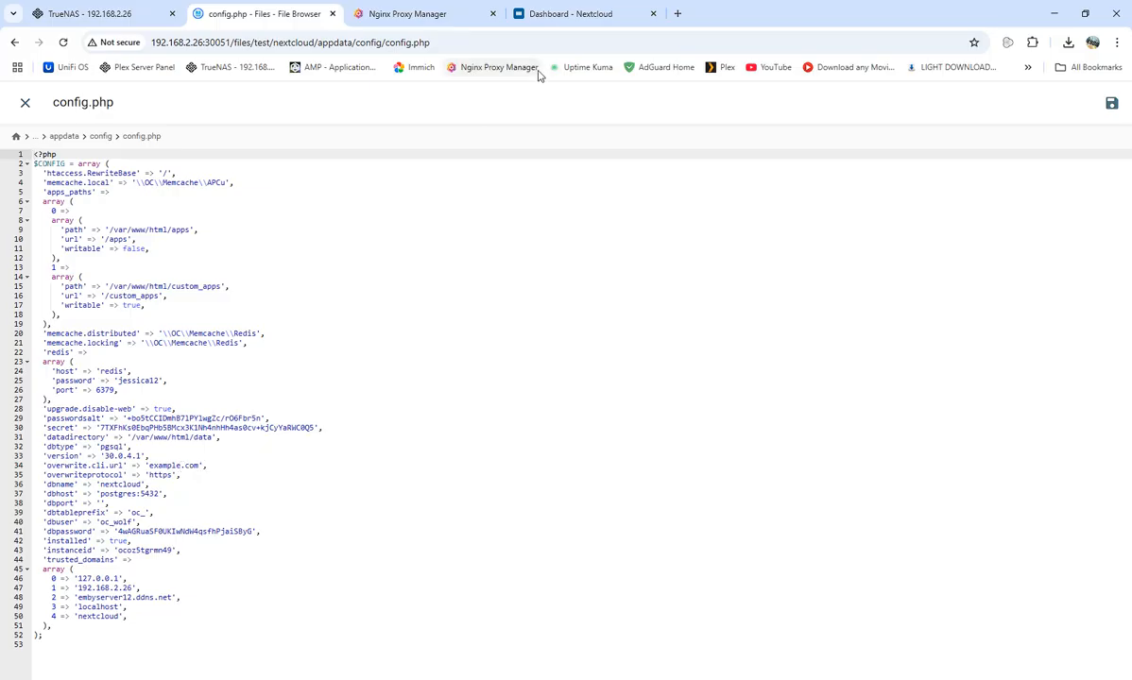
Step: Compare the embyserver12.ddns.net proxy host (port 30027) with config.php, then view TrueNAS Nextcloud
left_click(406, 13)
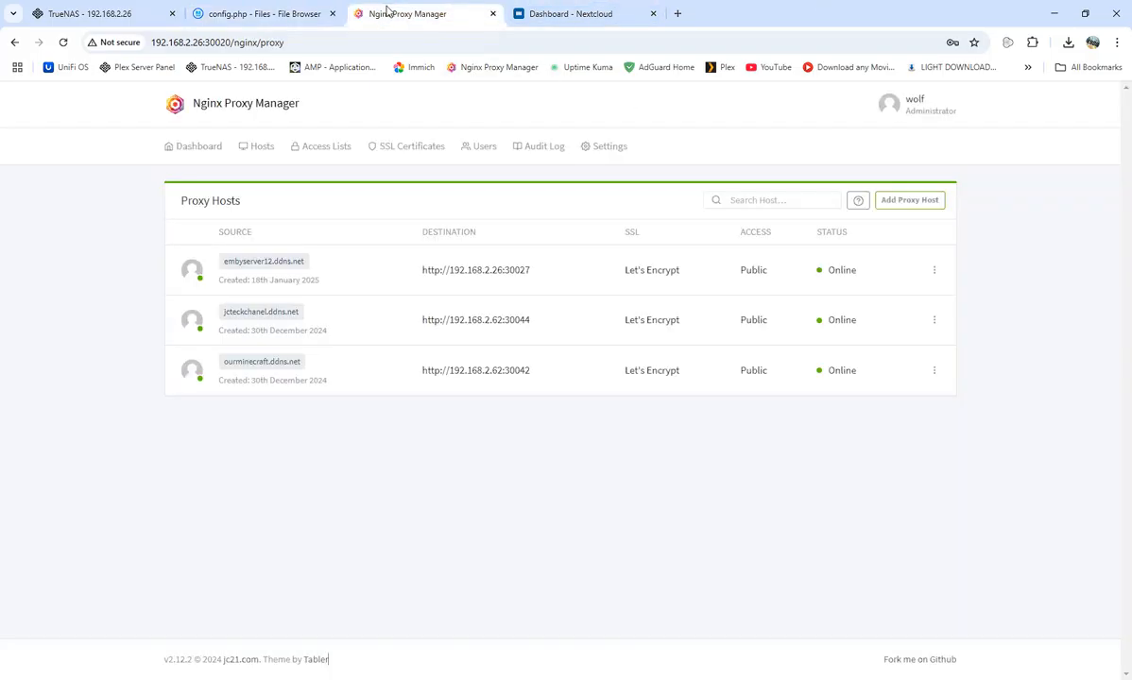
mouse_move(263, 261)
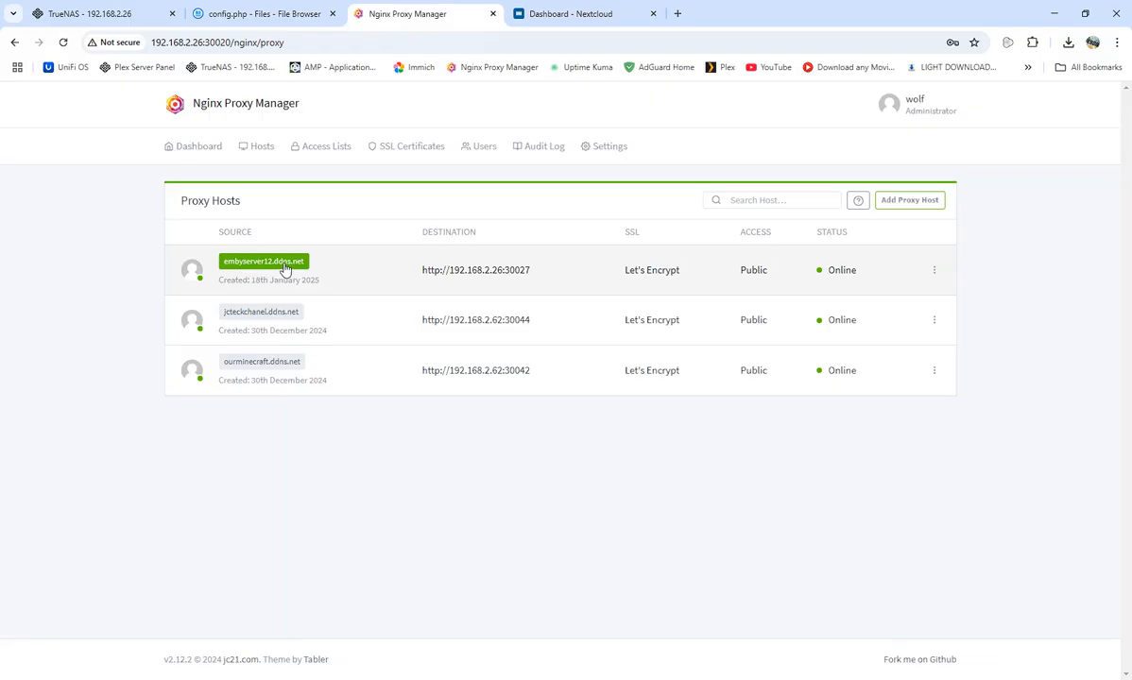
mouse_move(319, 193)
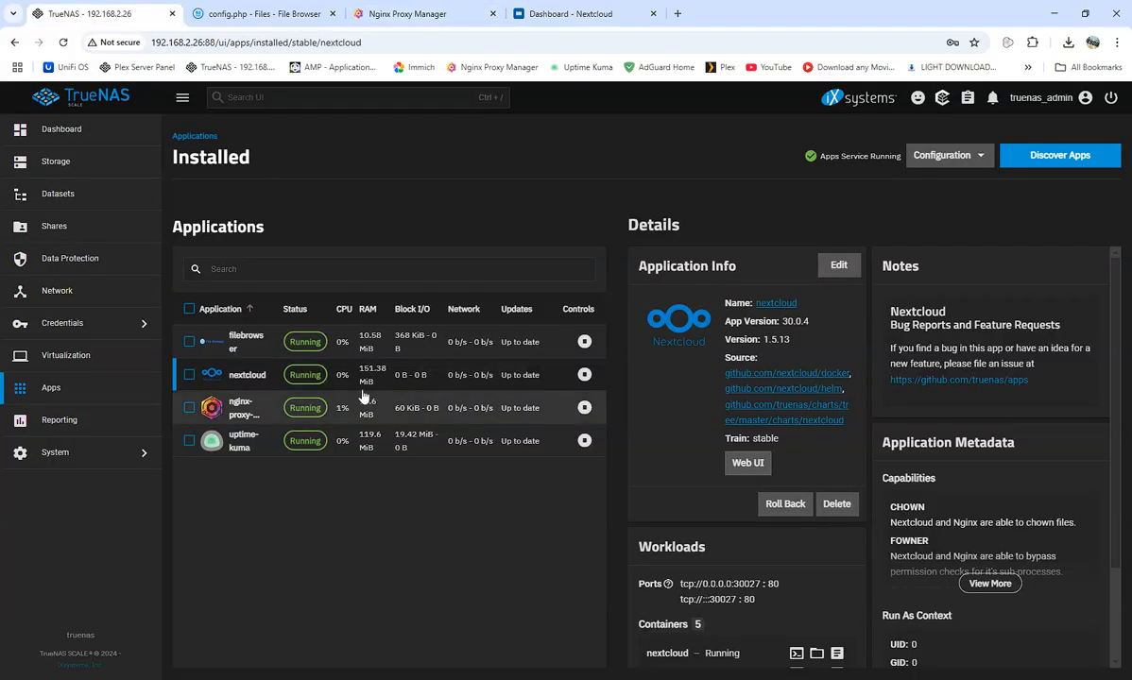
left_click(262, 13)
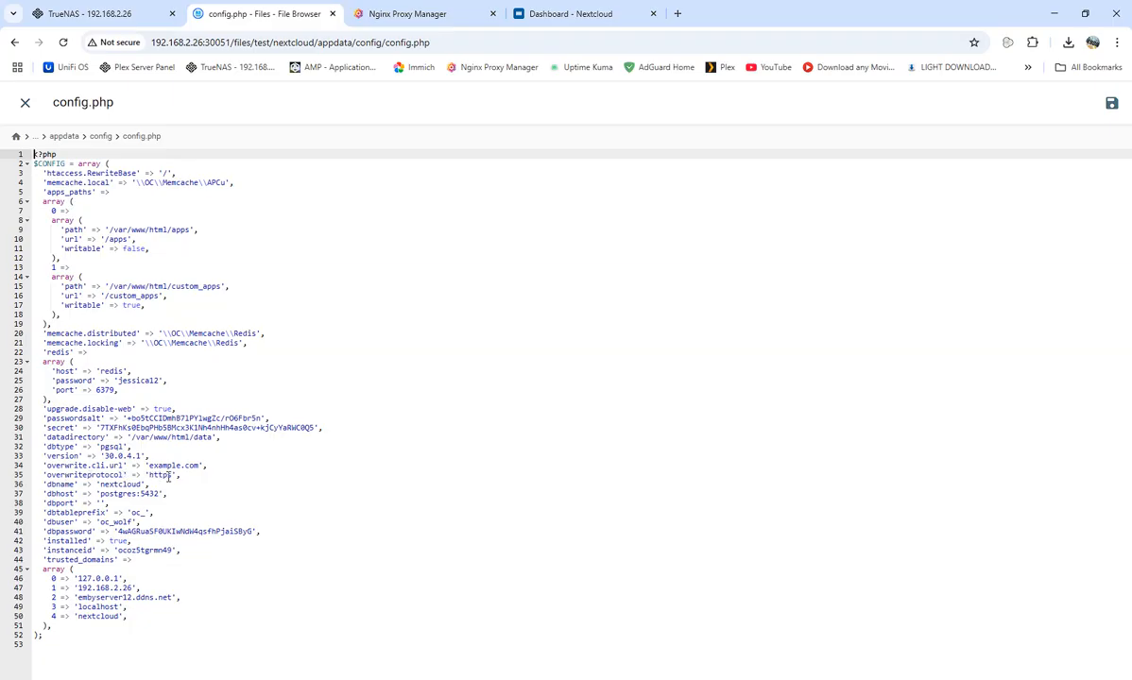
left_click(406, 14)
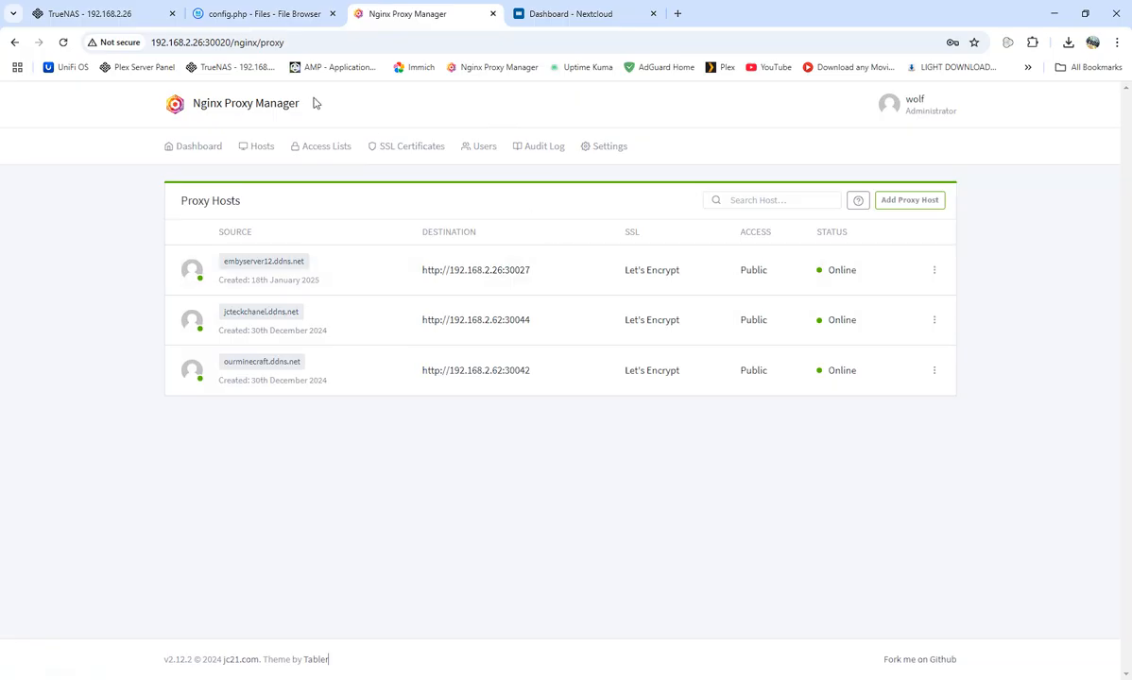
mouse_move(405, 146)
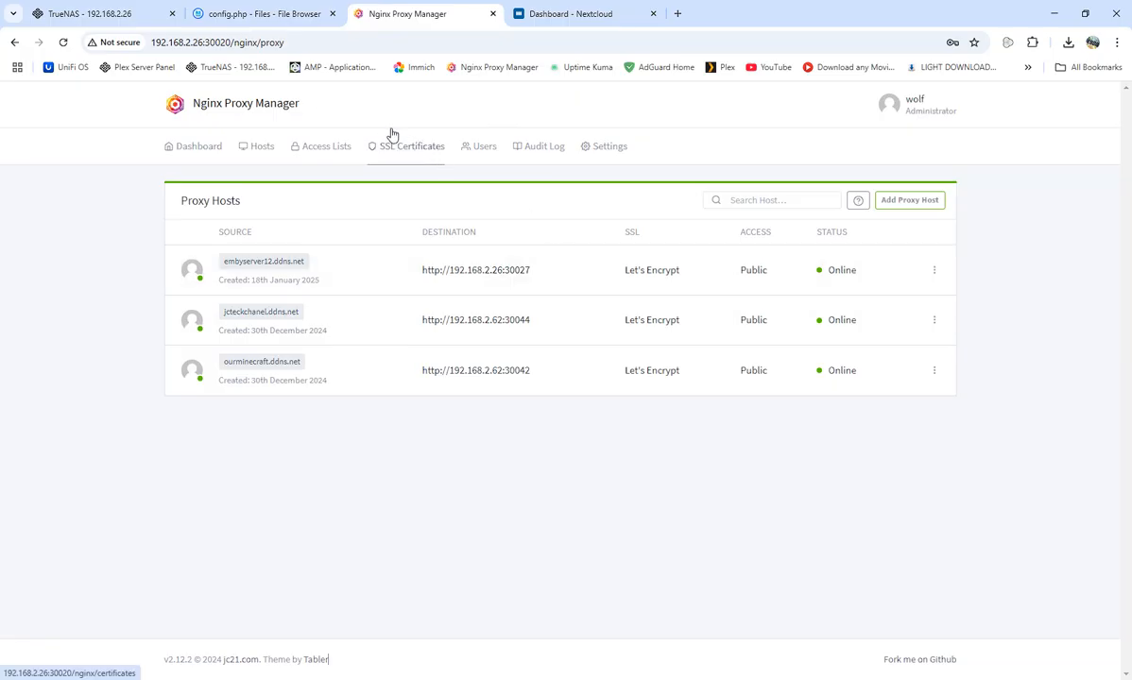
mouse_move(255, 146)
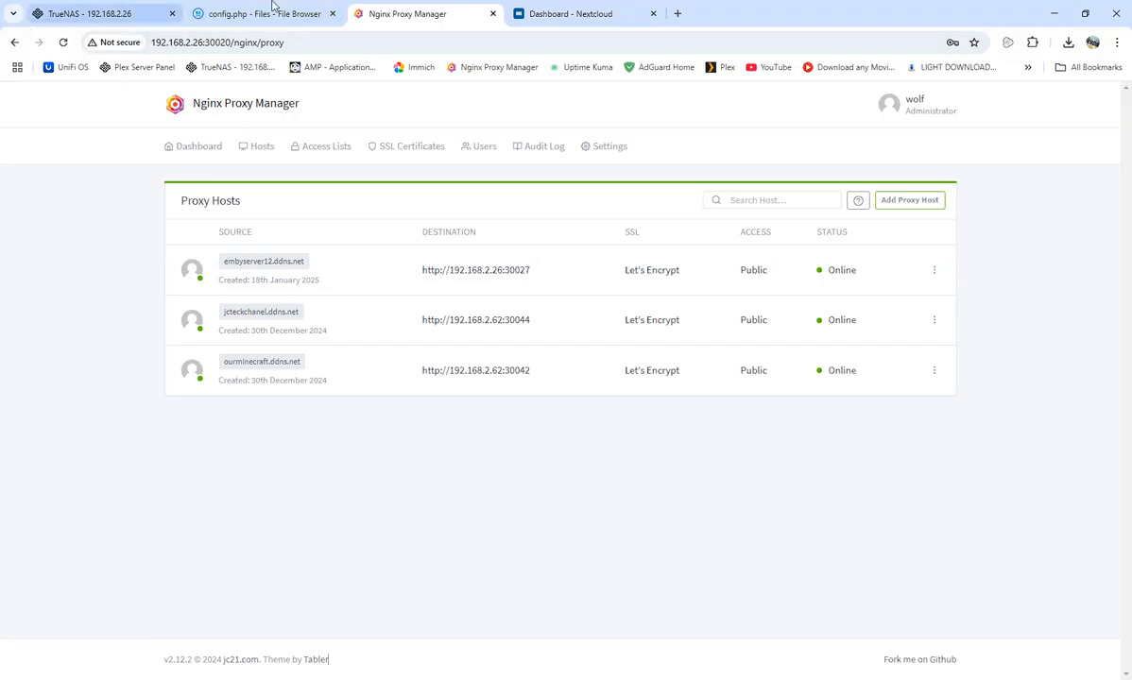
left_click(90, 14)
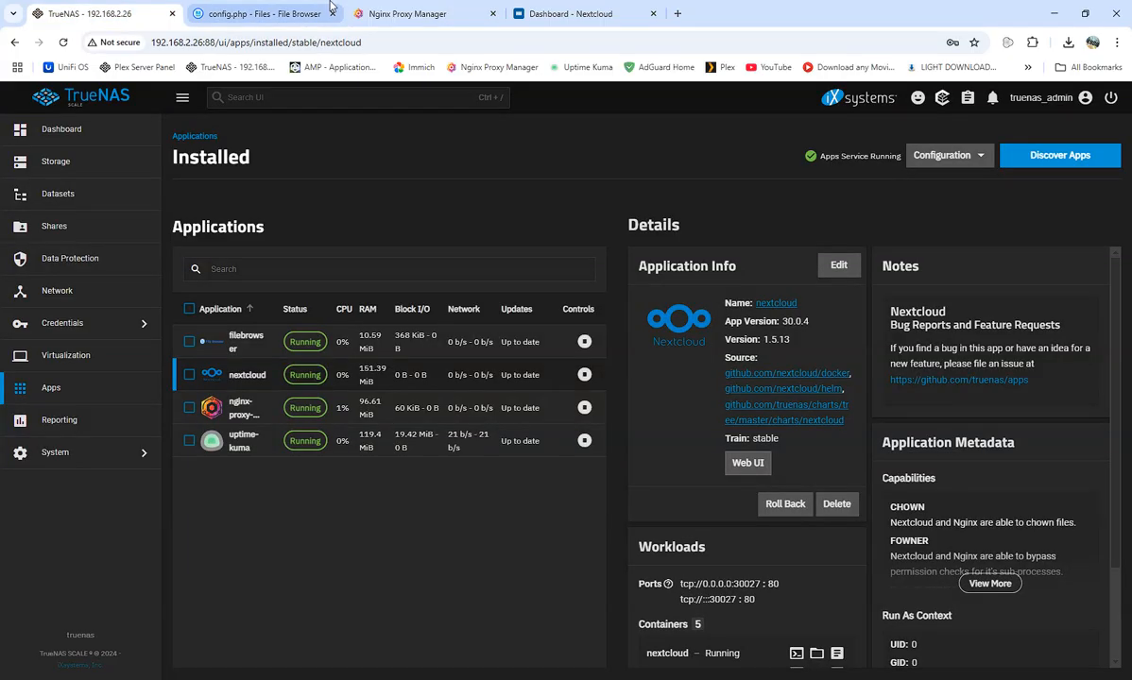
left_click(585, 13)
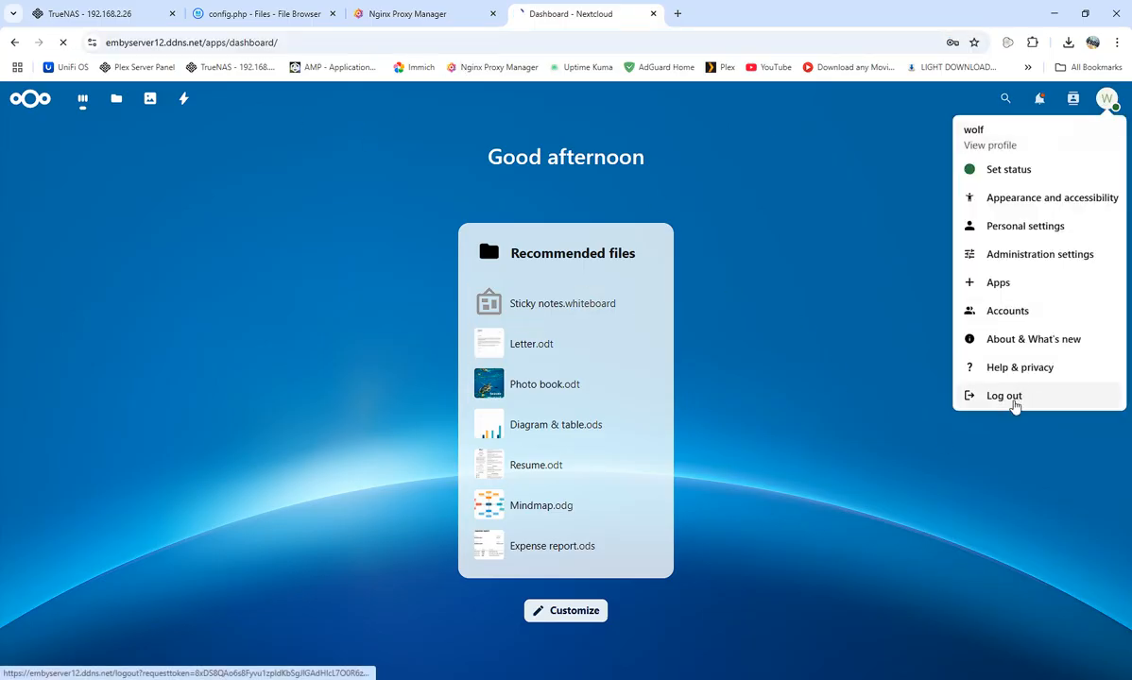
left_click(1003, 396)
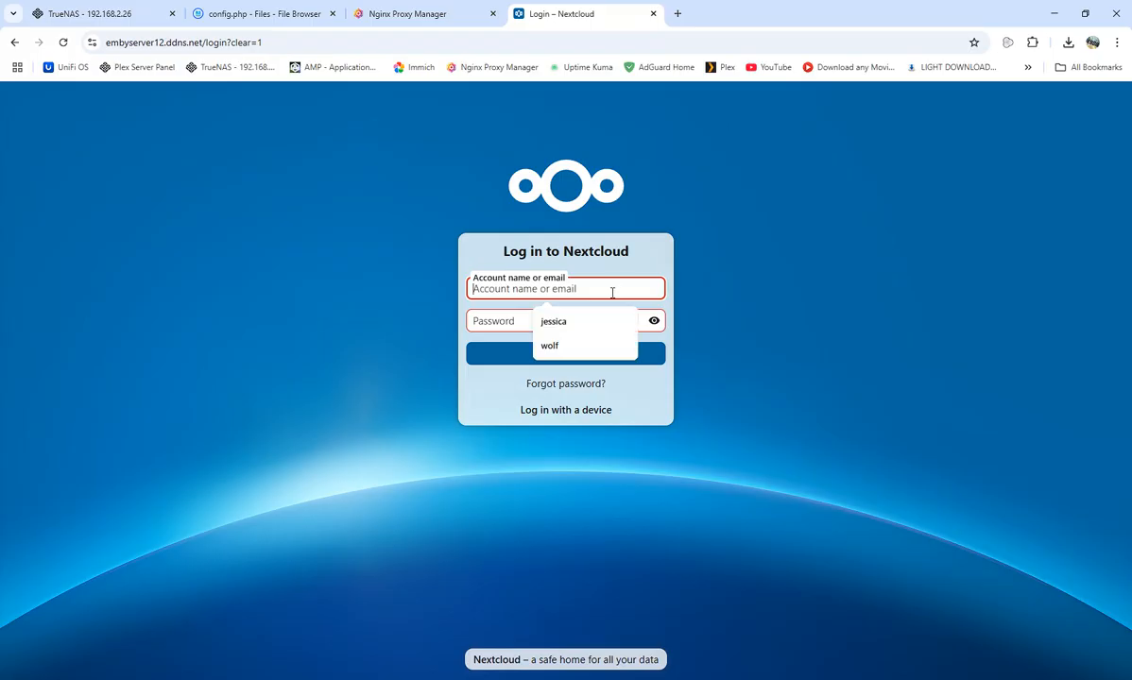
left_click(550, 346)
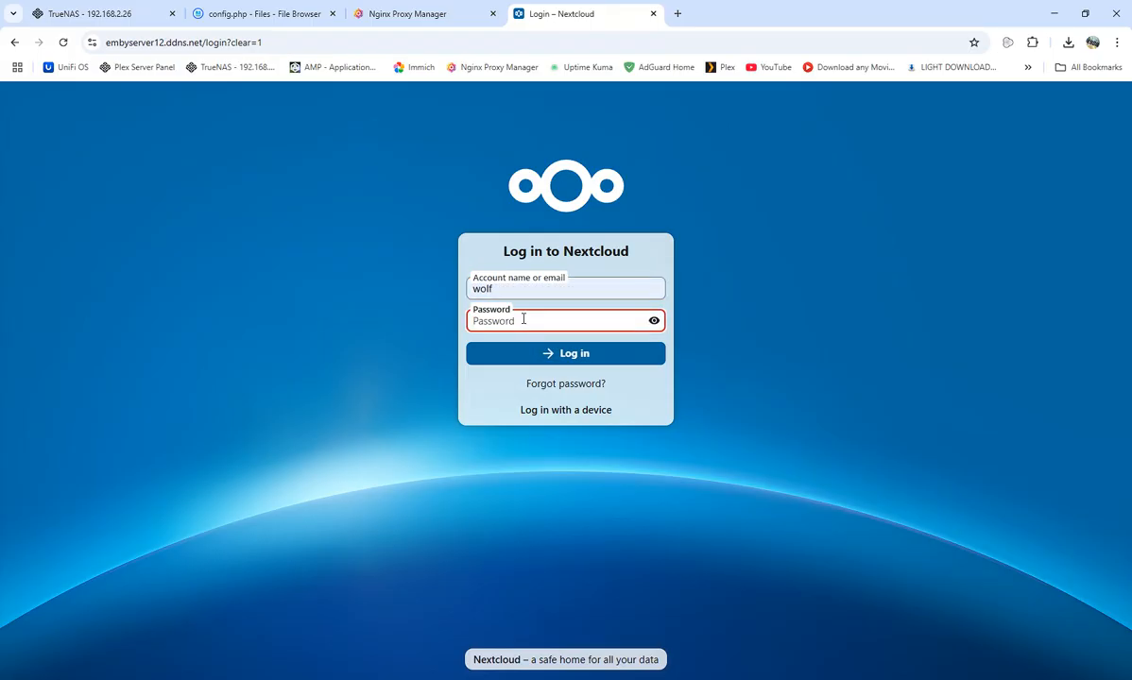
type("password")
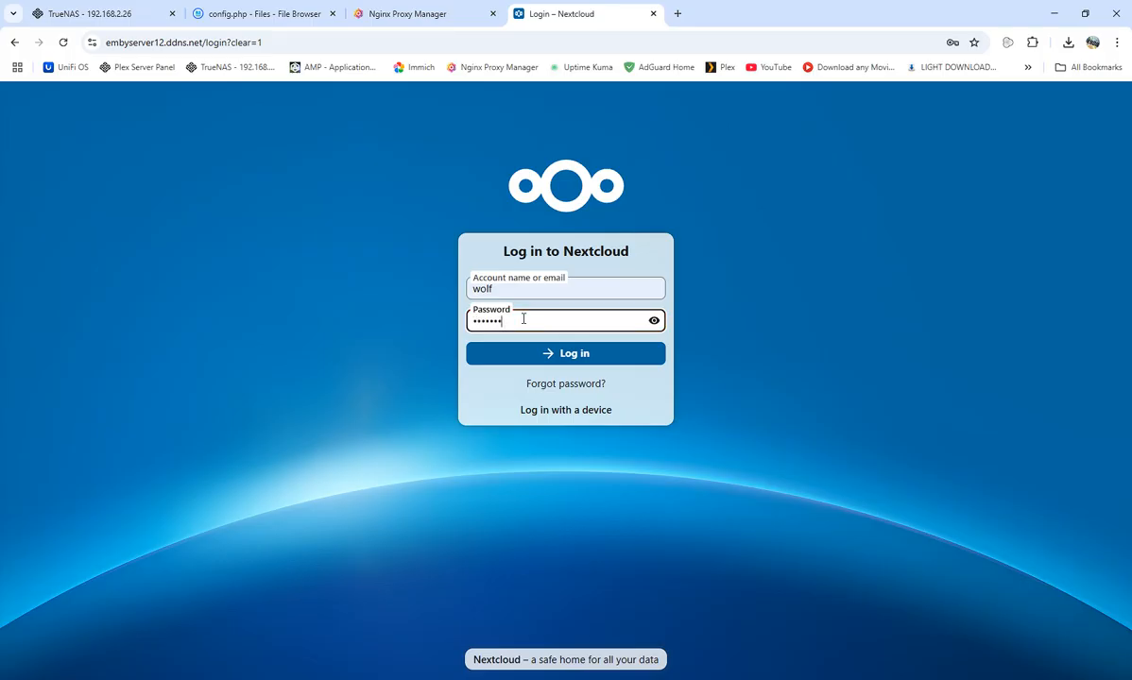
left_click(565, 352)
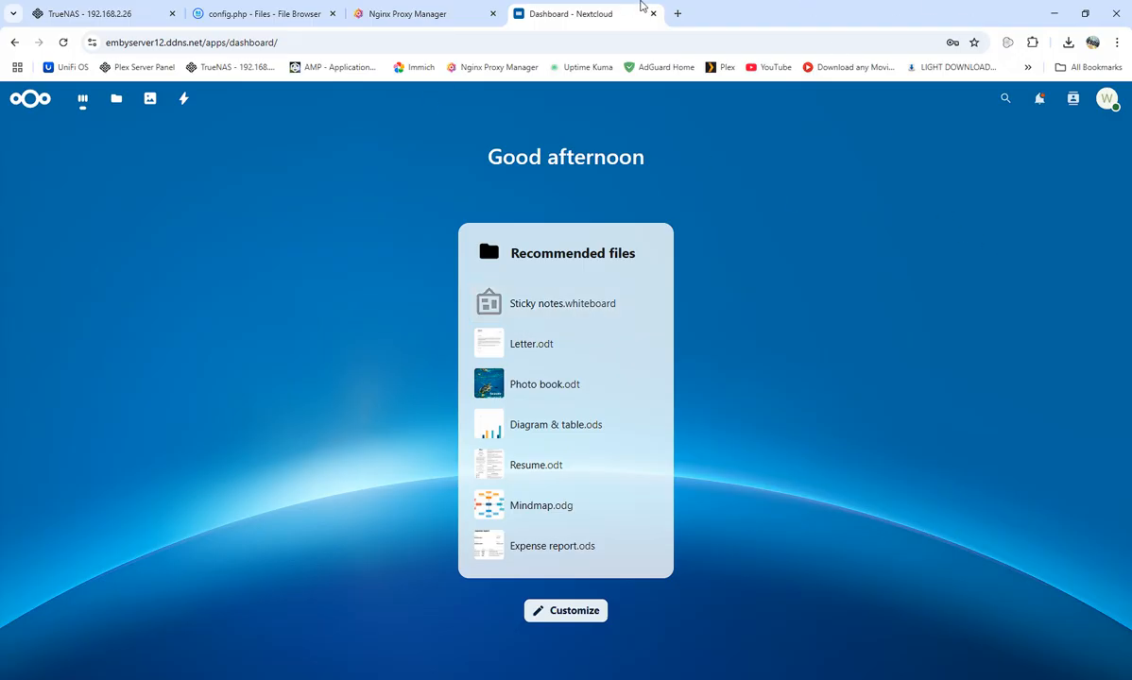
Step: Recheck the proxy host list, then expand System in the TrueNAS sidebar
left_click(406, 13)
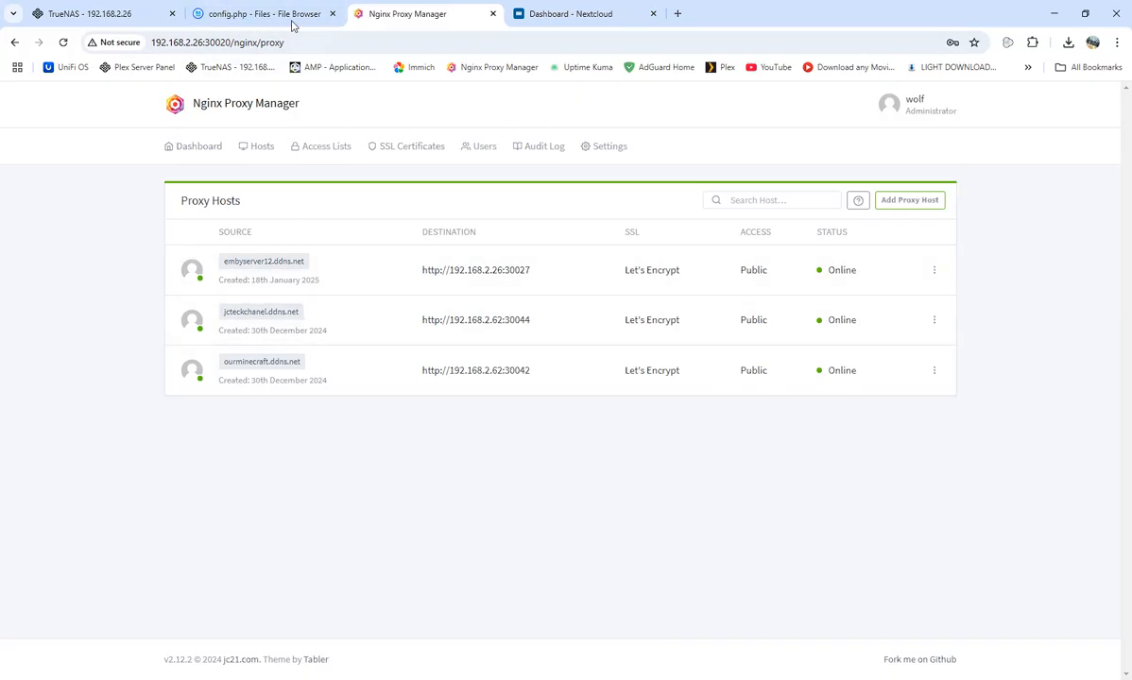
left_click(103, 13)
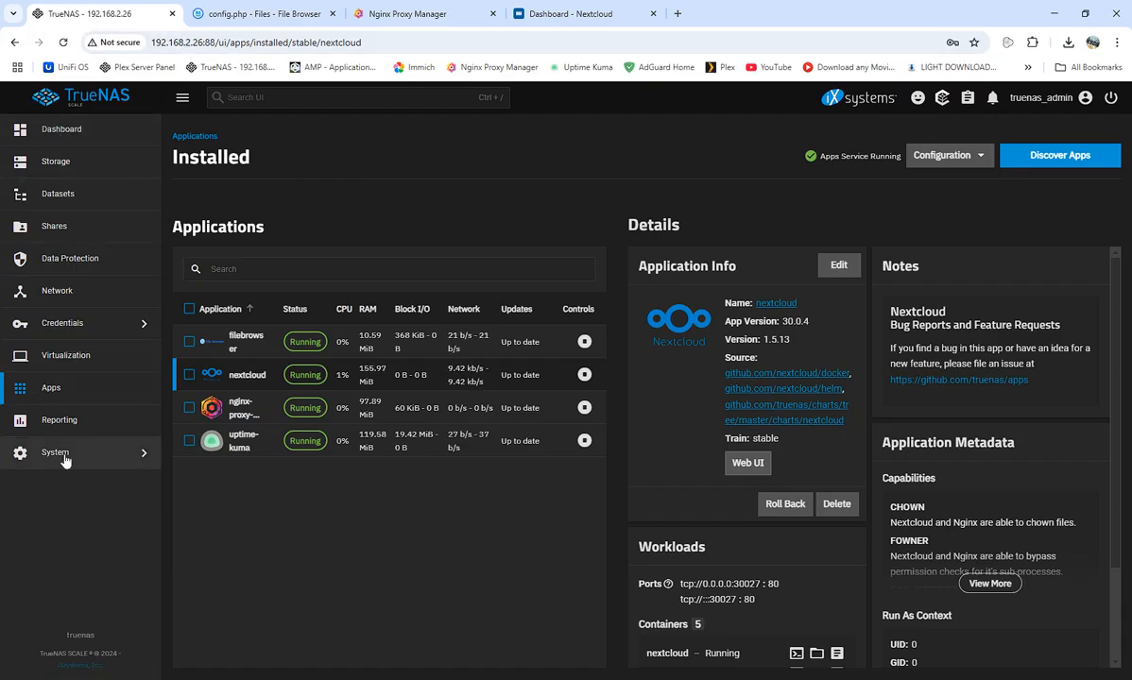
left_click(55, 452)
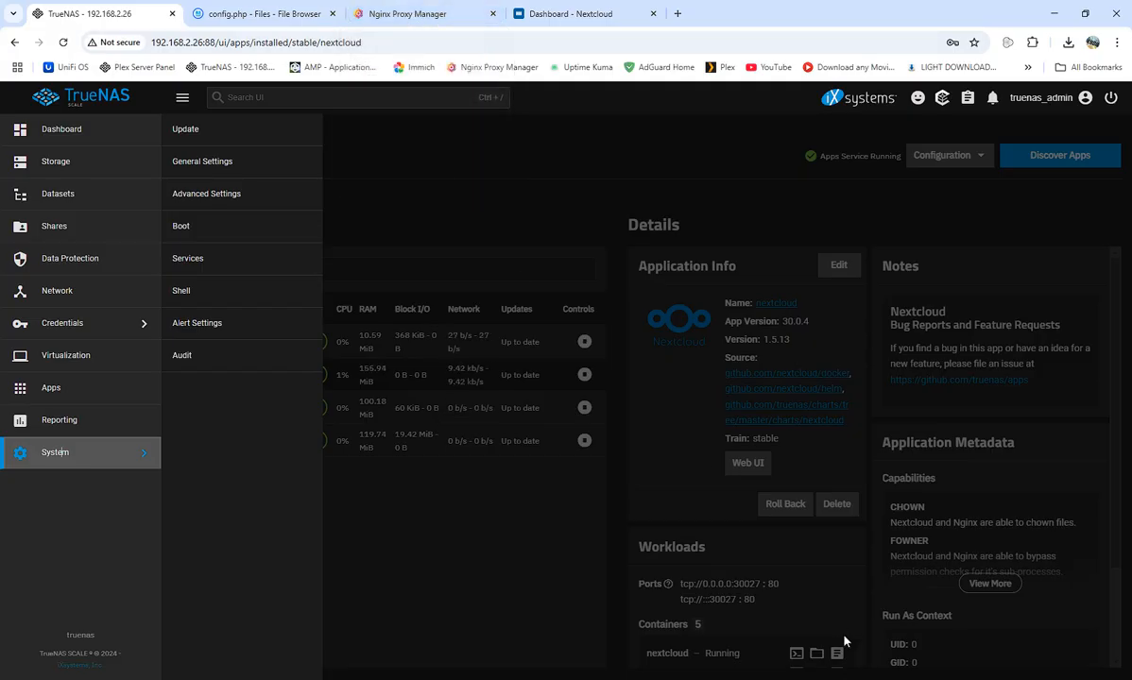
mouse_move(61, 463)
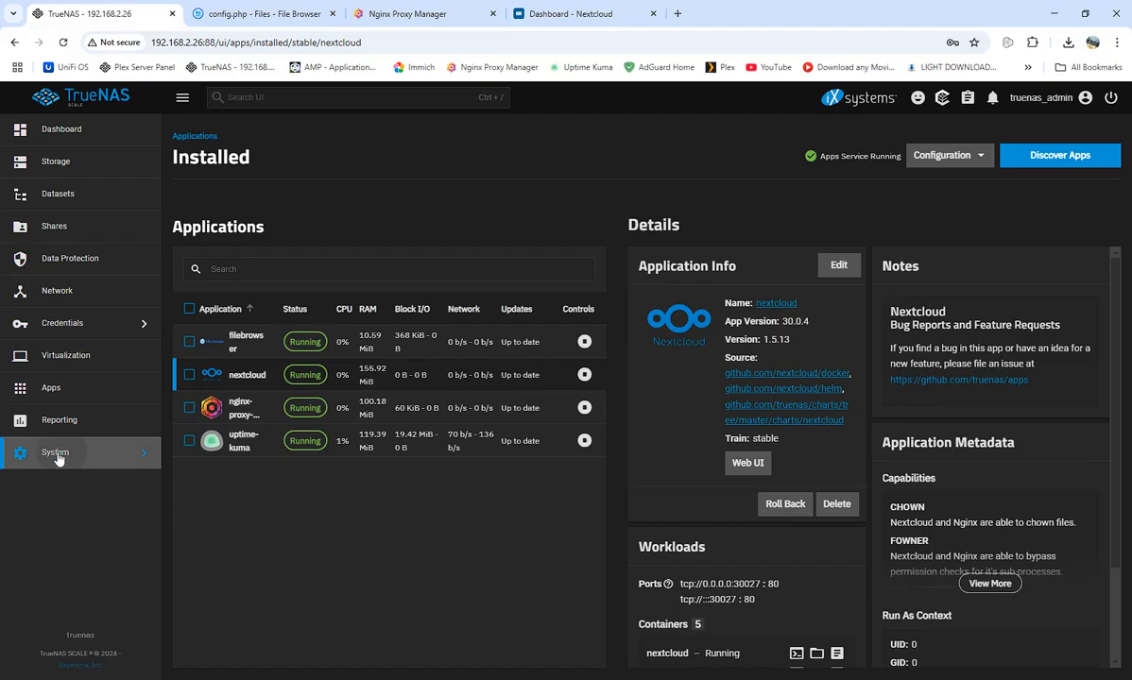
left_click(55, 452)
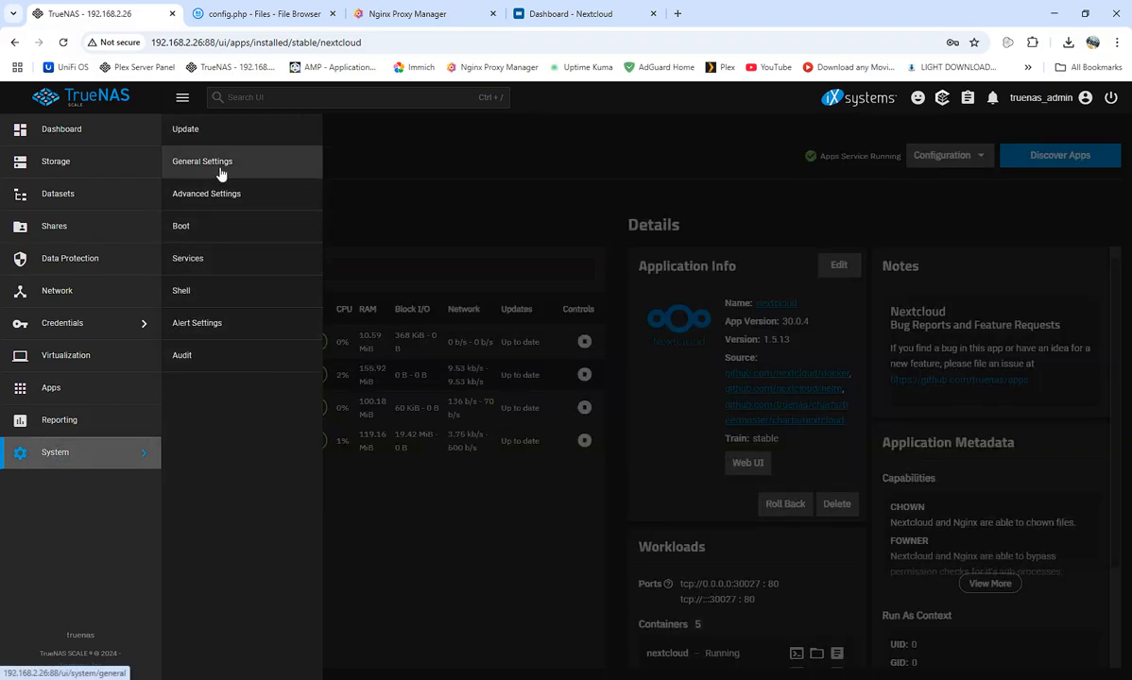
Step: Review the General Settings GUI ports, HTTP 88 and HTTPS 444, and close without changes
left_click(201, 161)
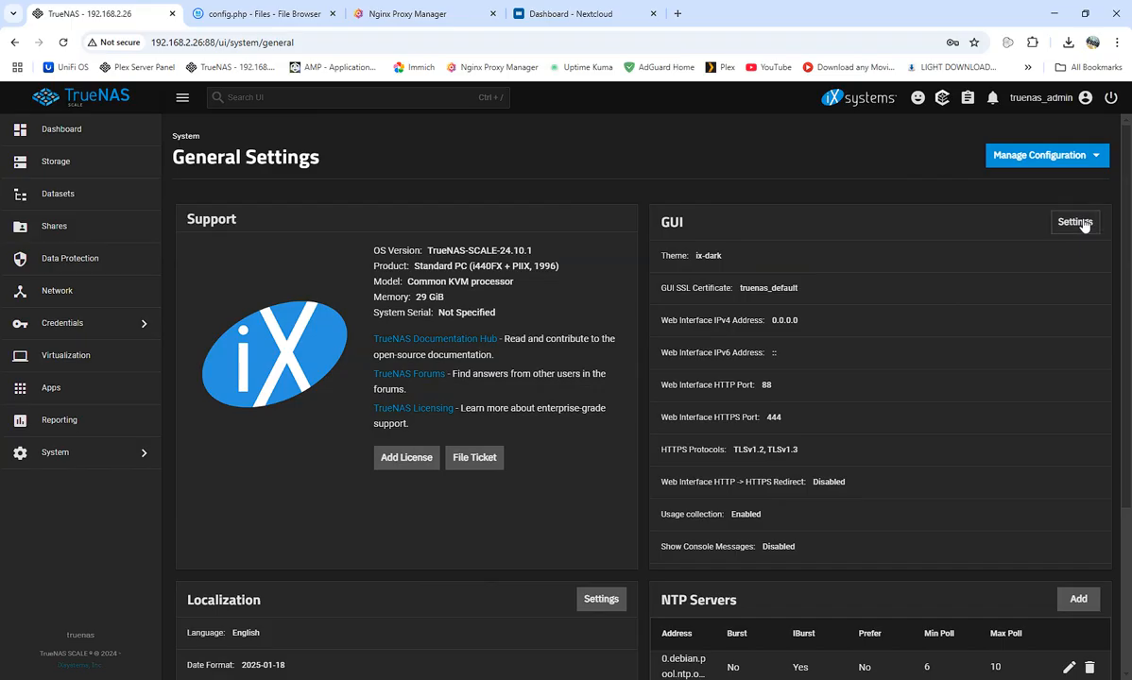
left_click(1074, 222)
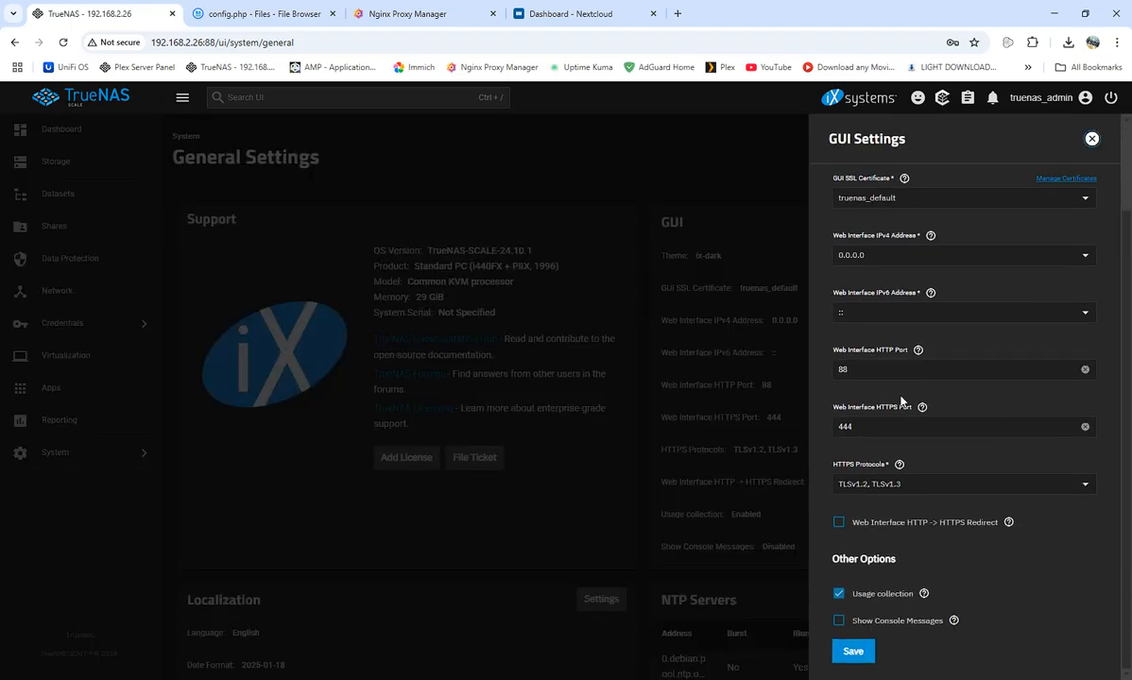
mouse_move(889, 361)
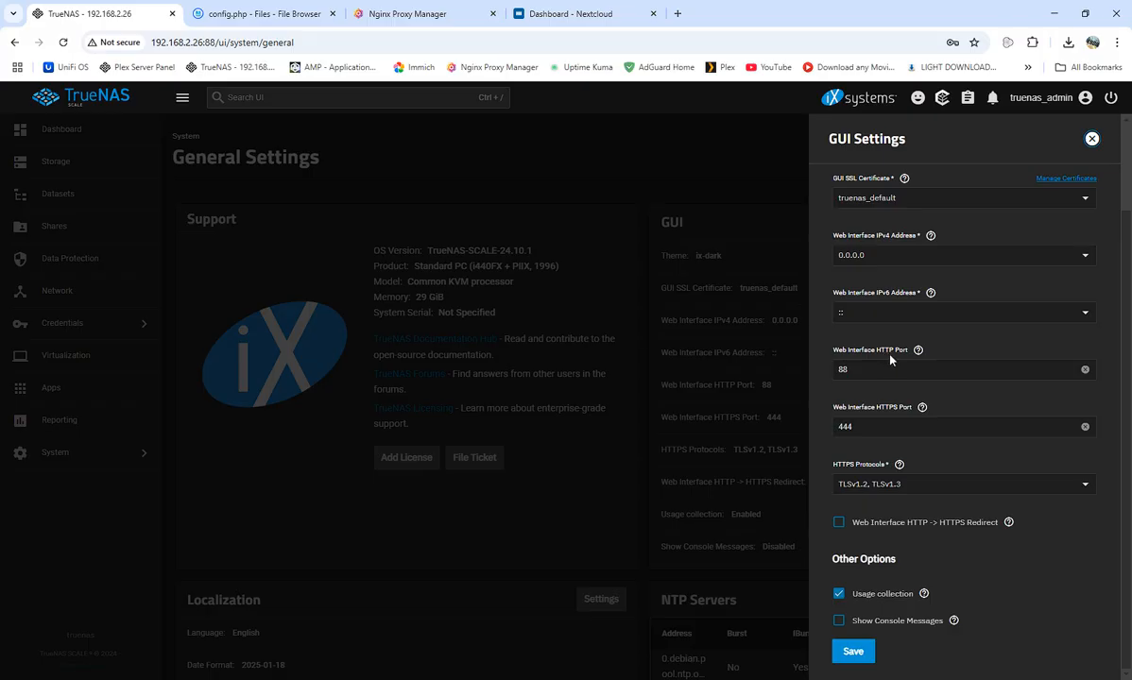
mouse_move(842, 411)
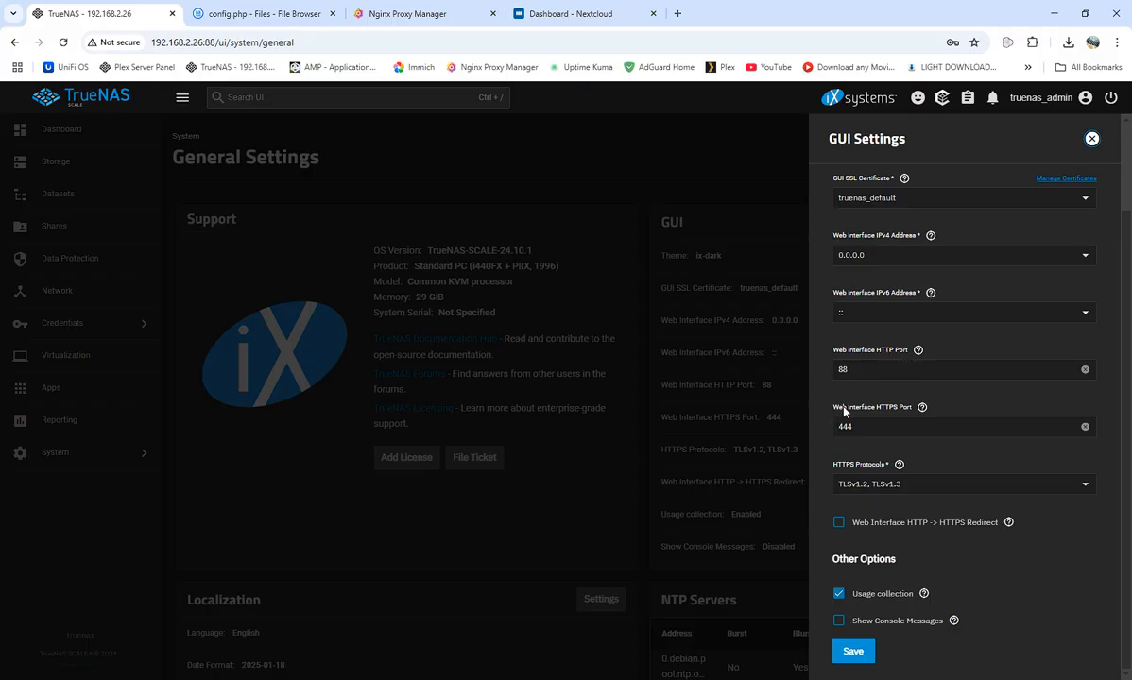
mouse_move(914, 417)
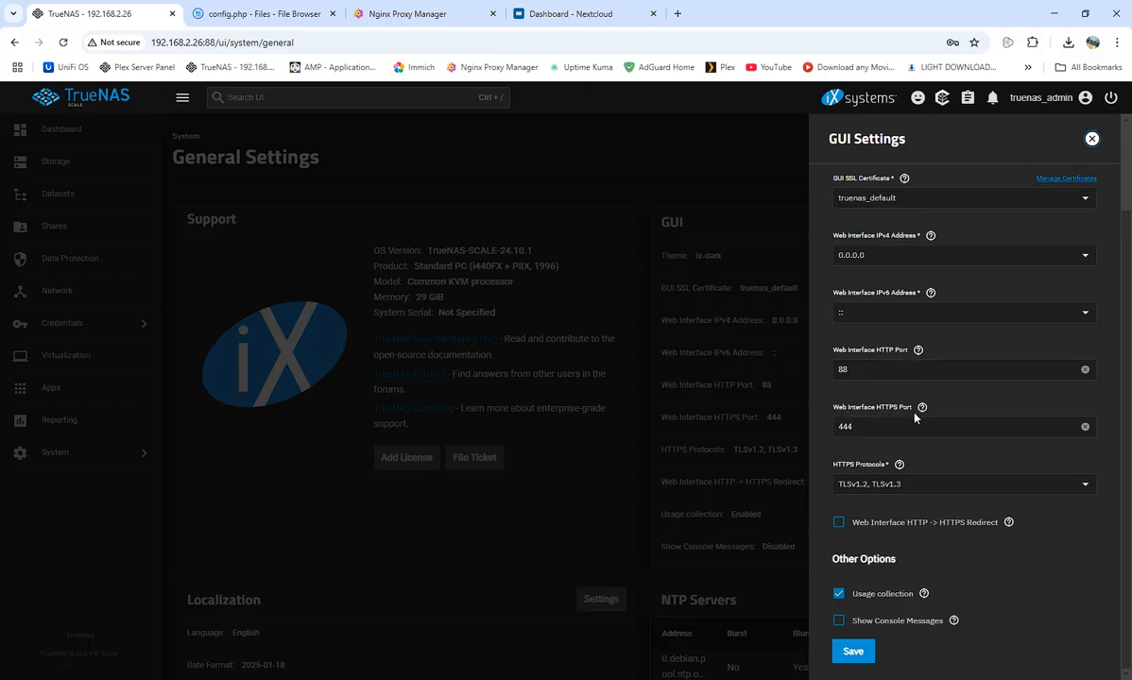
mouse_move(1039, 411)
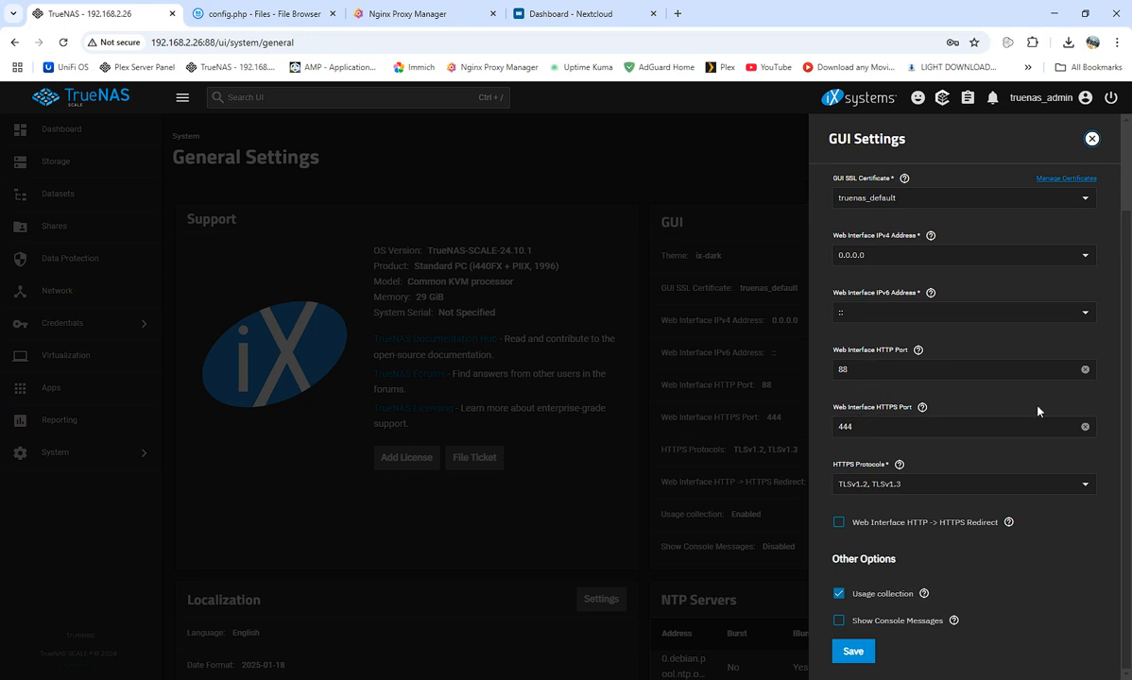
mouse_move(623, 292)
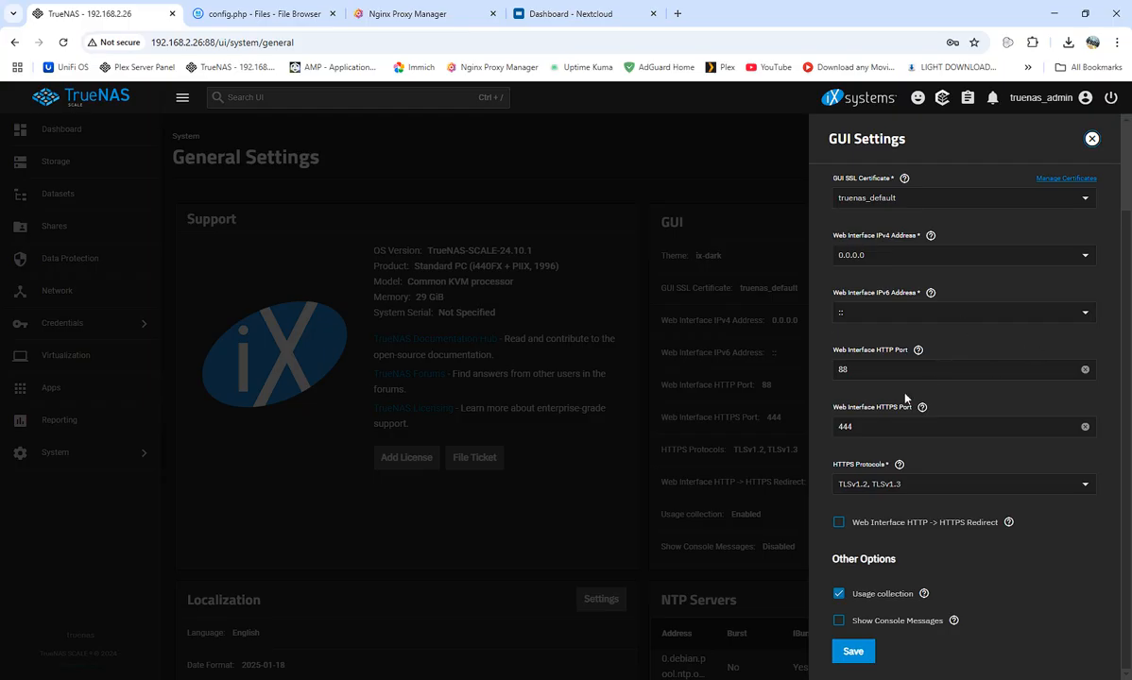
mouse_move(815, 370)
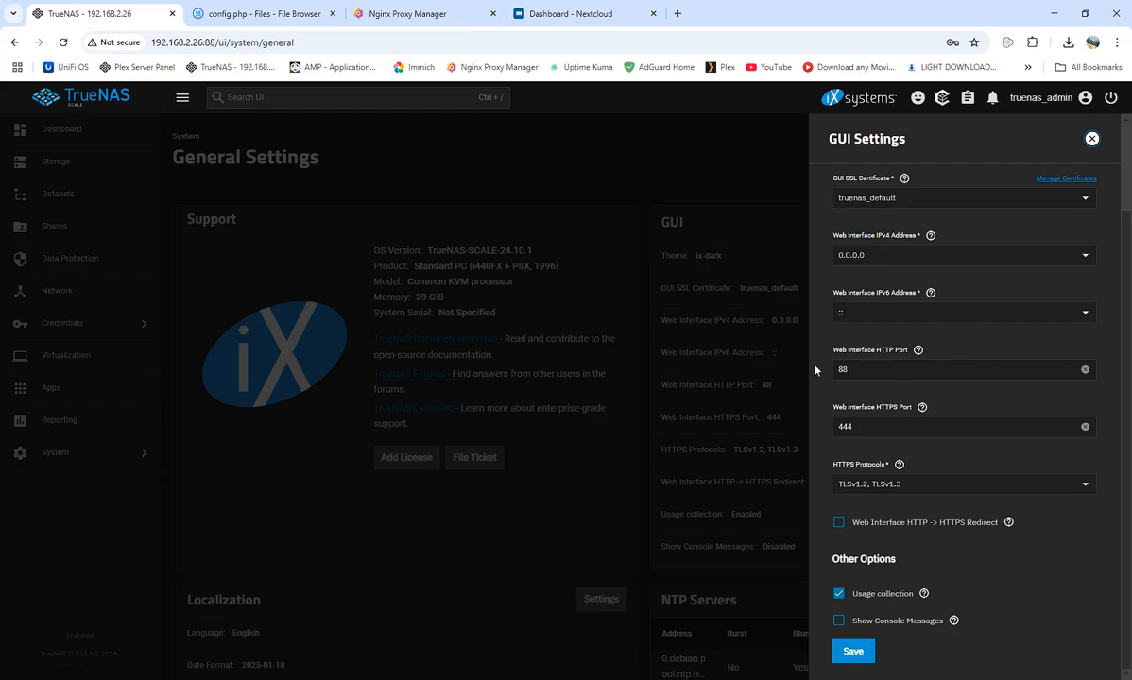
mouse_move(768, 433)
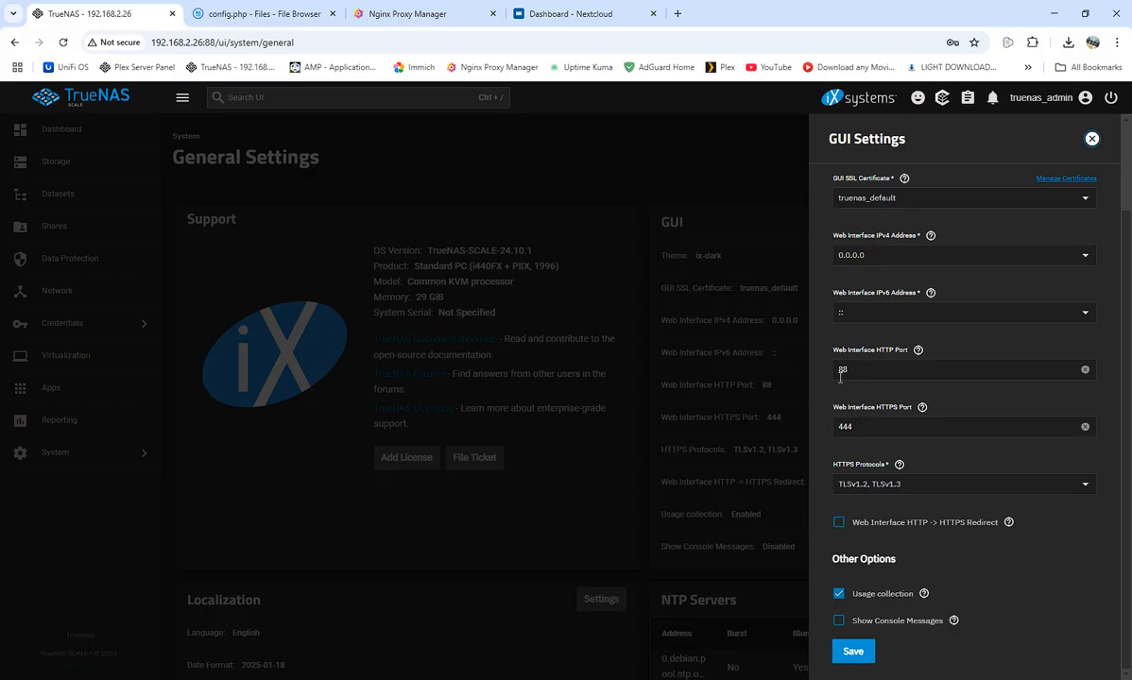
mouse_move(828, 309)
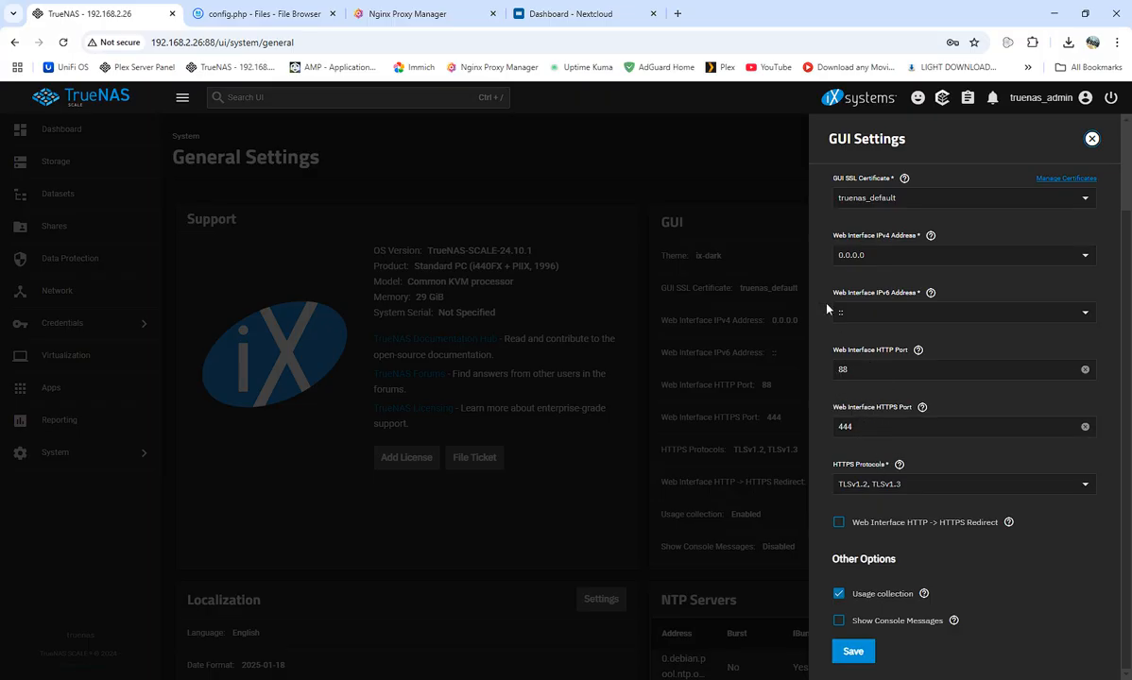
left_click(1091, 139)
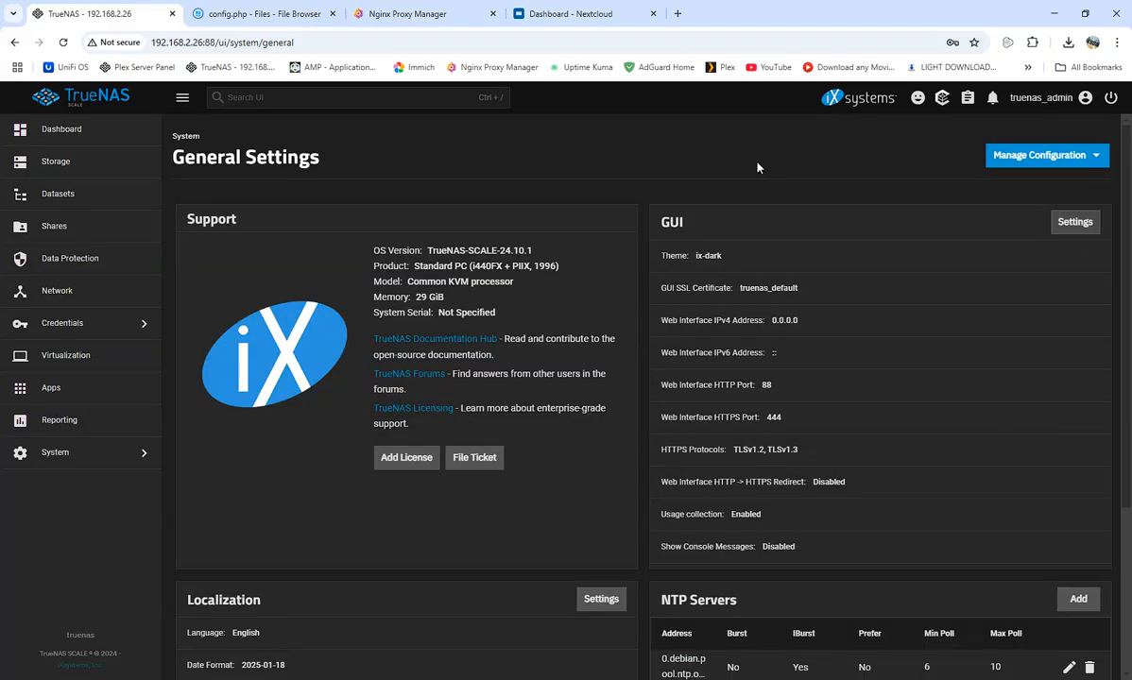
mouse_move(711, 482)
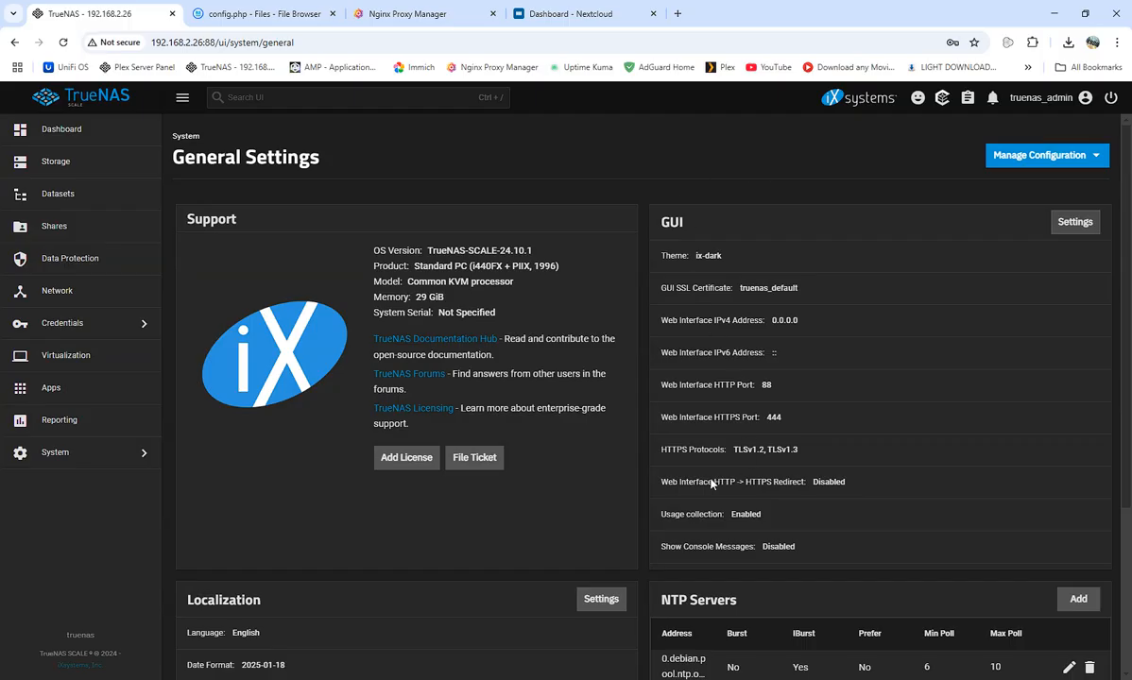
mouse_move(708, 104)
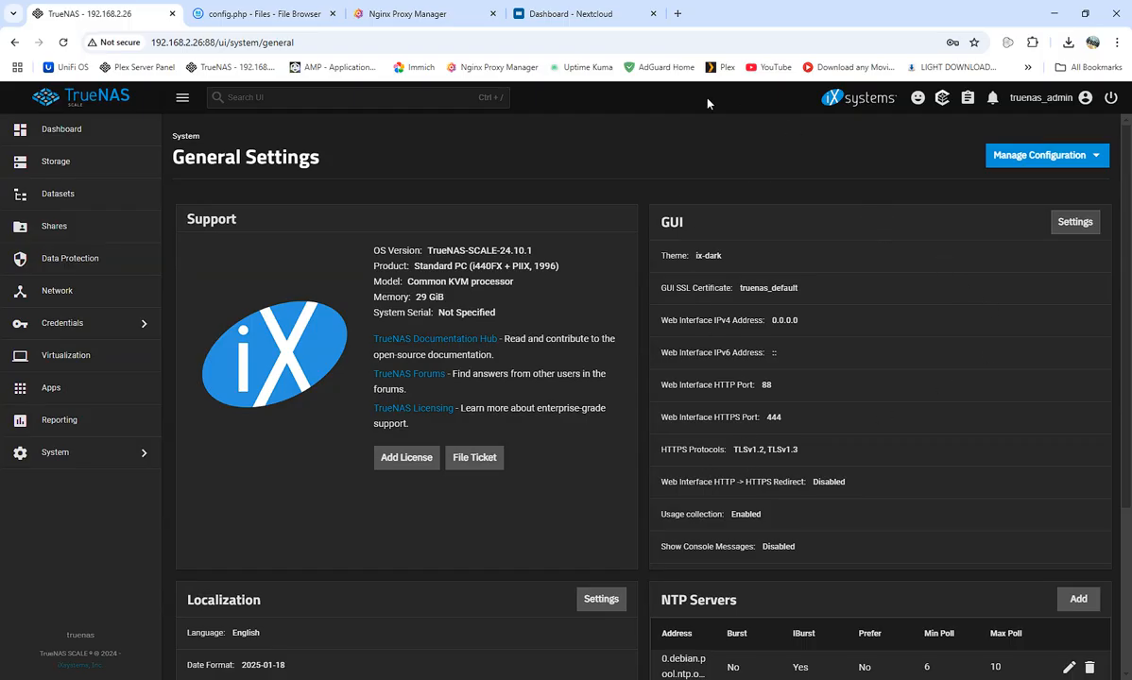
mouse_move(311, 210)
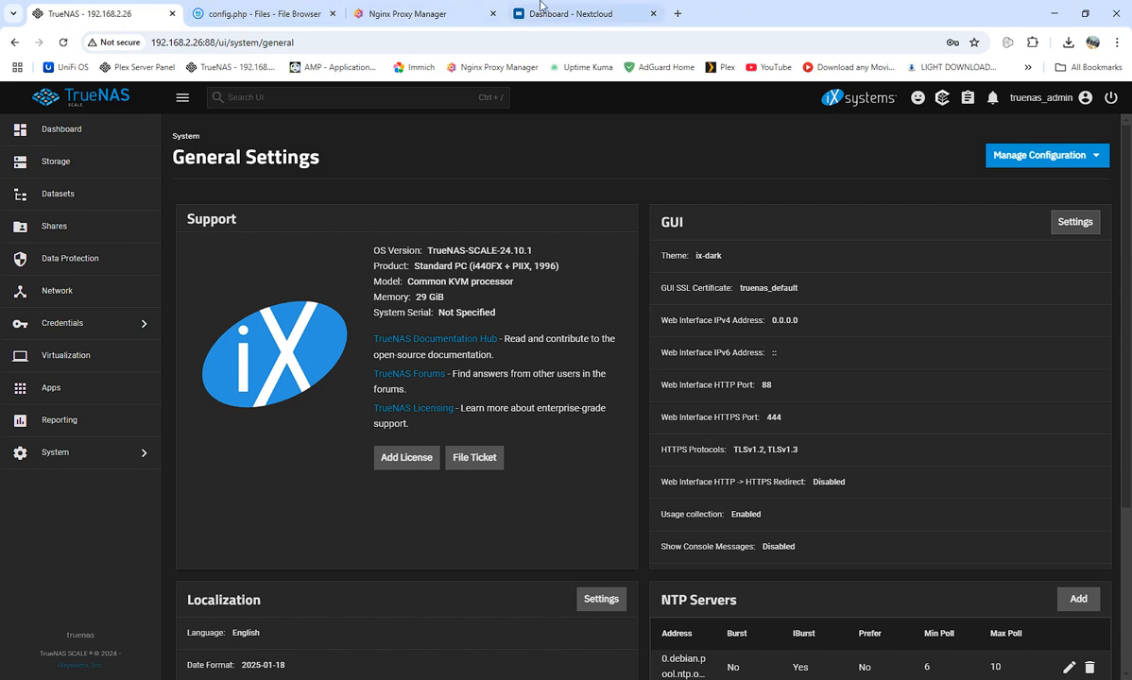
mouse_move(425, 14)
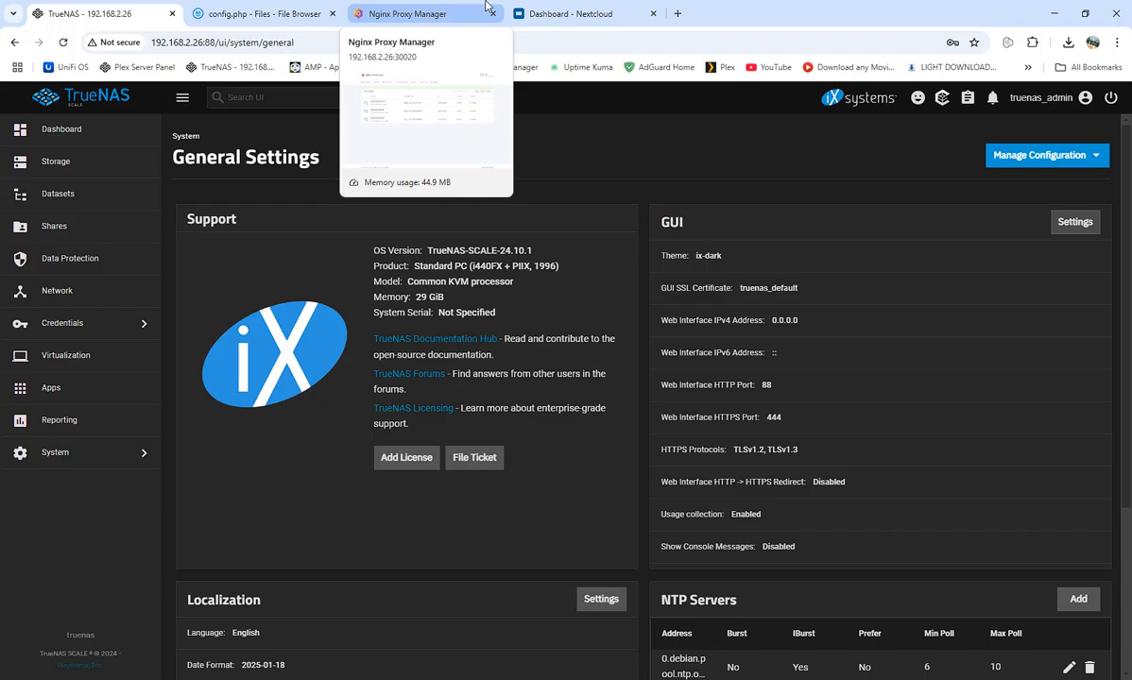
mouse_move(907, 397)
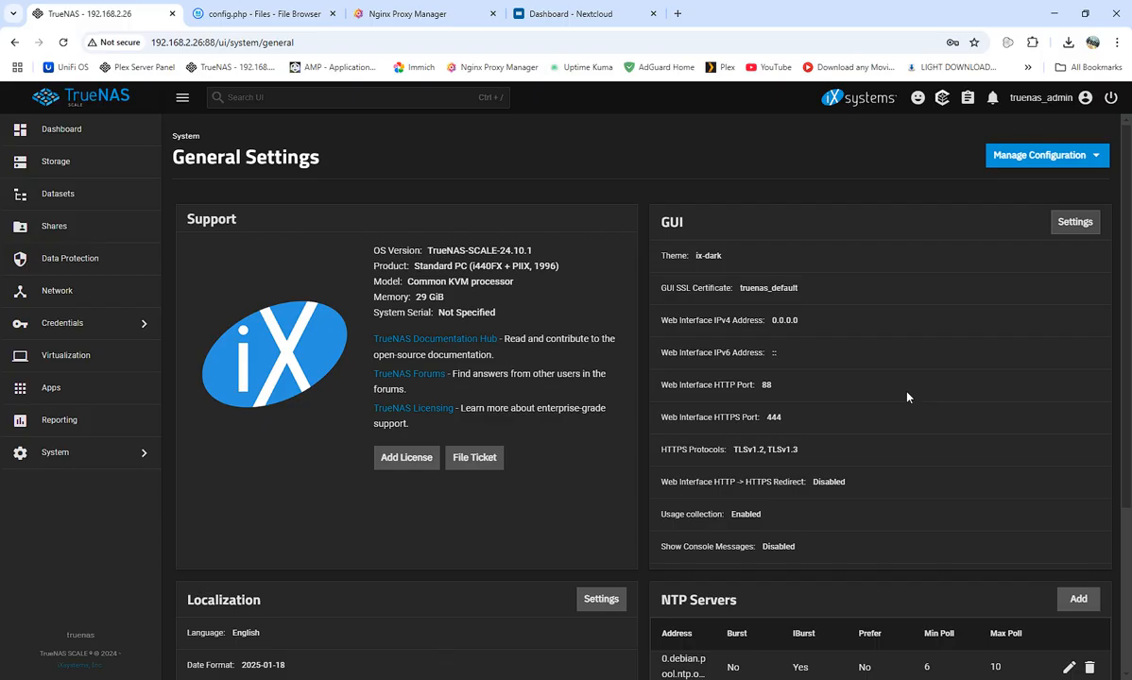
mouse_move(982, 392)
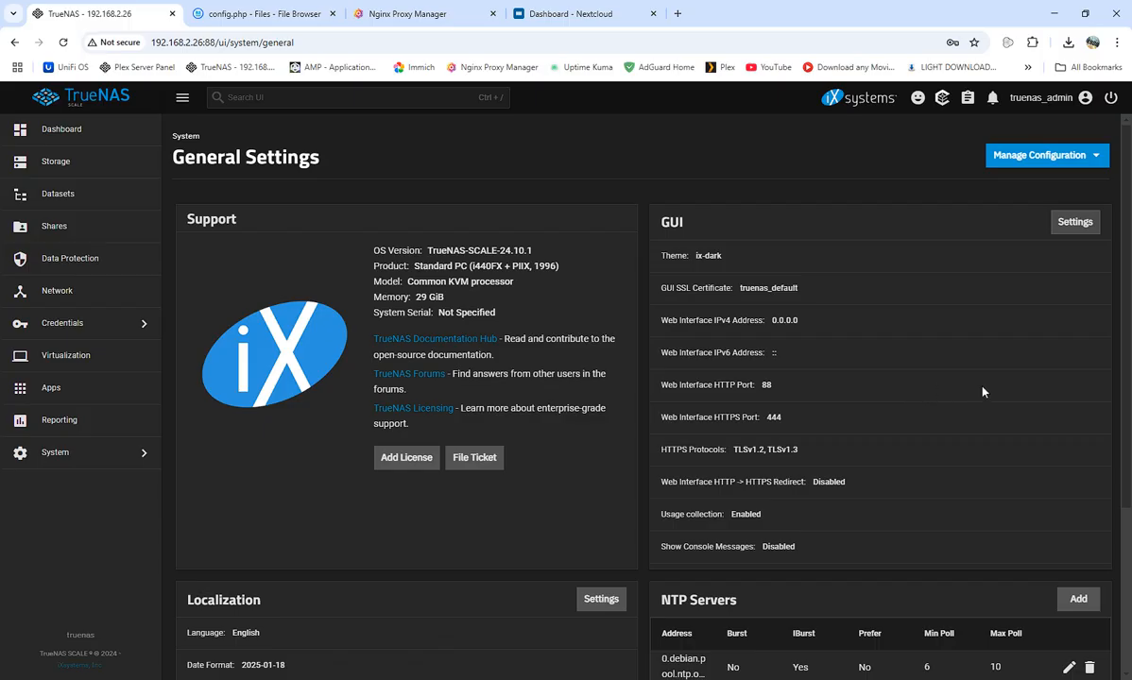